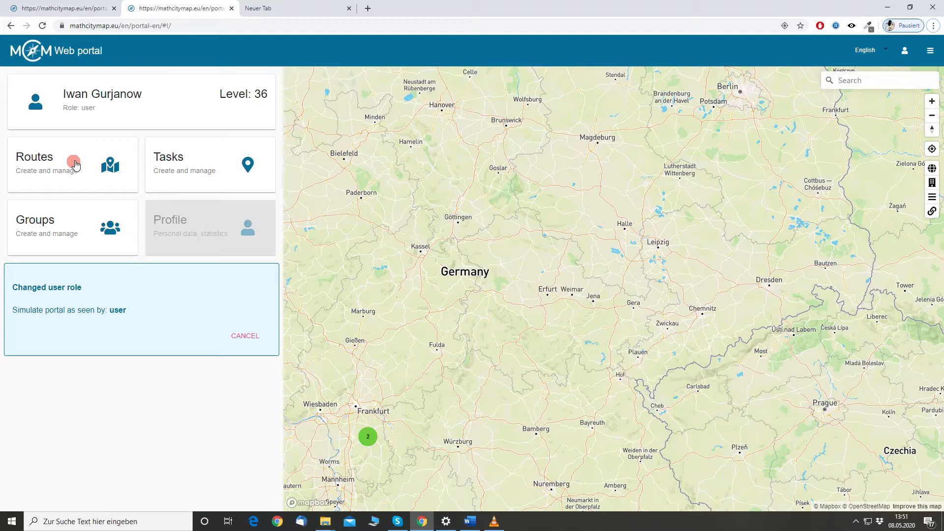
mouse_move(235, 263)
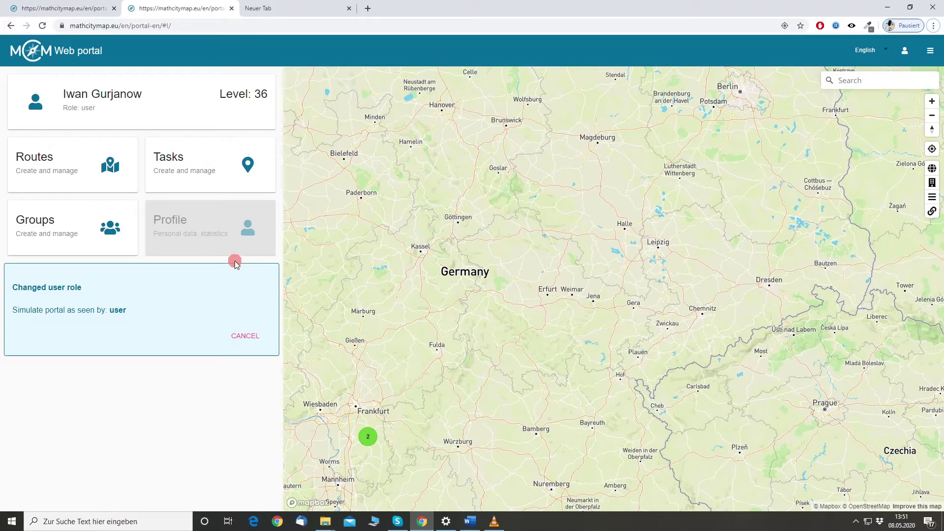
mouse_move(482, 286)
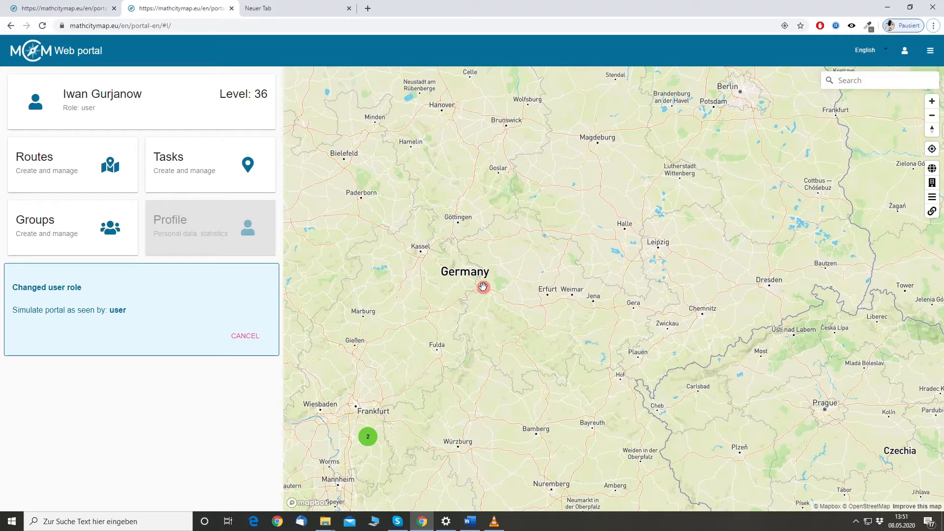
mouse_move(801, 101)
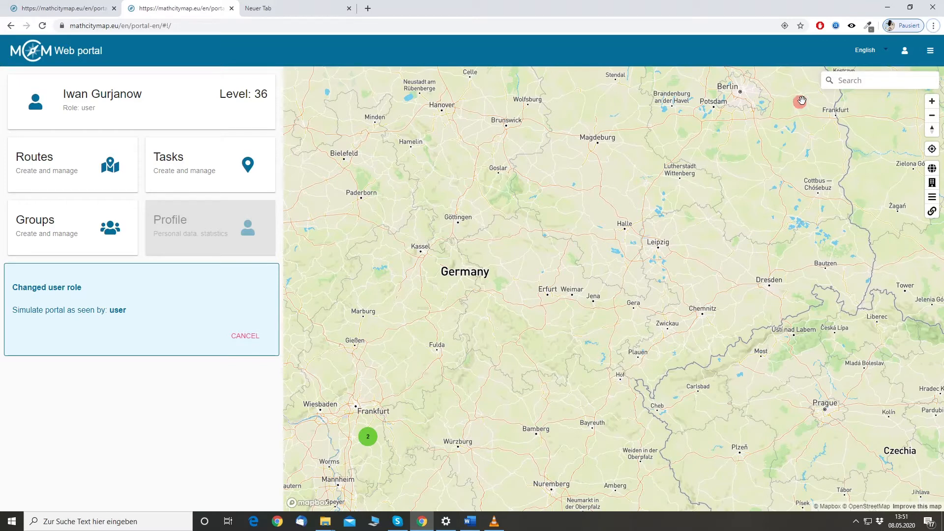
mouse_move(874, 79)
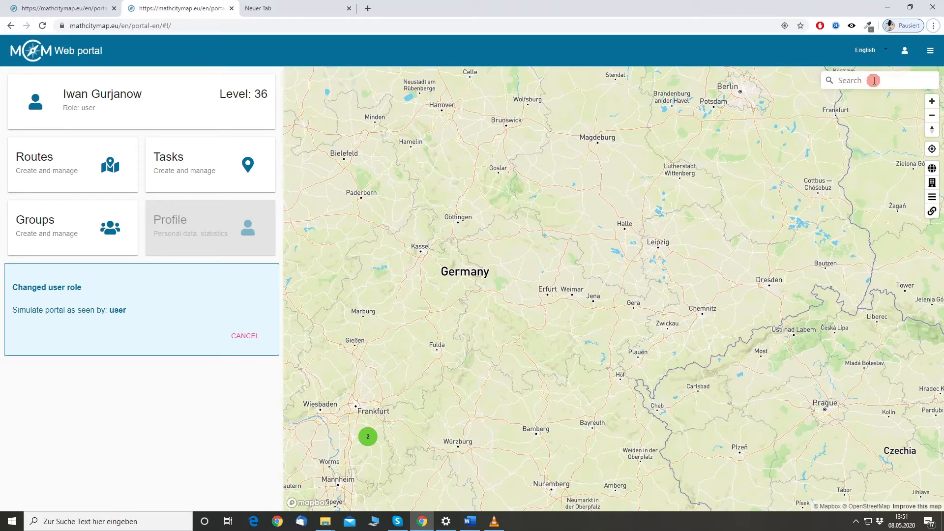
mouse_move(805, 170)
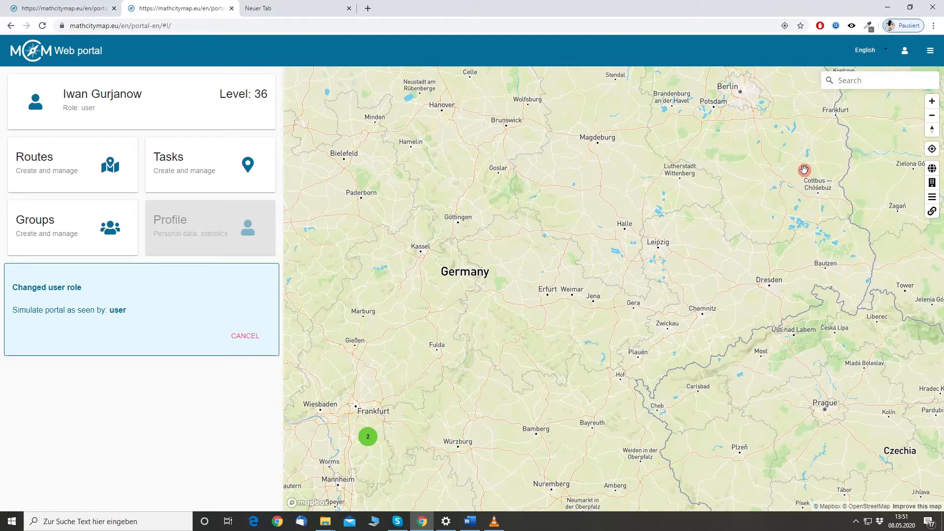
Search 'Frankfurt' and jump the map to Frankfurt, Hesse, Germany
type("Frankfurt")
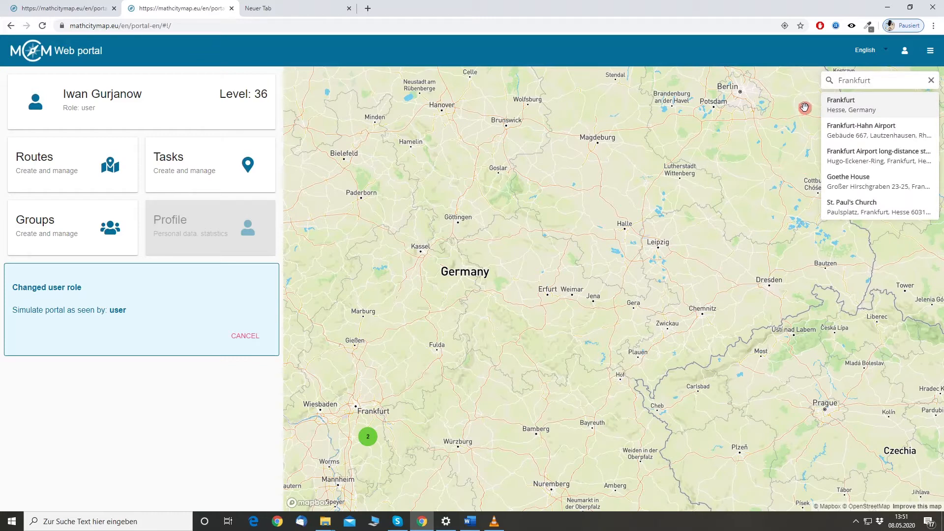
mouse_move(867, 105)
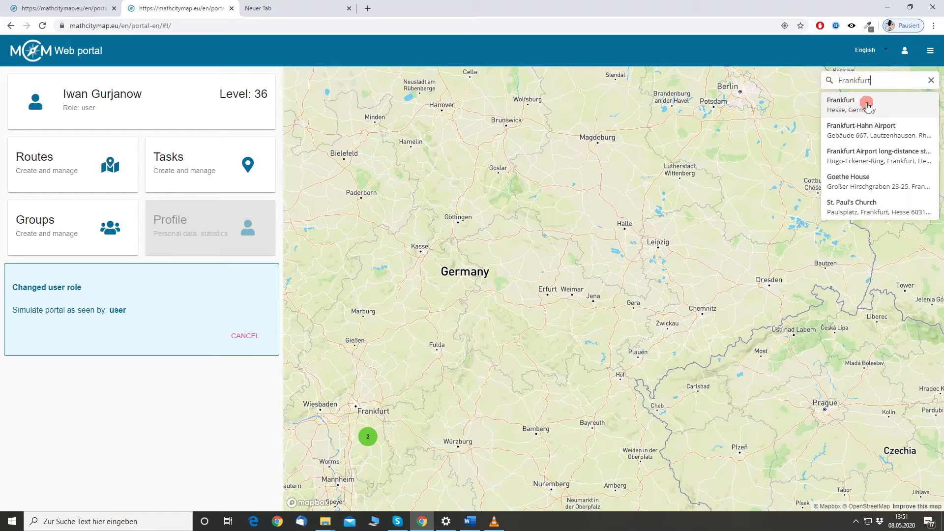
left_click(842, 100)
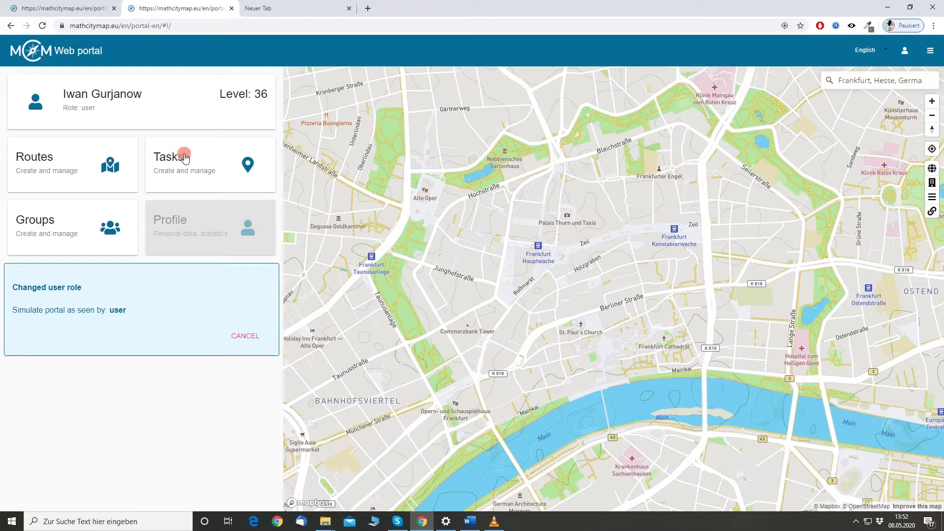
Open the Tasks panel on the My Tasks list
left_click(184, 162)
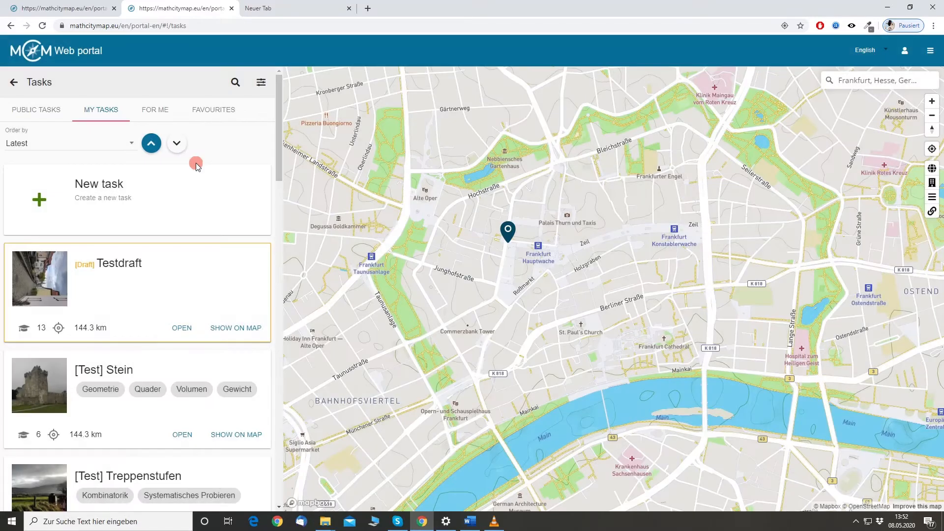
mouse_move(238, 219)
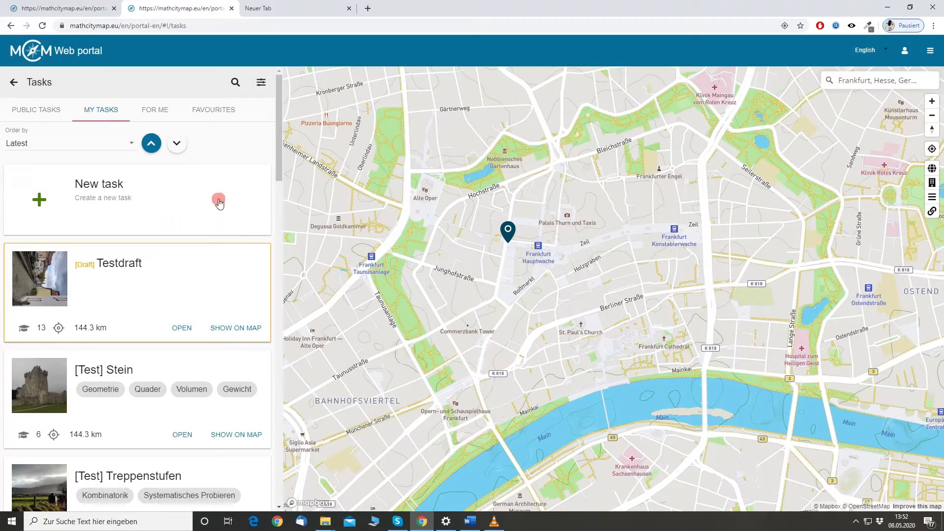
mouse_move(115, 190)
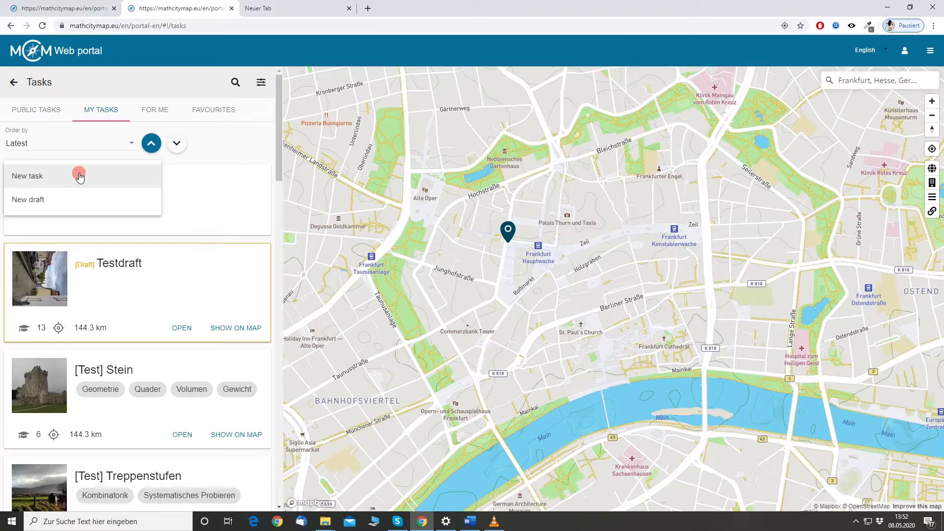
mouse_move(52, 204)
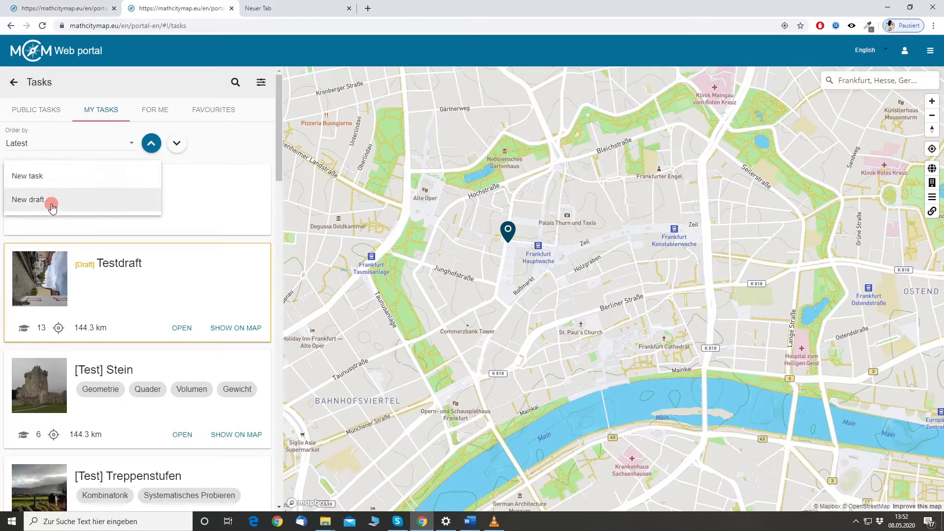
mouse_move(69, 185)
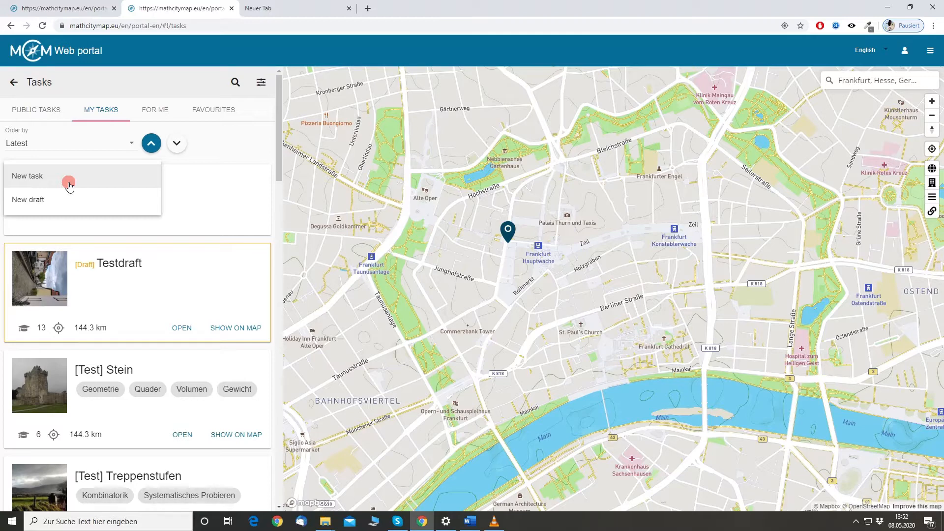
mouse_move(75, 180)
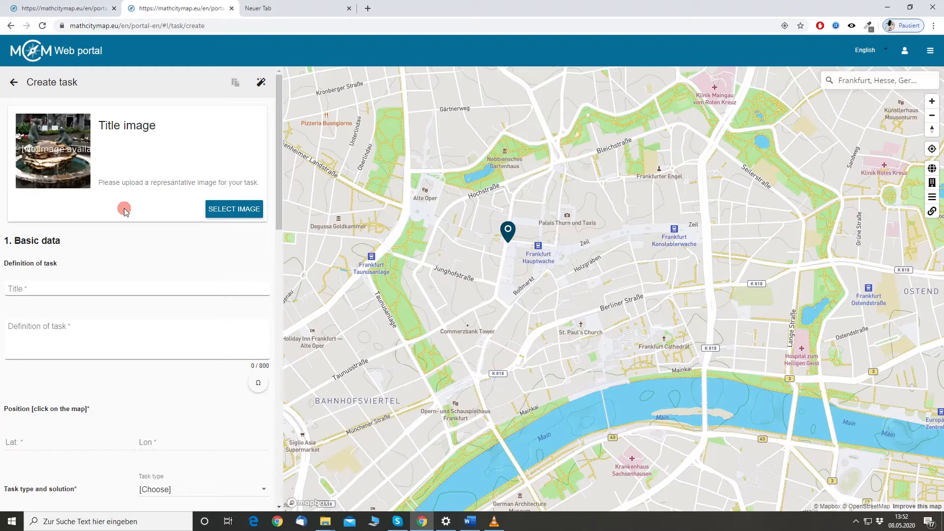
mouse_move(152, 244)
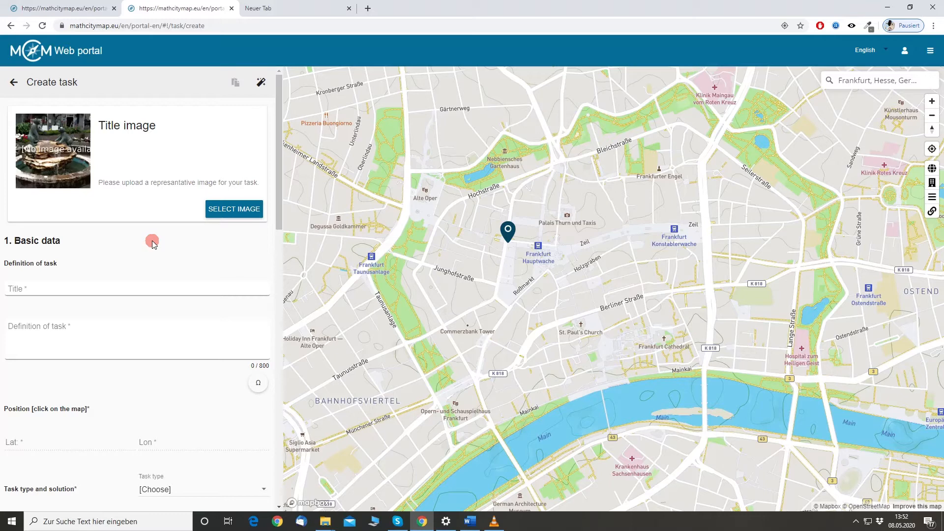
mouse_move(168, 272)
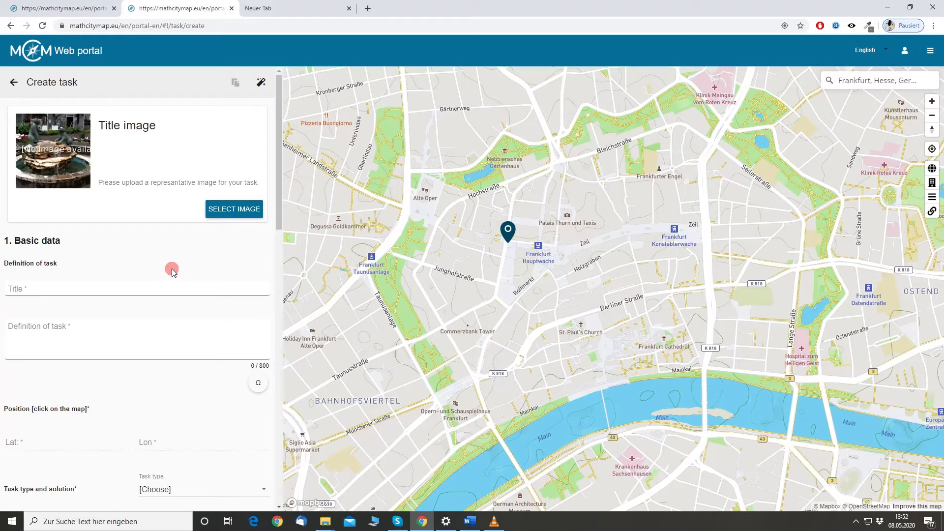
mouse_move(209, 227)
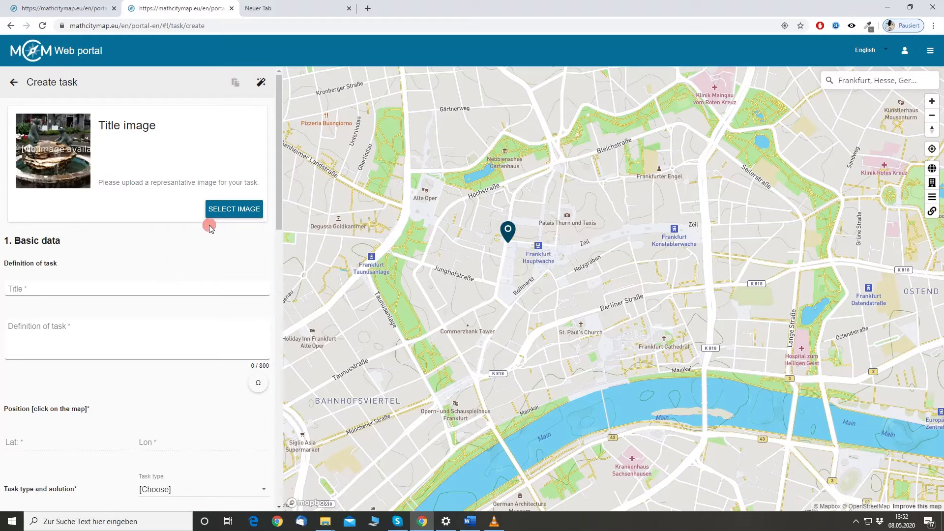
mouse_move(210, 228)
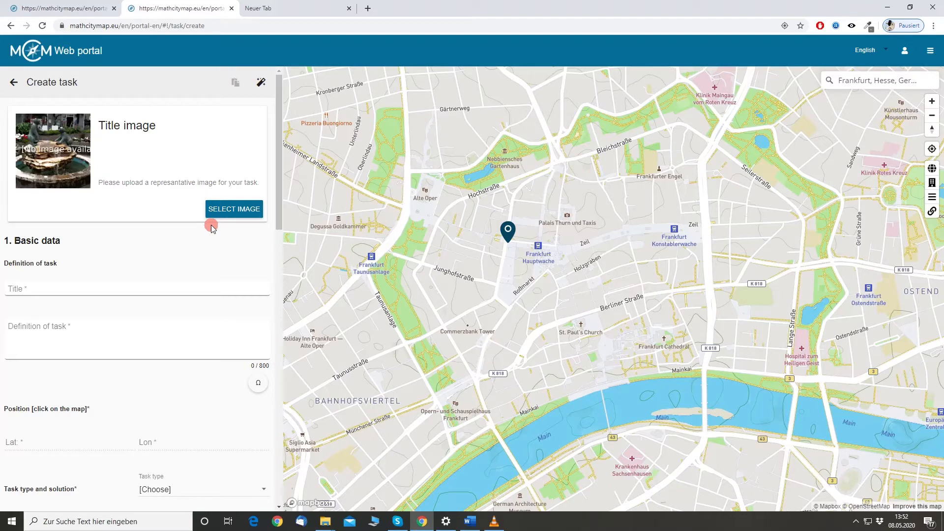
Bring up the title image upload window, dismissing and reopening it once
left_click(235, 208)
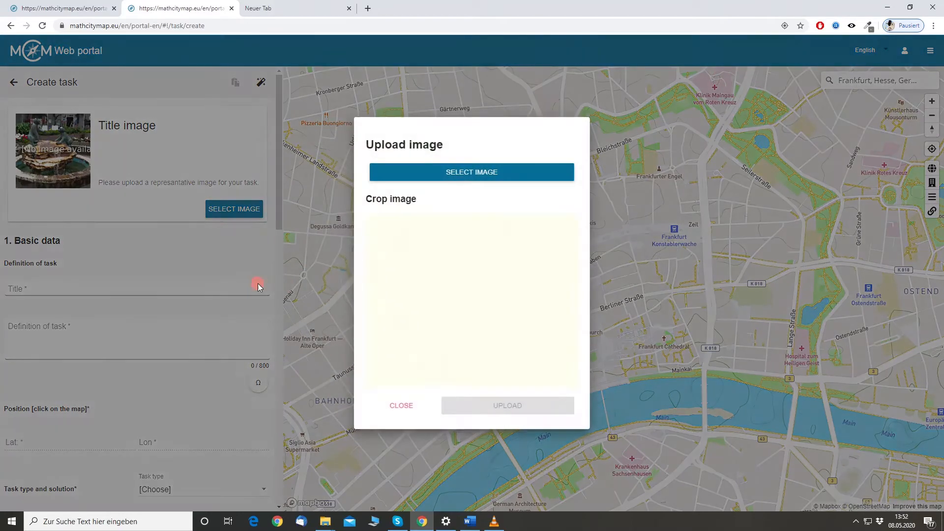
left_click(471, 171)
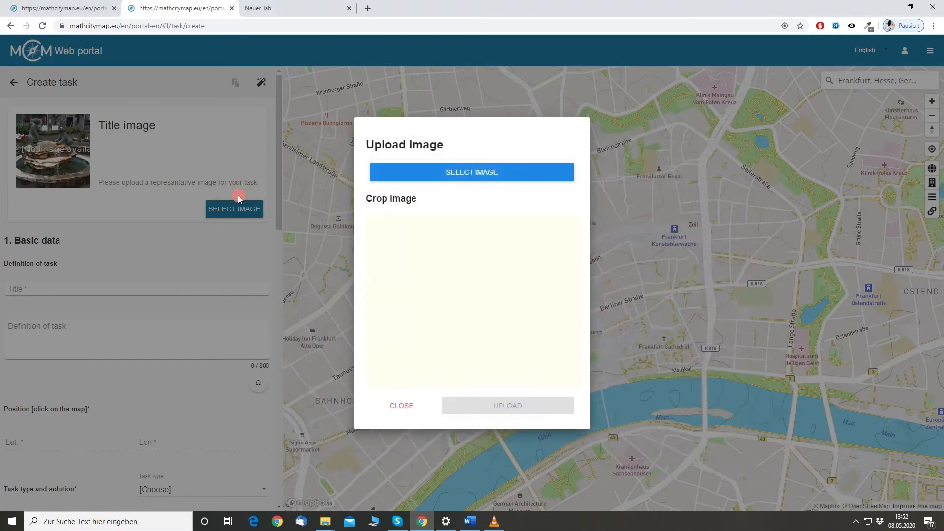
left_click(401, 405)
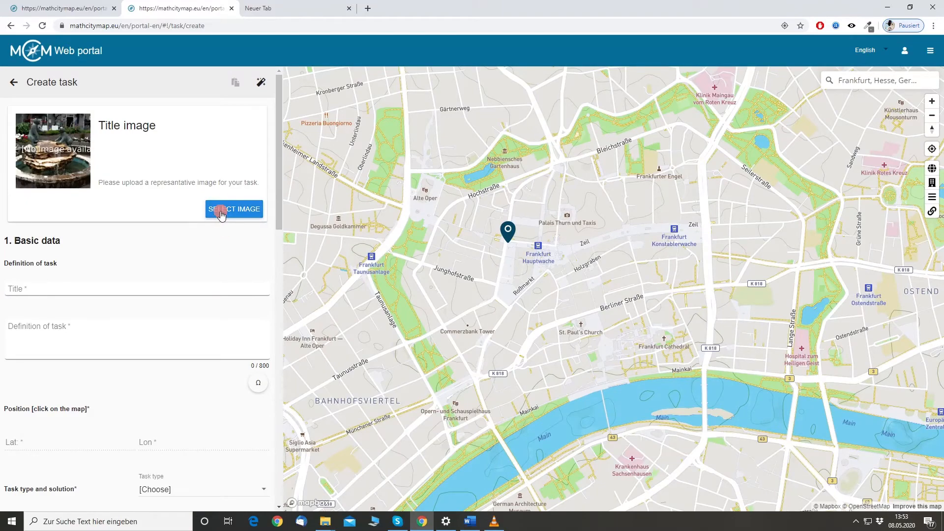
left_click(234, 209)
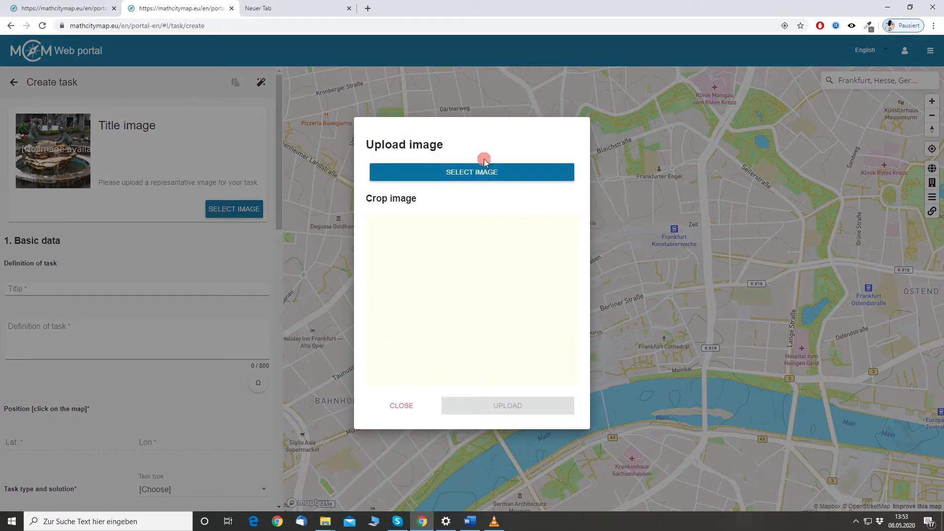
mouse_move(577, 154)
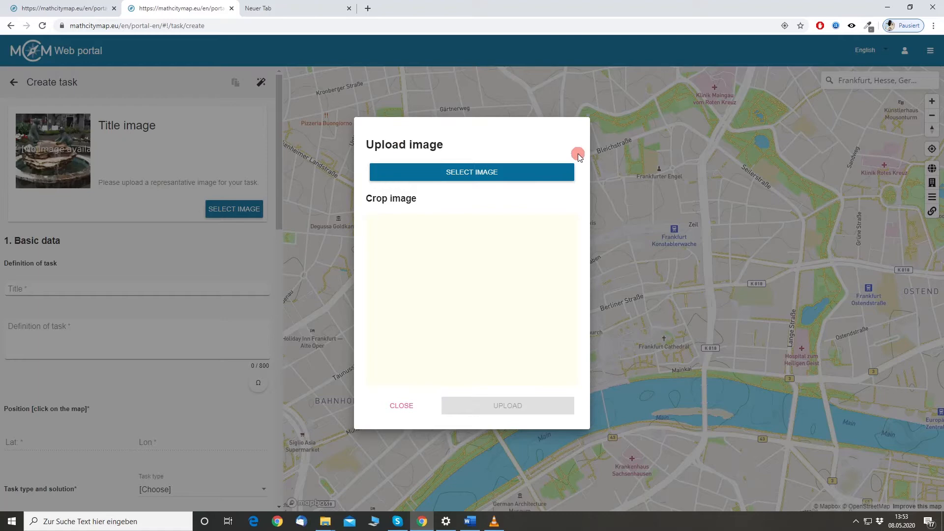
mouse_move(503, 173)
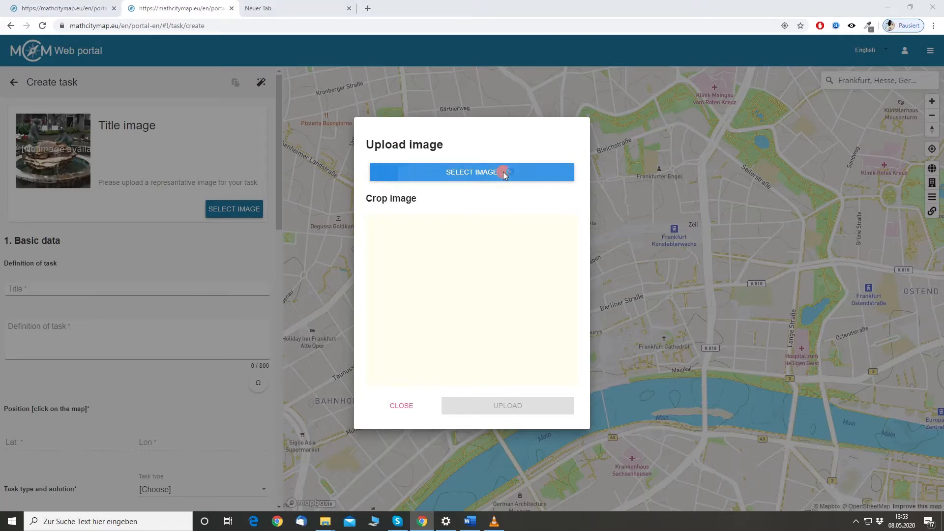
Choose the yellow mailbox photo, adjust its crop and upload it as title image
left_click(471, 172)
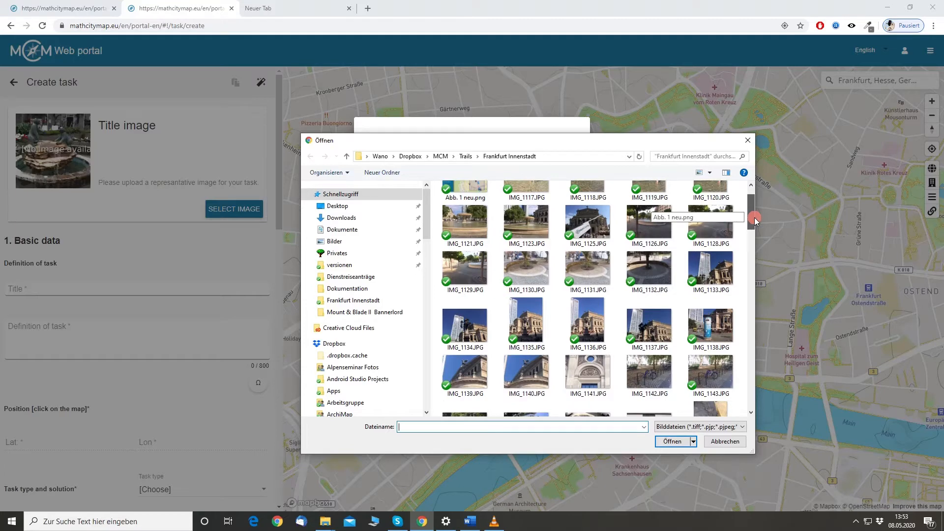
scroll("down", 3)
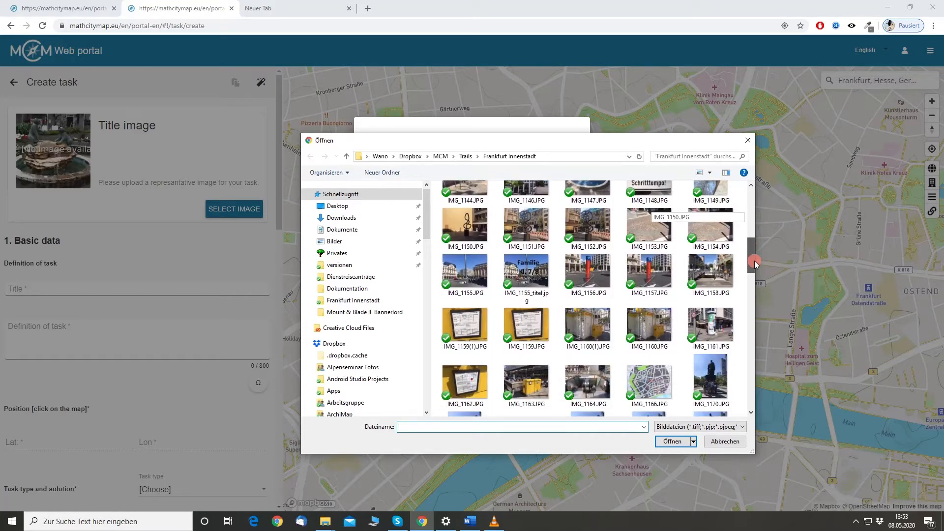
scroll("down", 3)
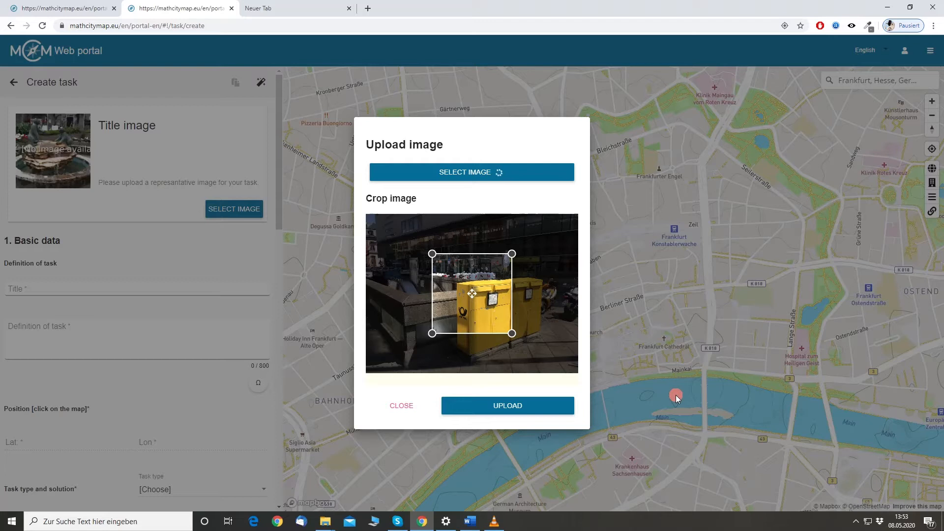
mouse_move(471, 172)
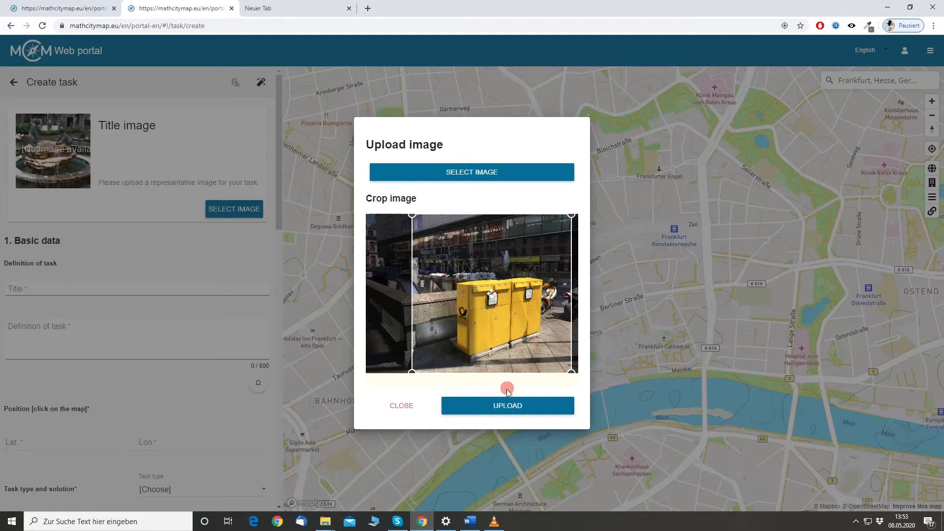
mouse_move(508, 405)
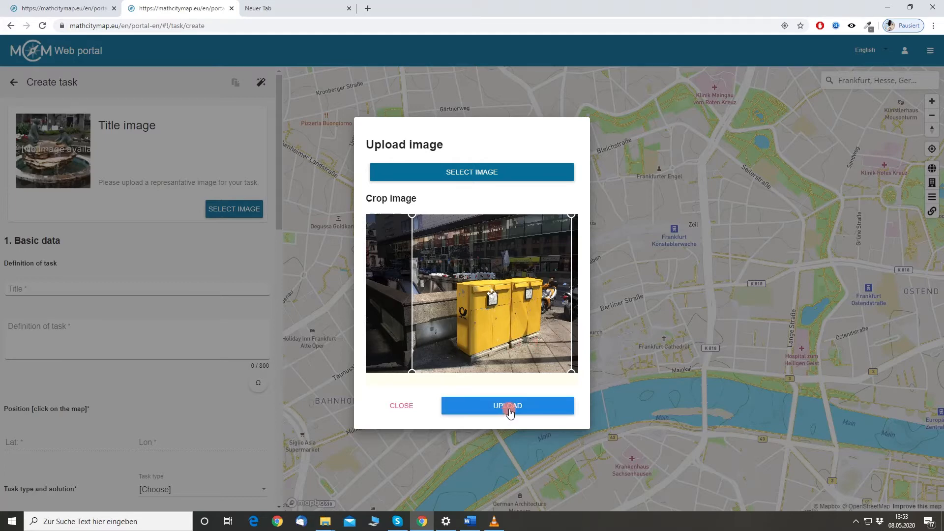
left_click(508, 405)
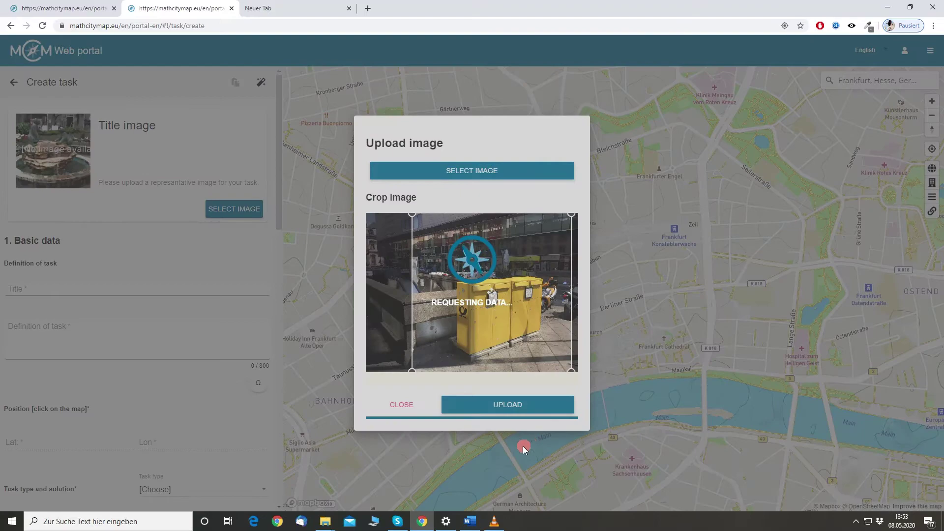
Confirm the upload and place the task at the photo's geolocation near Hauptwache
left_click(506, 404)
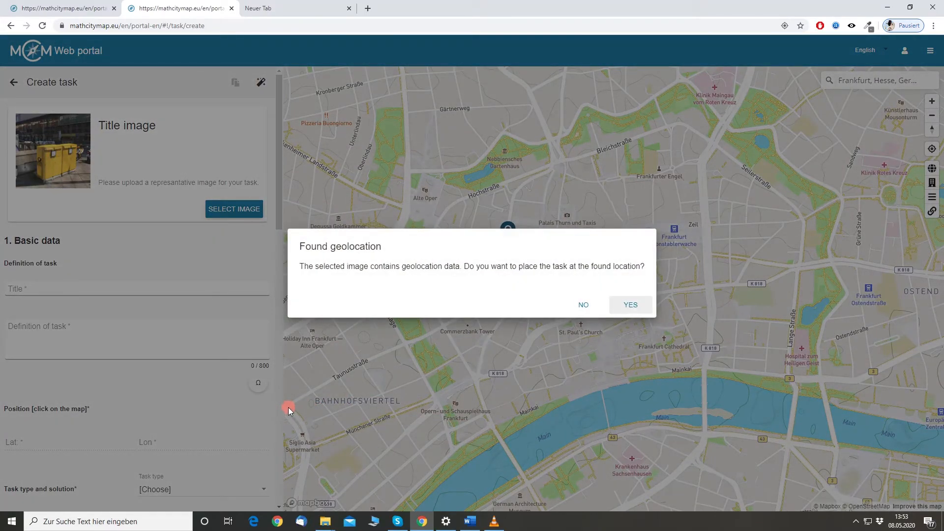
mouse_move(339, 400)
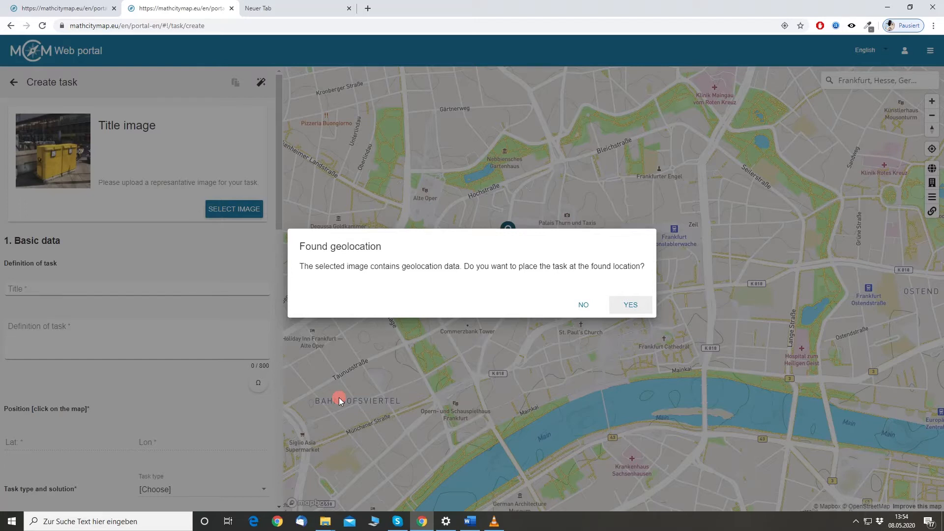
mouse_move(475, 275)
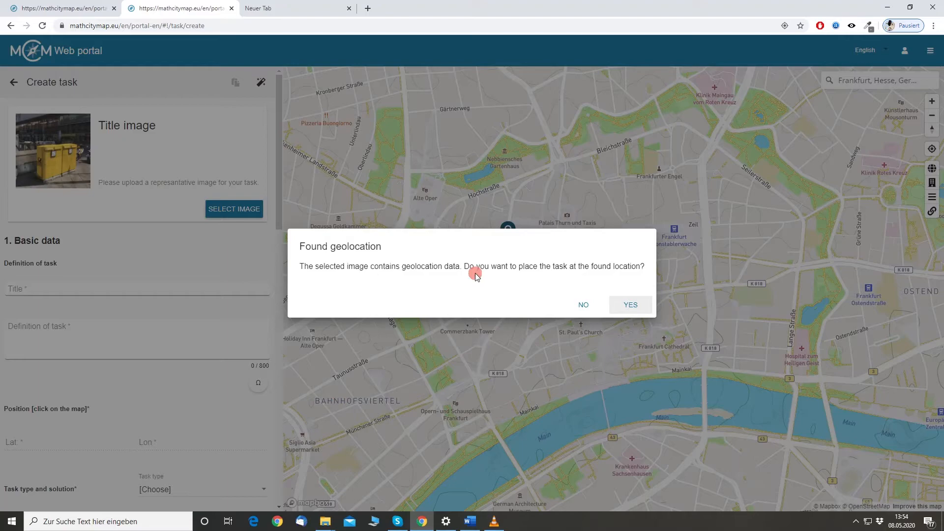
mouse_move(587, 268)
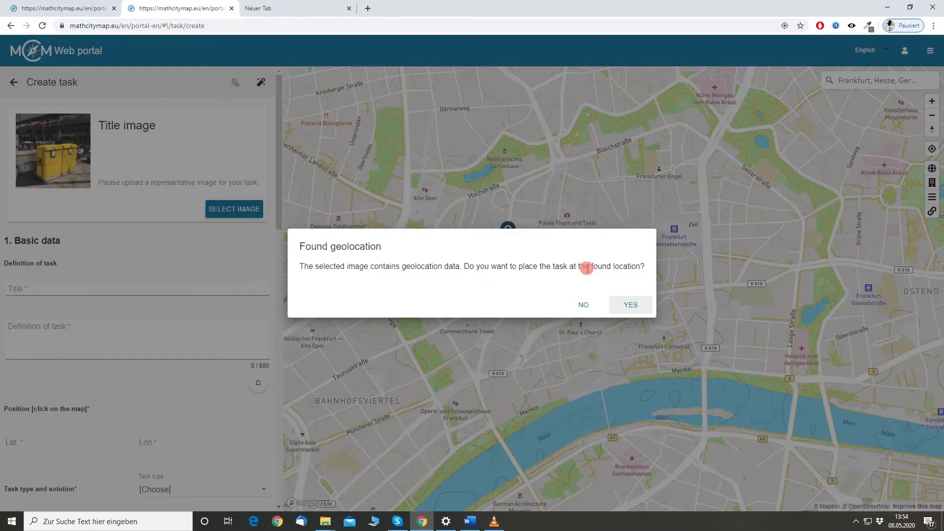
left_click(630, 304)
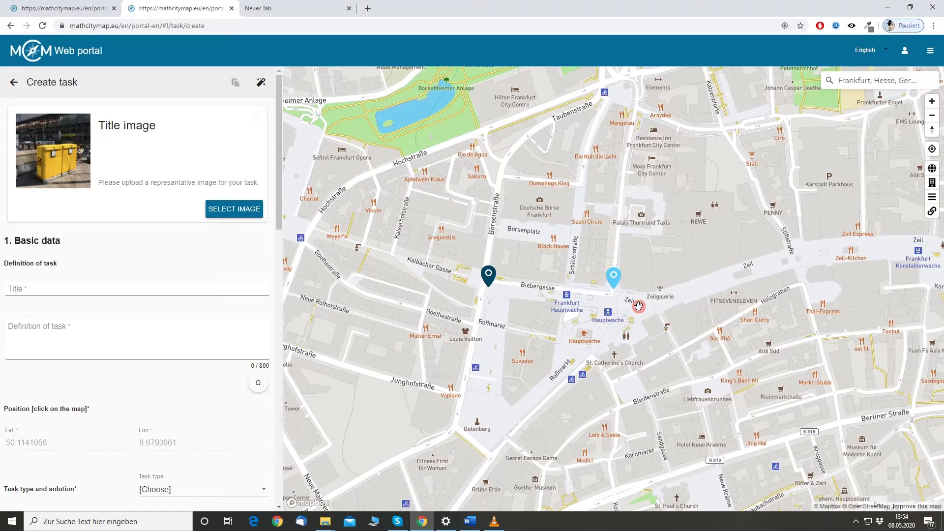
Title the task 'Mailbox'
left_click(136, 288)
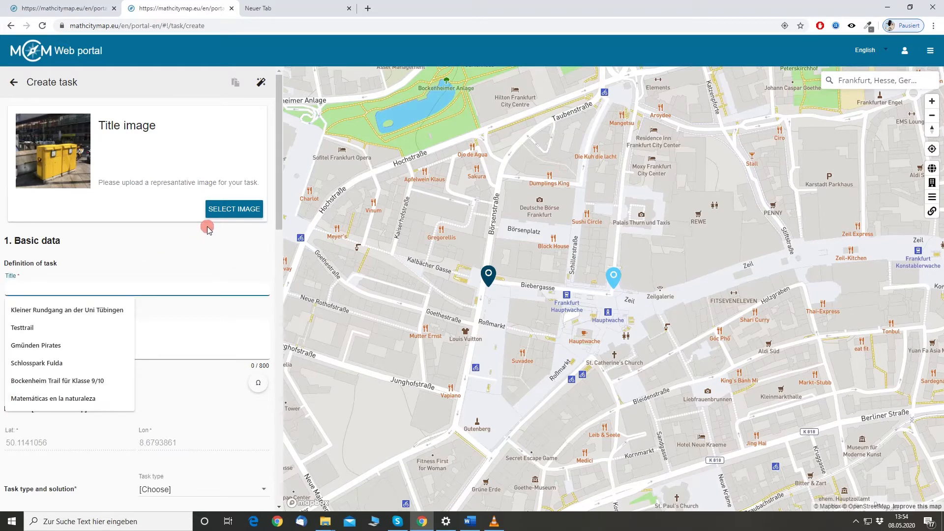
type("Mailb")
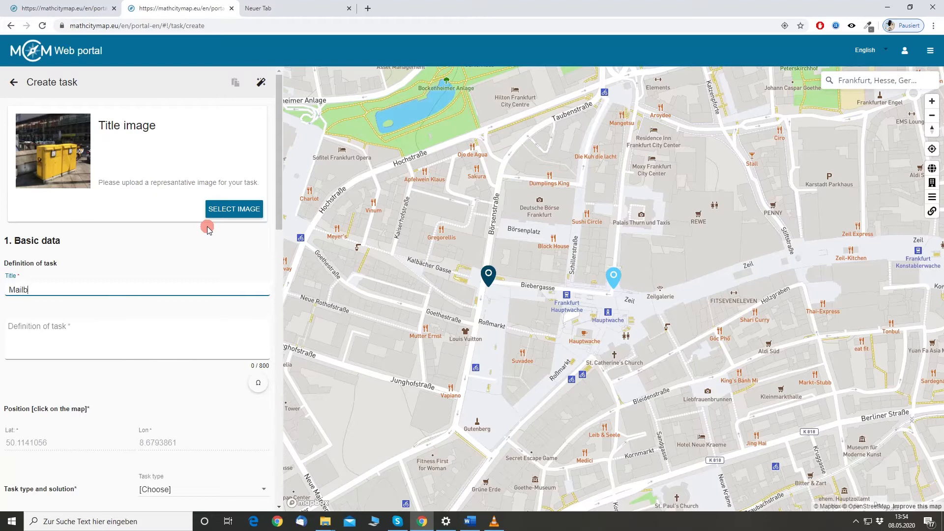
type("ox")
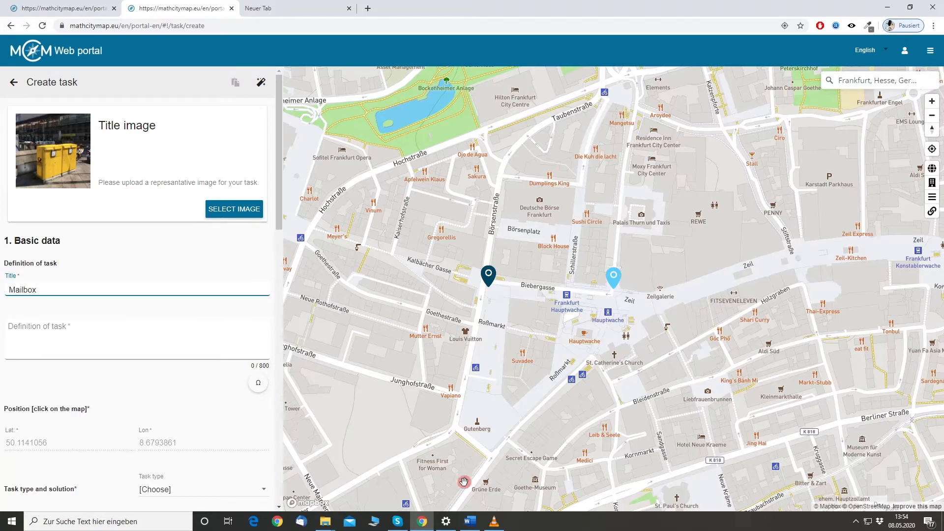
mouse_move(470, 521)
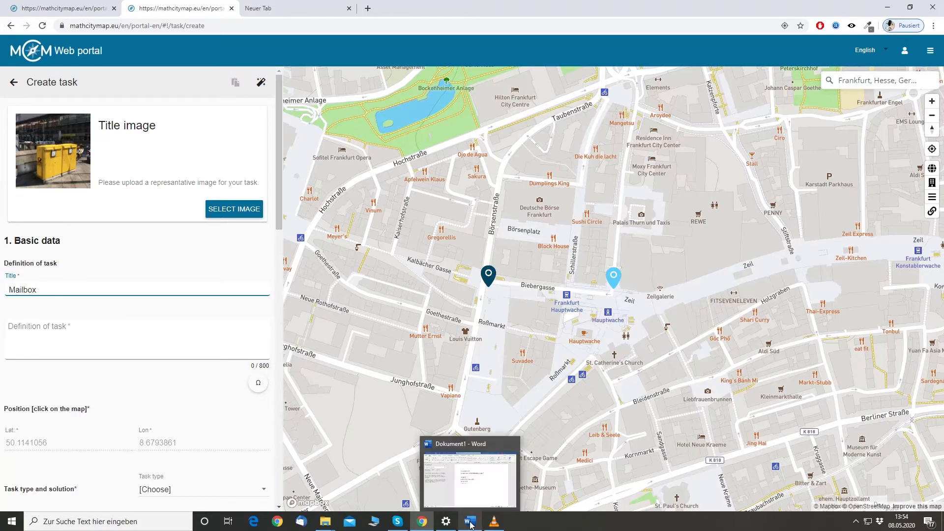
Paste the question 'How many times a week does the mailbox get emptied?' from Word
left_click(469, 473)
type("How many times a week does the mailbox get emptied?")
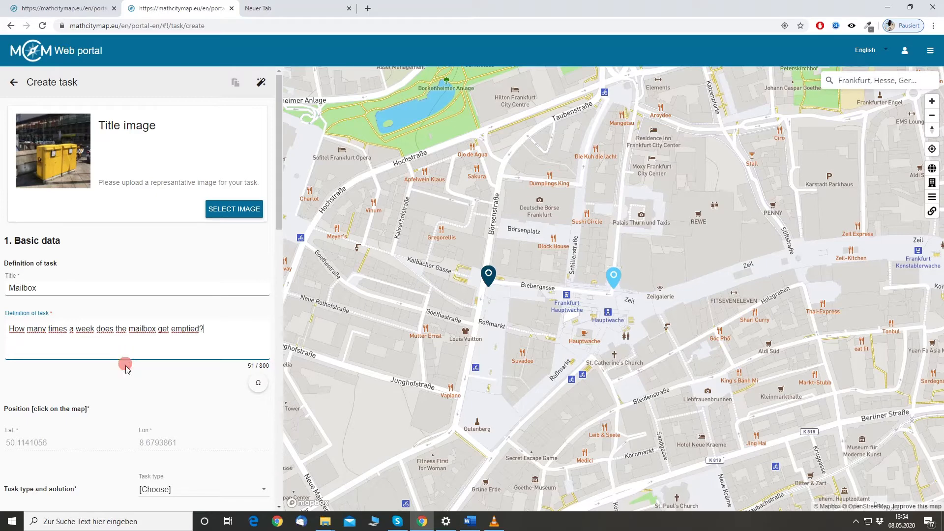
scroll("down", 3)
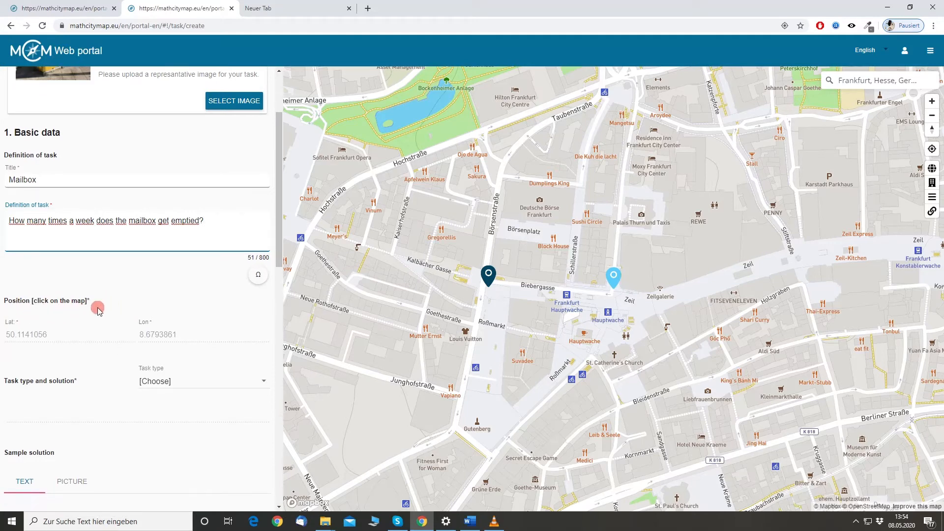
scroll("down", 3)
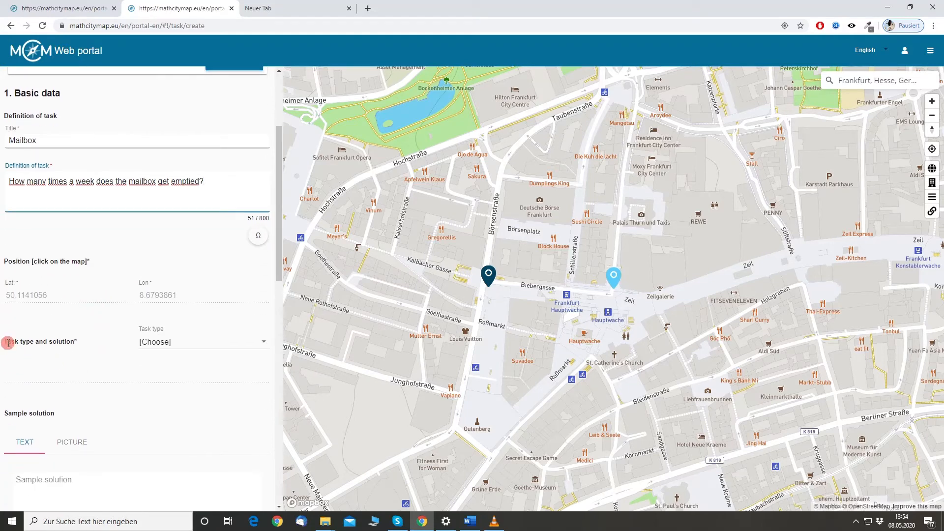
Set the task type to Exact value with answer 16
left_click(202, 341)
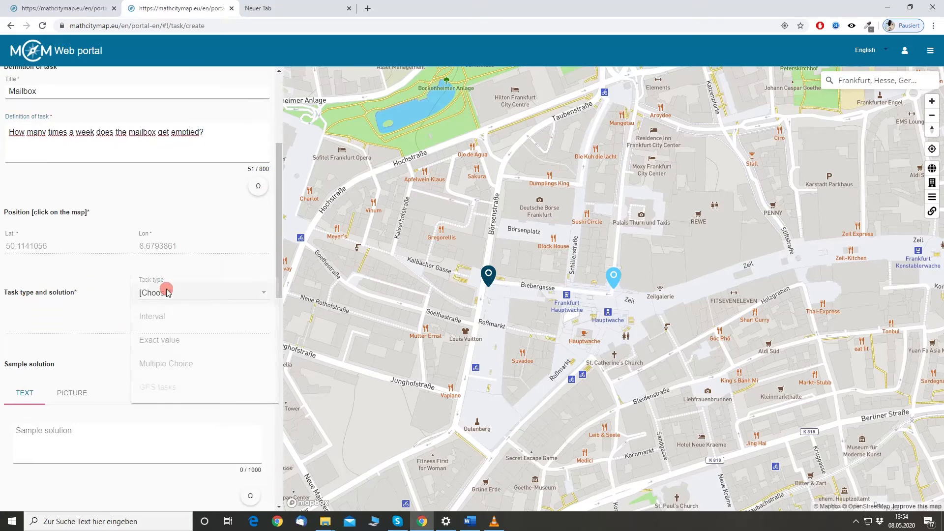
left_click(202, 293)
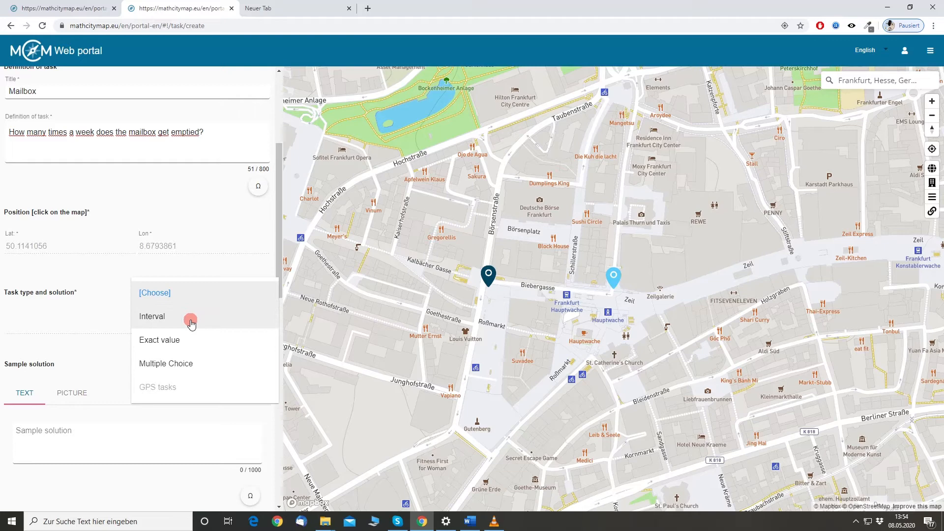
mouse_move(189, 352)
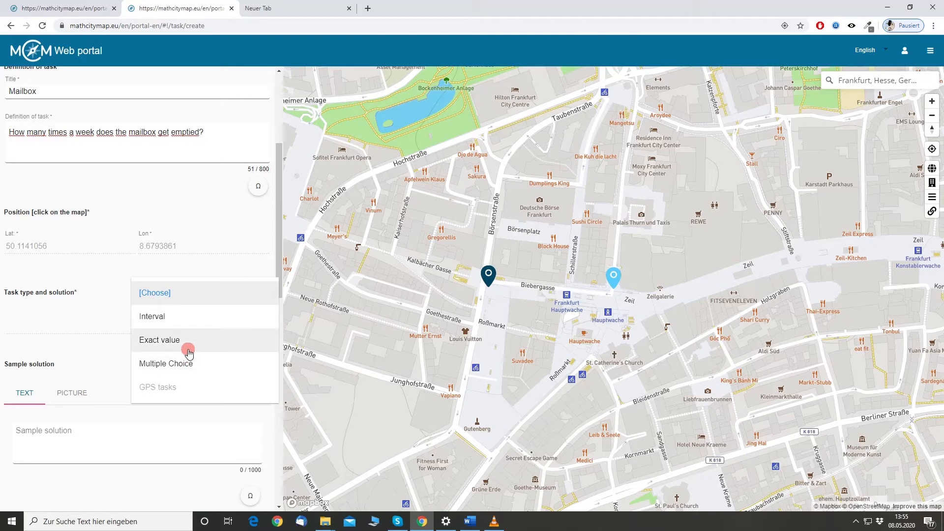
mouse_move(224, 372)
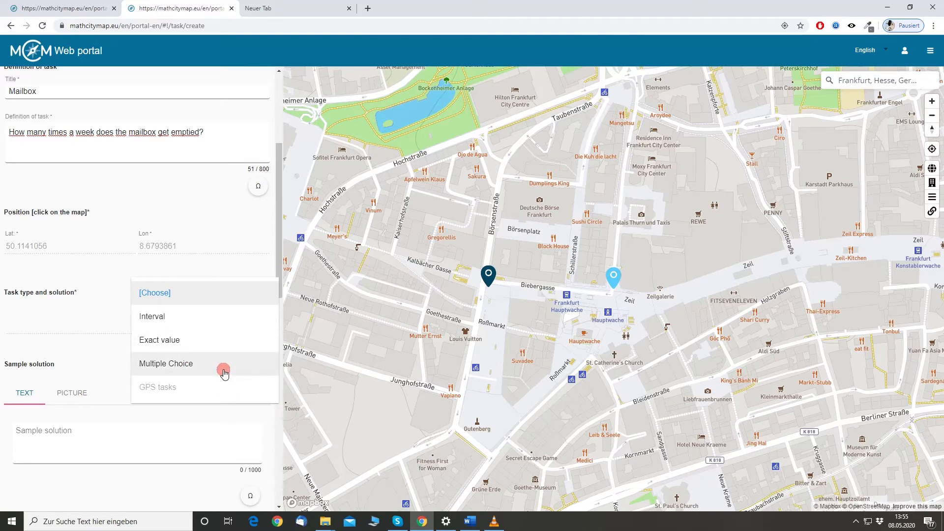
mouse_move(190, 393)
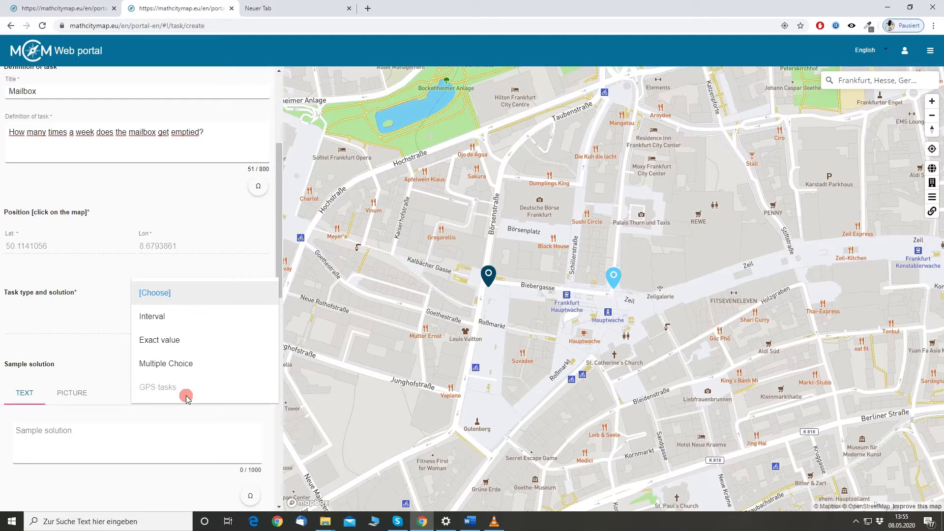
mouse_move(228, 343)
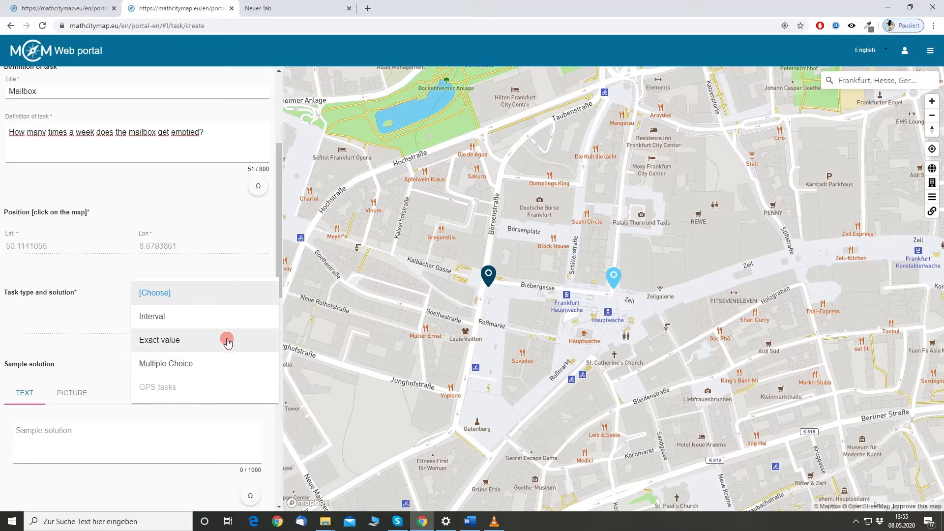
left_click(159, 340)
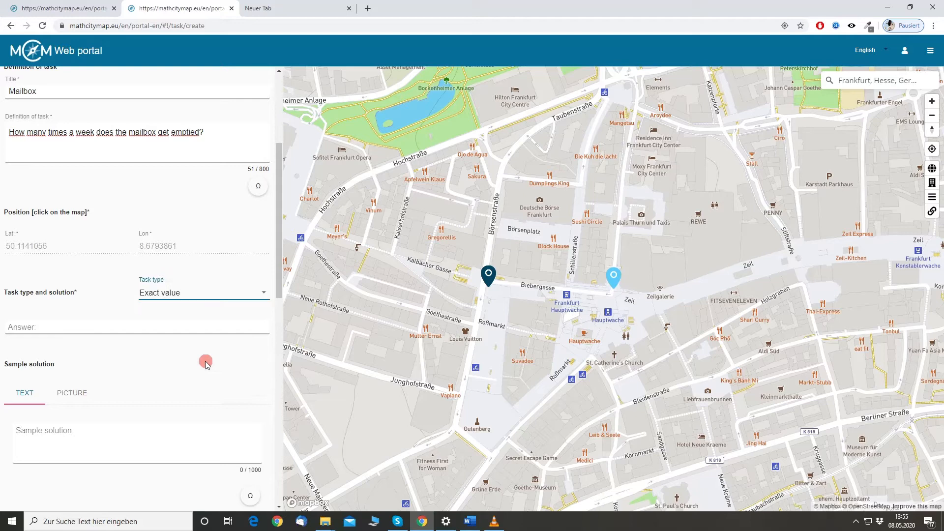
type("16")
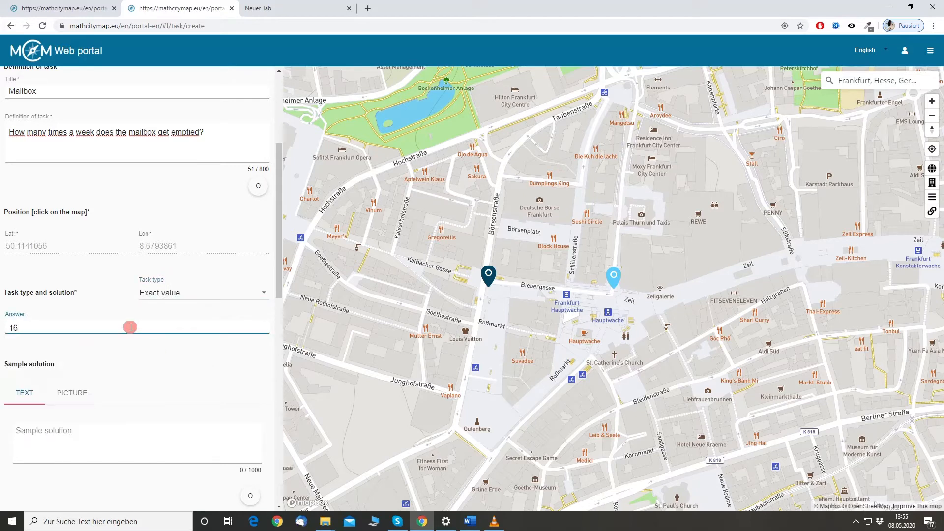
scroll("down", 3)
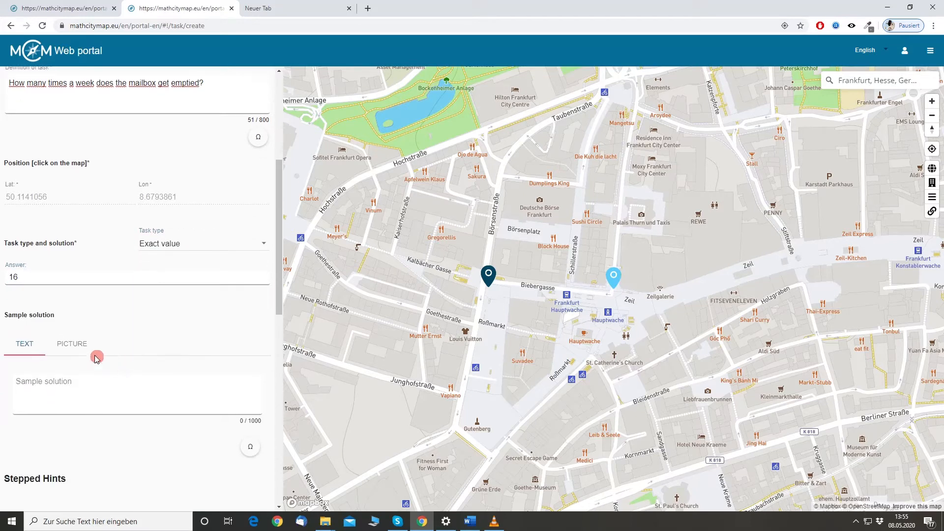
Switch the sample solution to Picture and choose the mailbox timetable photo
scroll("down", 3)
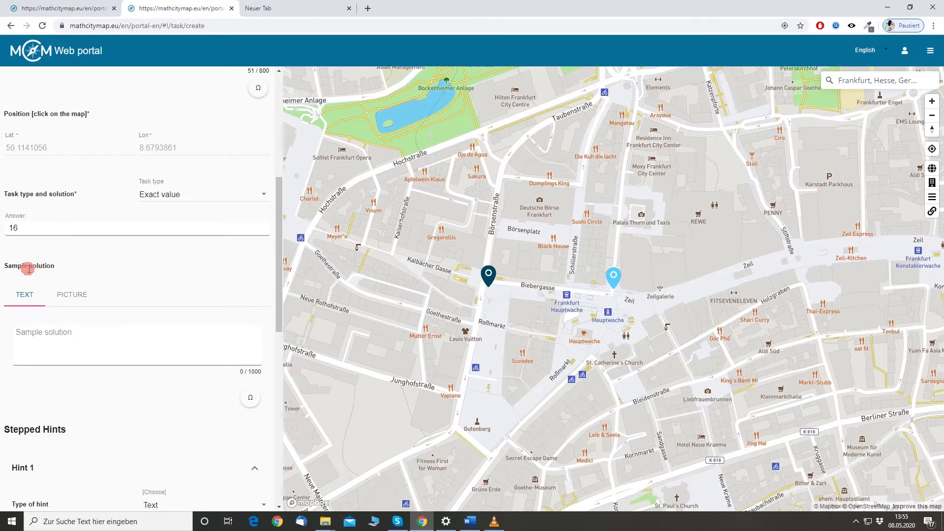
left_click(72, 294)
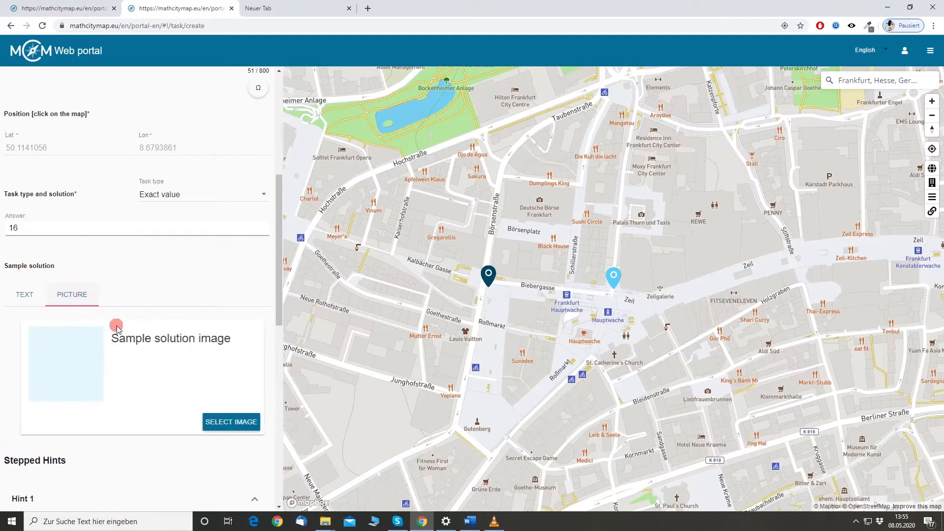
left_click(230, 422)
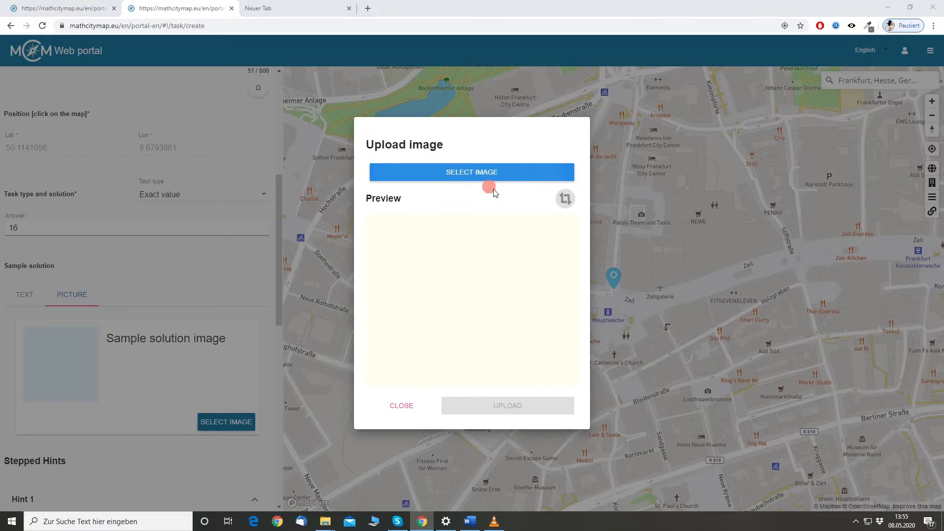
left_click(471, 171)
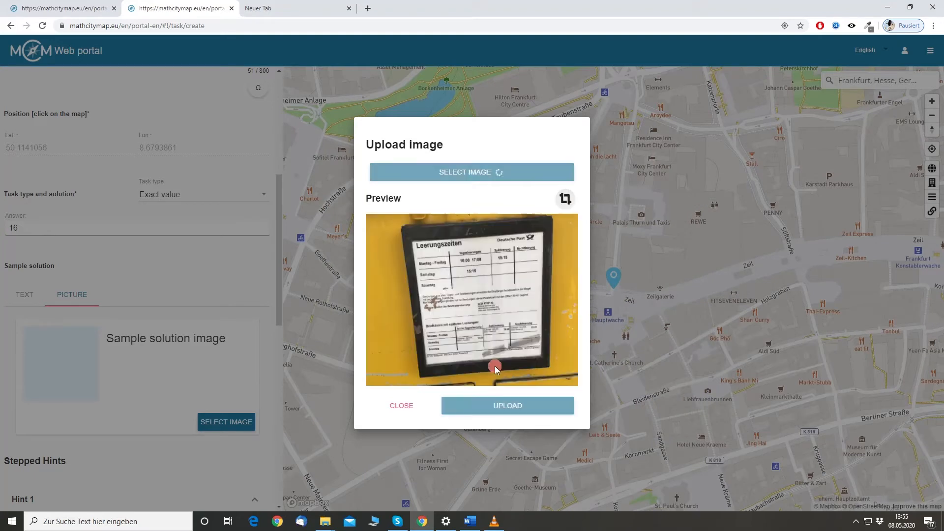
mouse_move(489, 292)
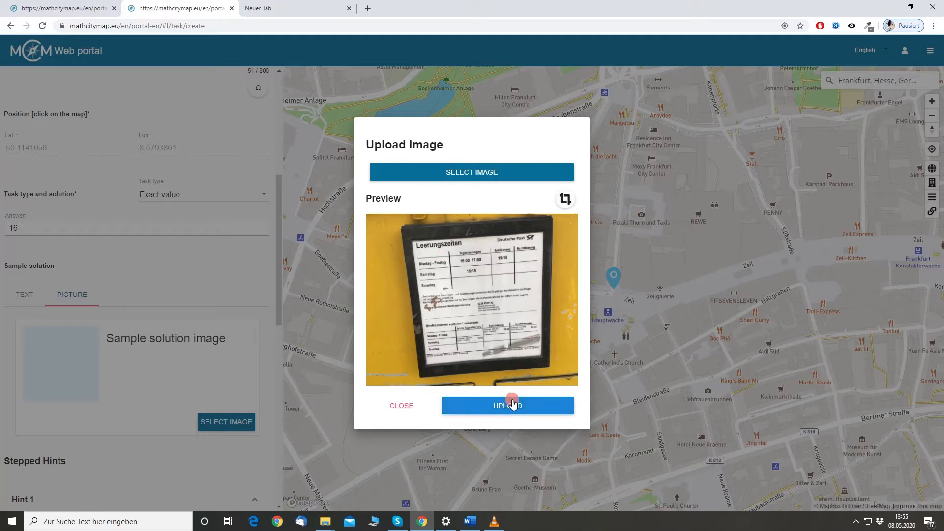
mouse_move(429, 230)
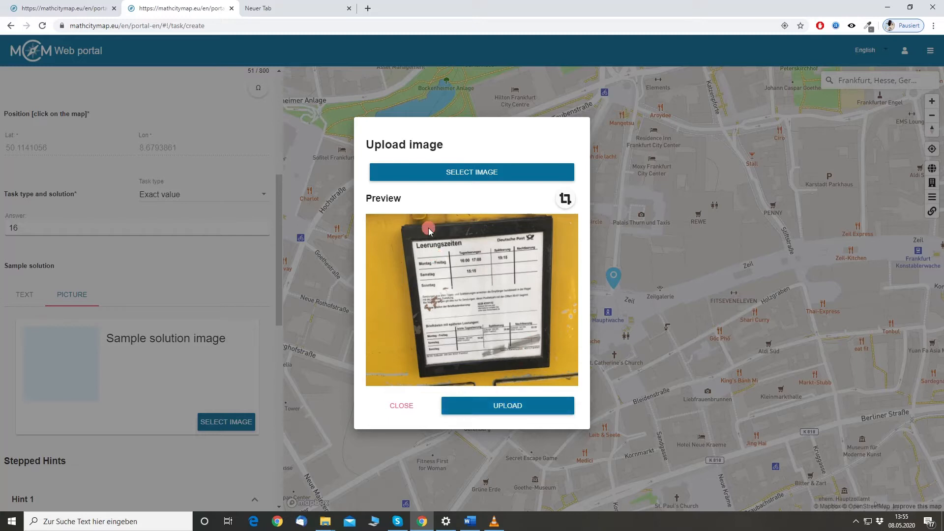
mouse_move(393, 197)
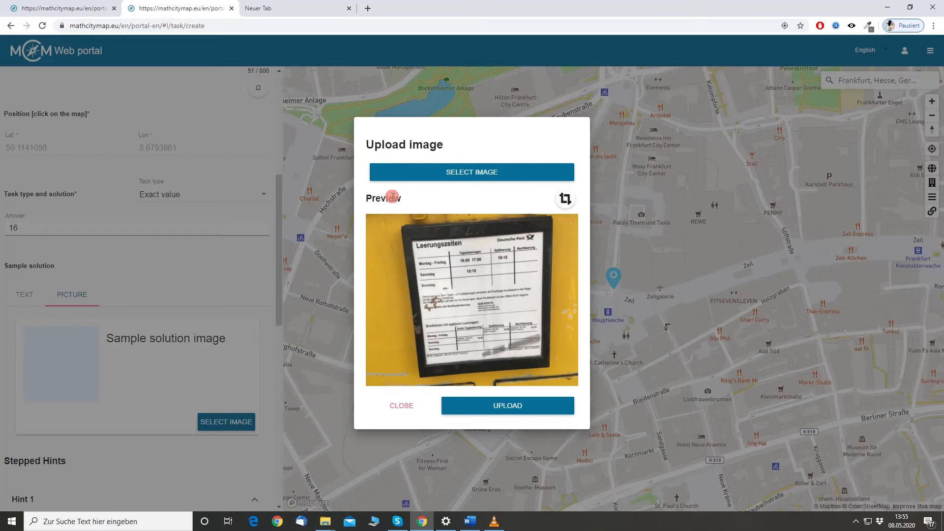
mouse_move(463, 235)
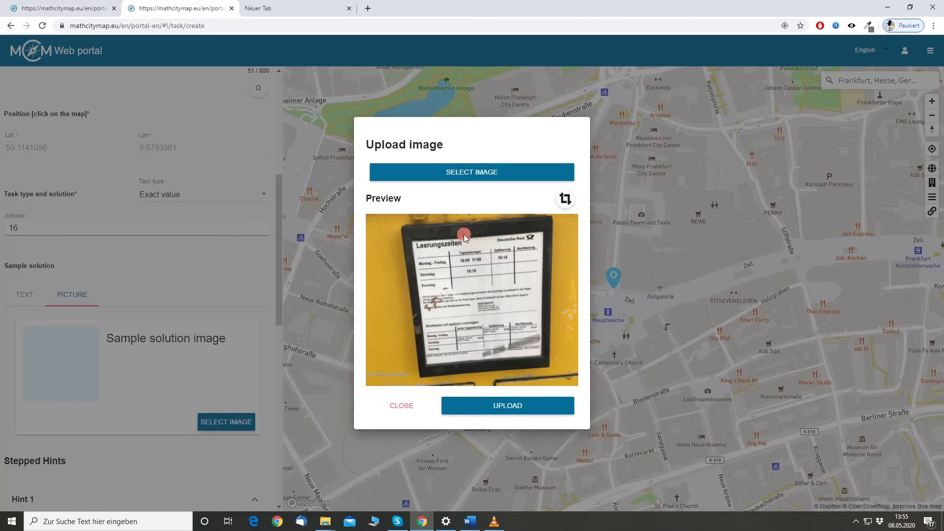
mouse_move(565, 199)
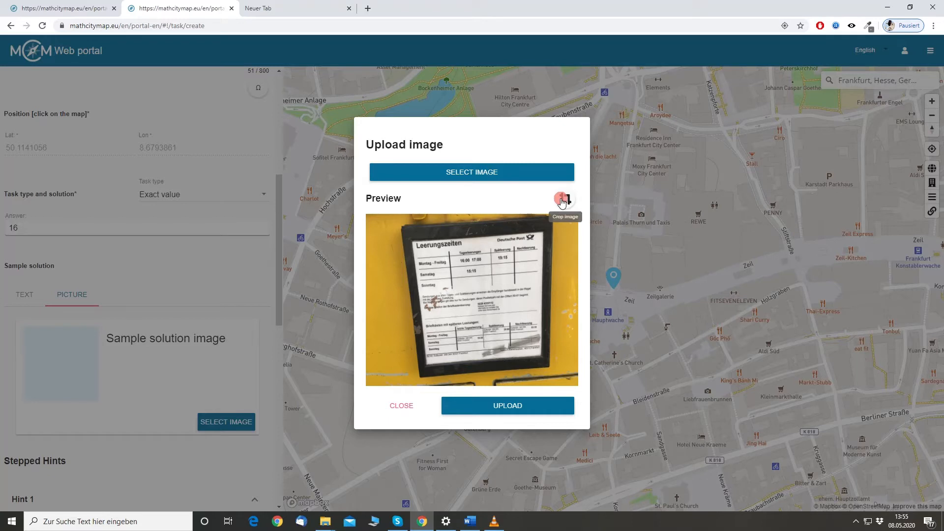
Crop the collection-times sign close-up and upload it as sample solution picture
left_click(562, 201)
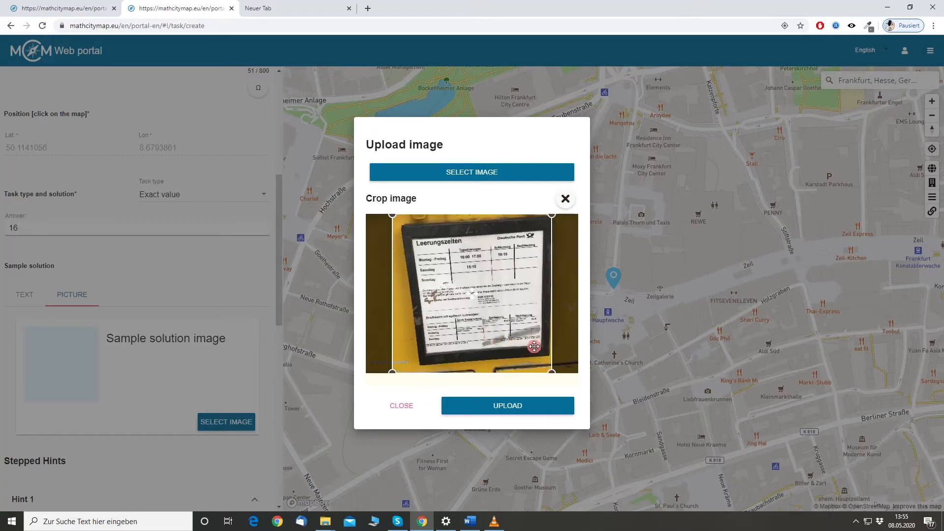
mouse_move(564, 201)
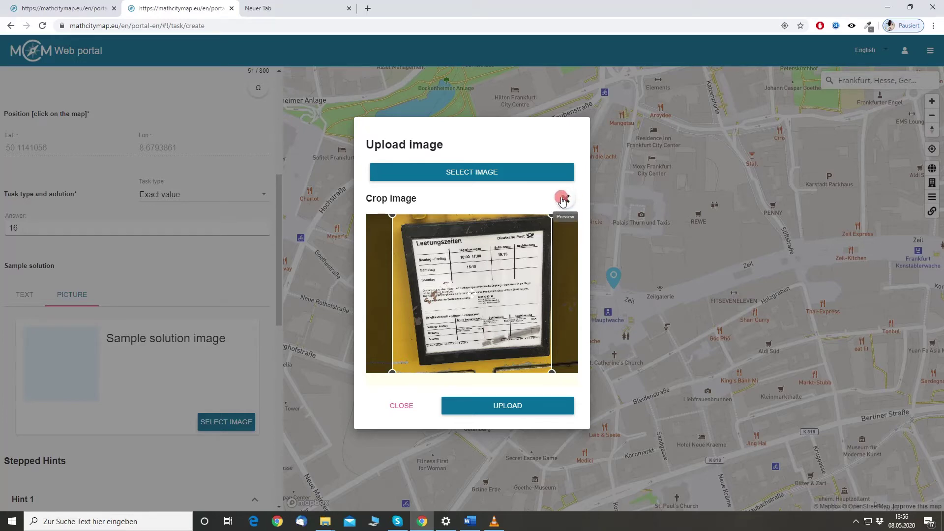
left_click(508, 404)
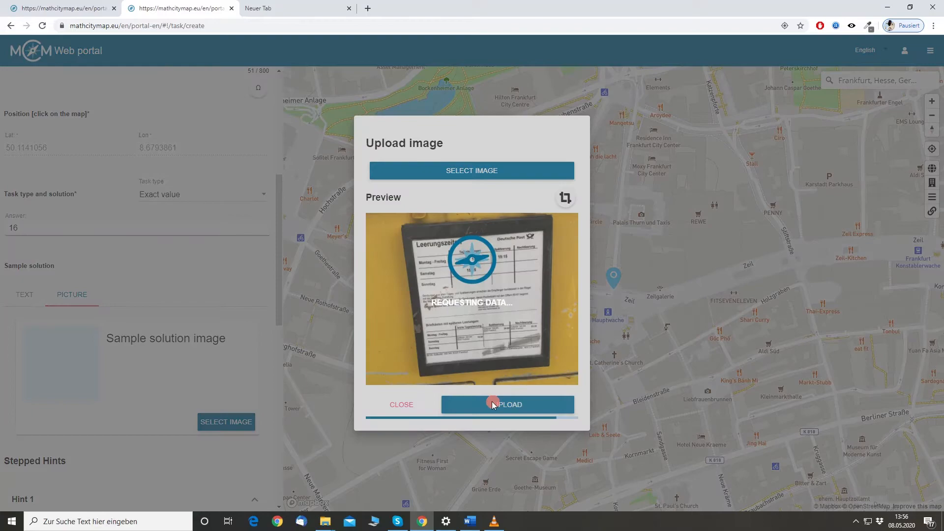
left_click(509, 404)
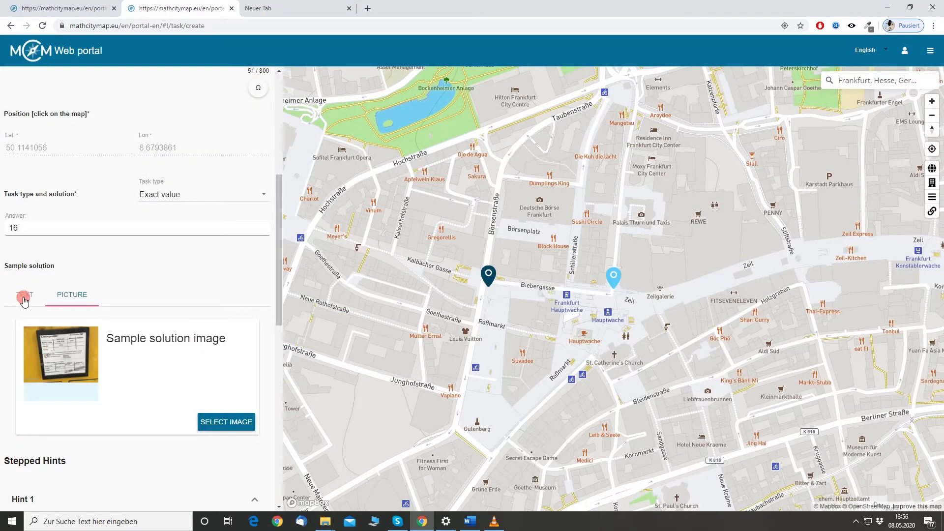
Paste the text solution: Monday to Friday 3 times, Saturday 1 time, 5 * 3 + 1 = 16
left_click(23, 294)
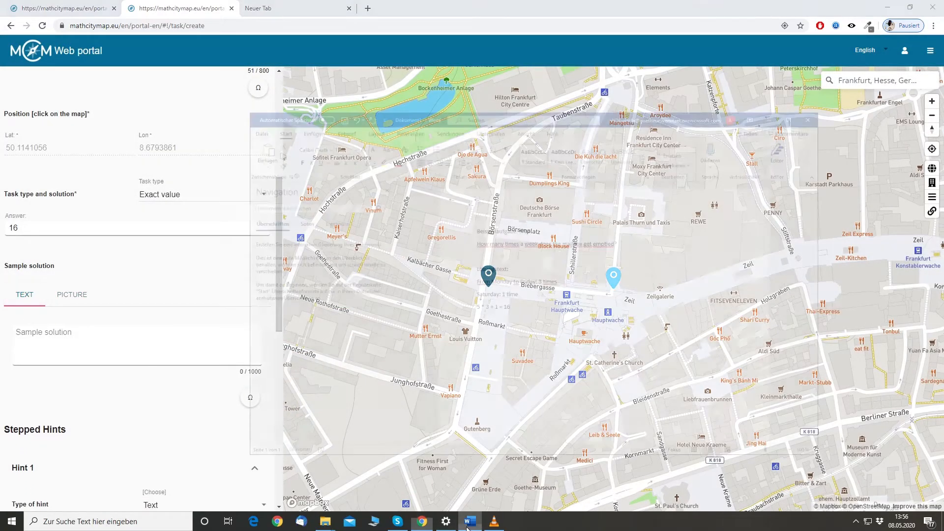
left_click(470, 521)
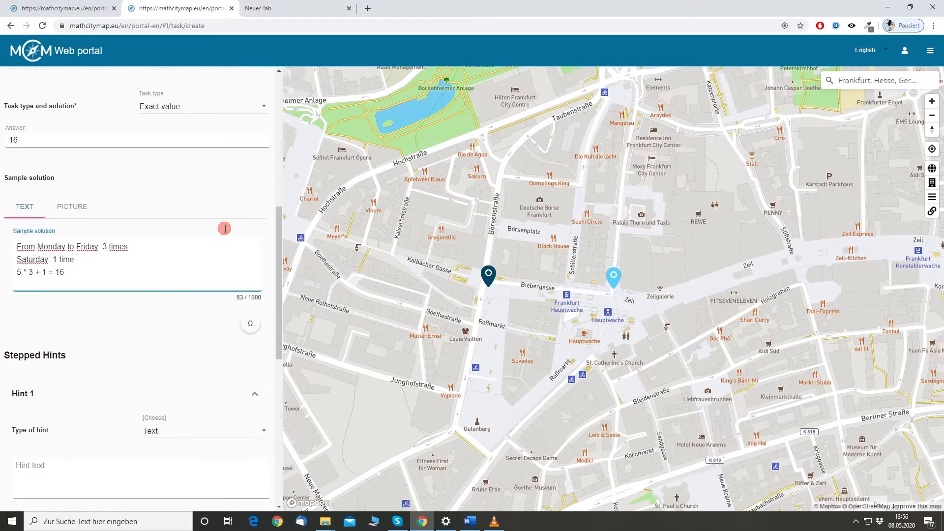
scroll("down", 3)
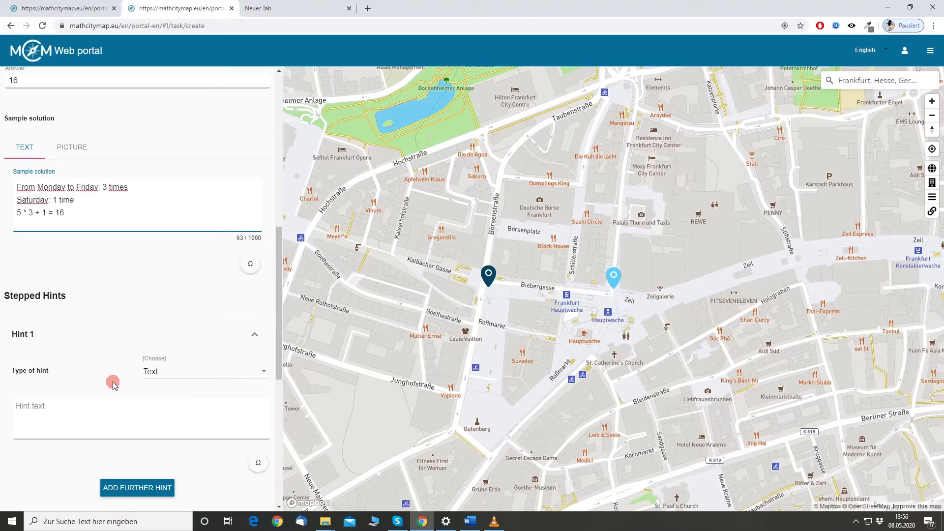
scroll("down", 3)
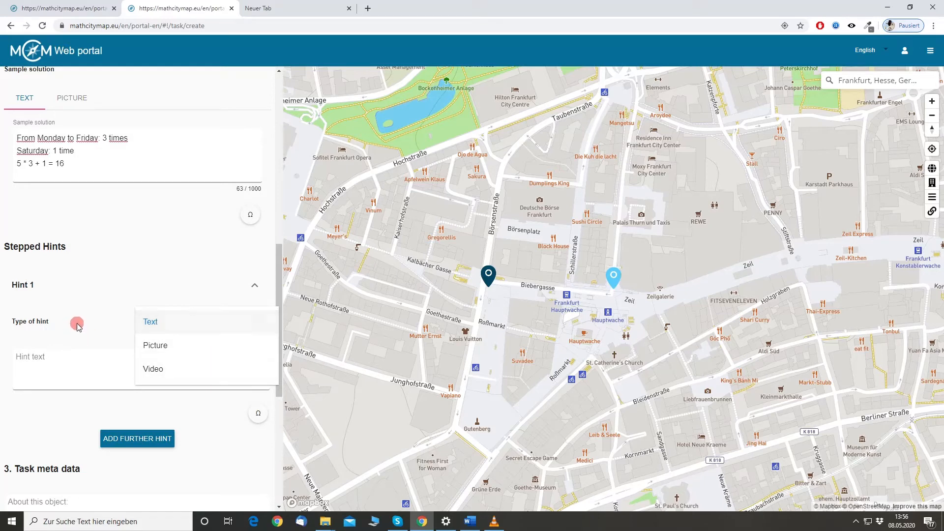
Write hint 1: 'How many times a day does the mailbox get emptied?'
left_click(150, 321)
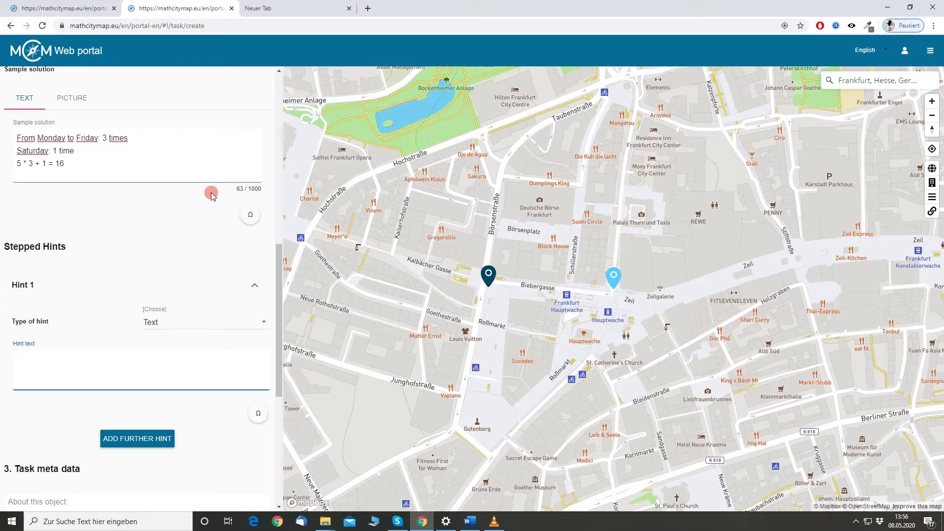
type("How many t")
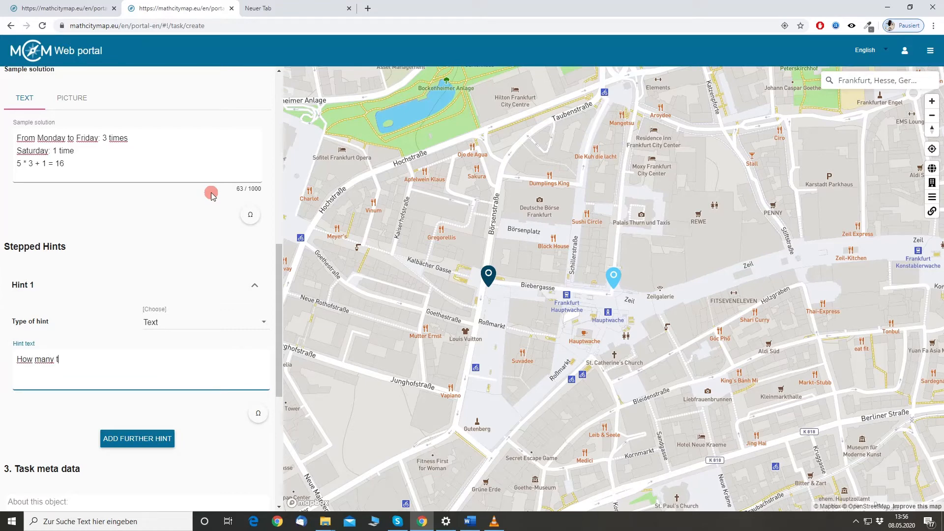
type("imes a d")
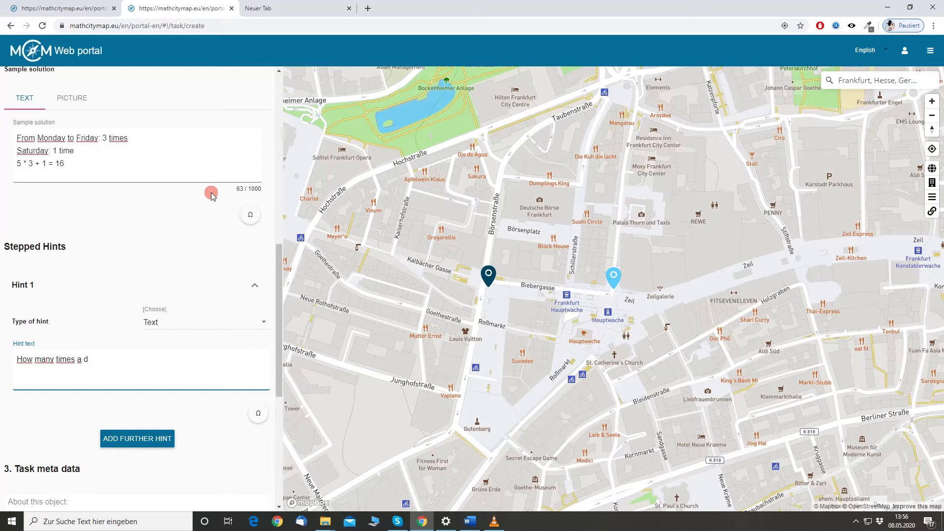
type("a")
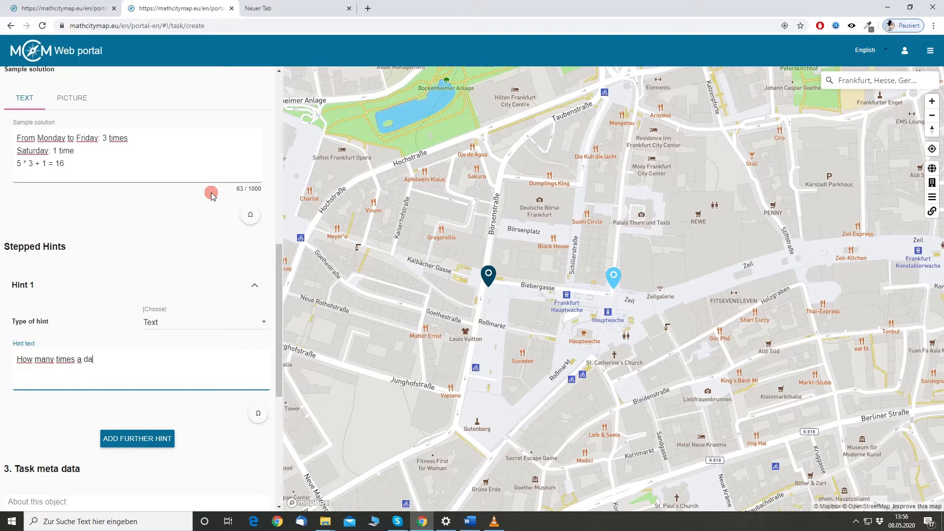
type("y")
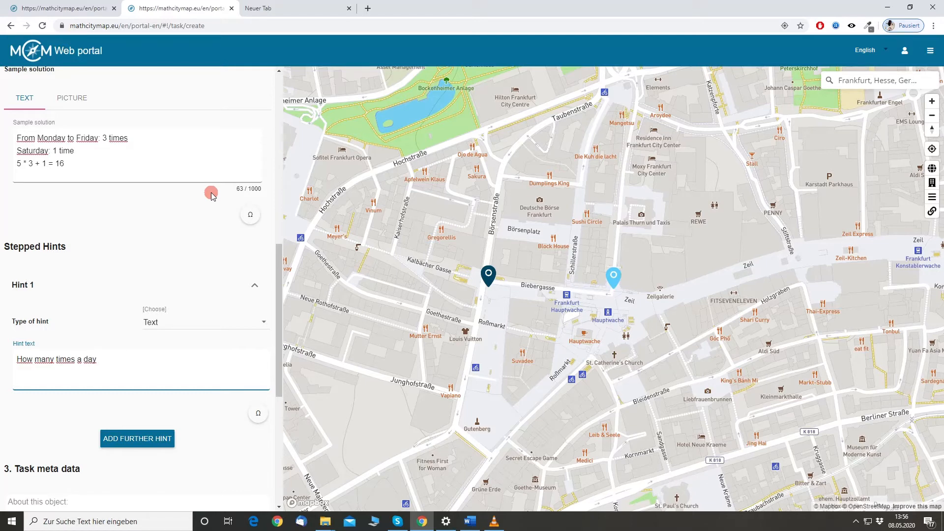
type("does the")
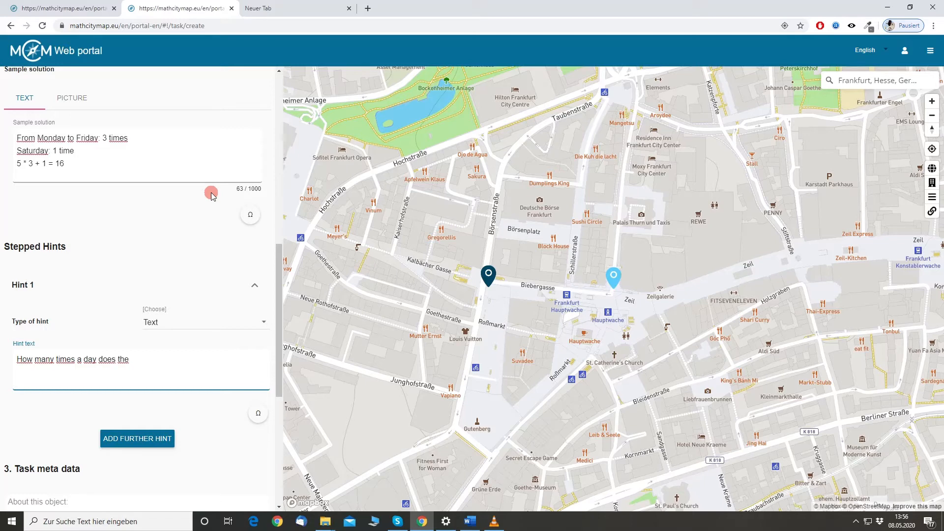
type("mailbox get")
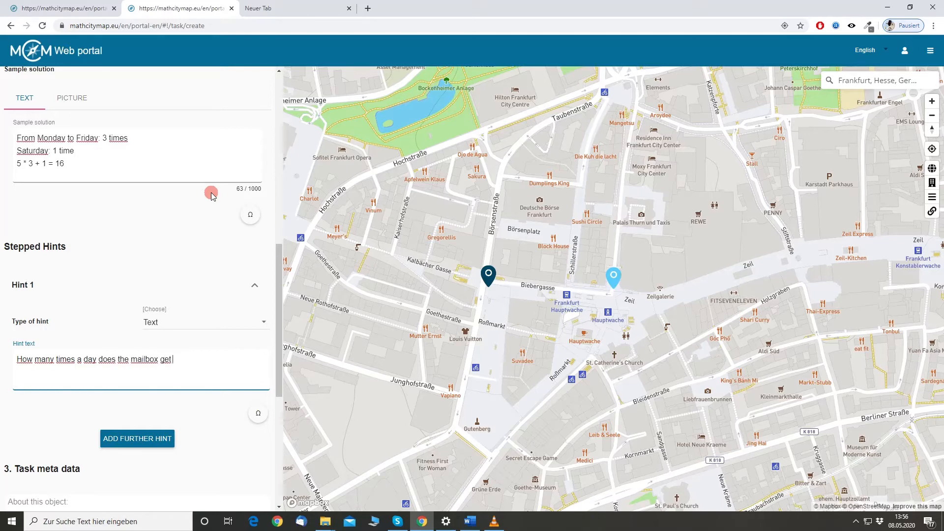
type("emptied?")
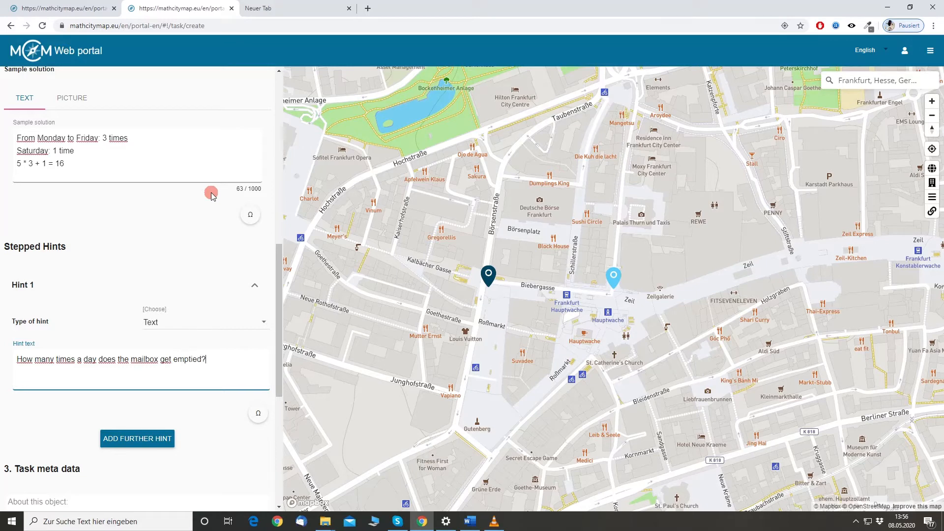
scroll("down", 3)
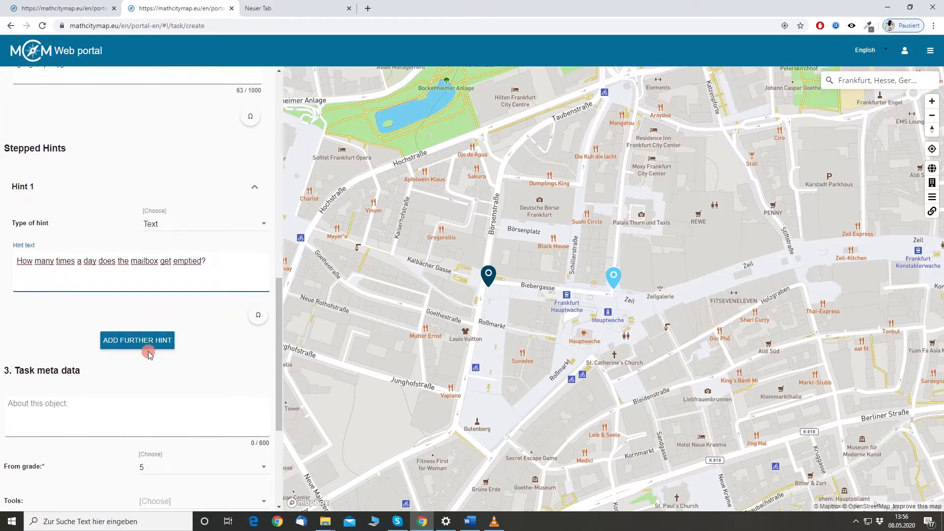
Add hint 2: 'Is there a difference between weekday and weekend?'
left_click(137, 340)
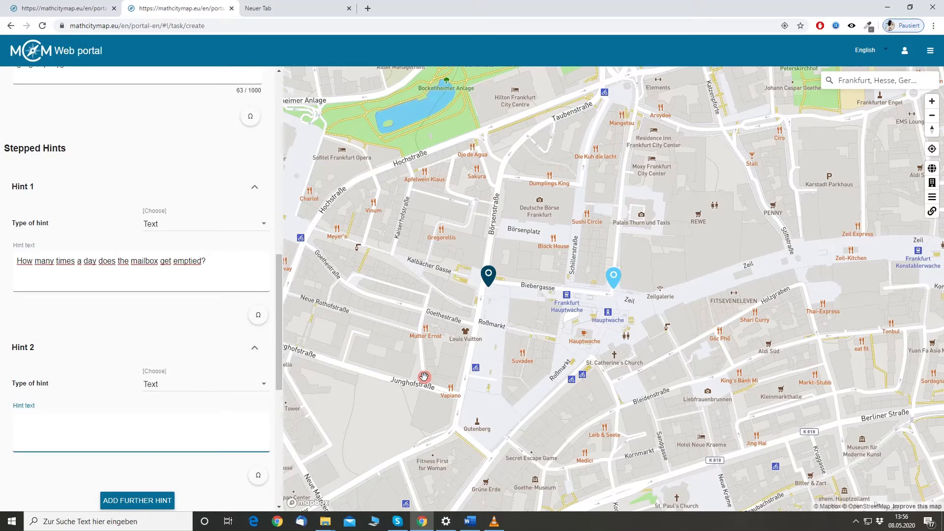
type("Is the")
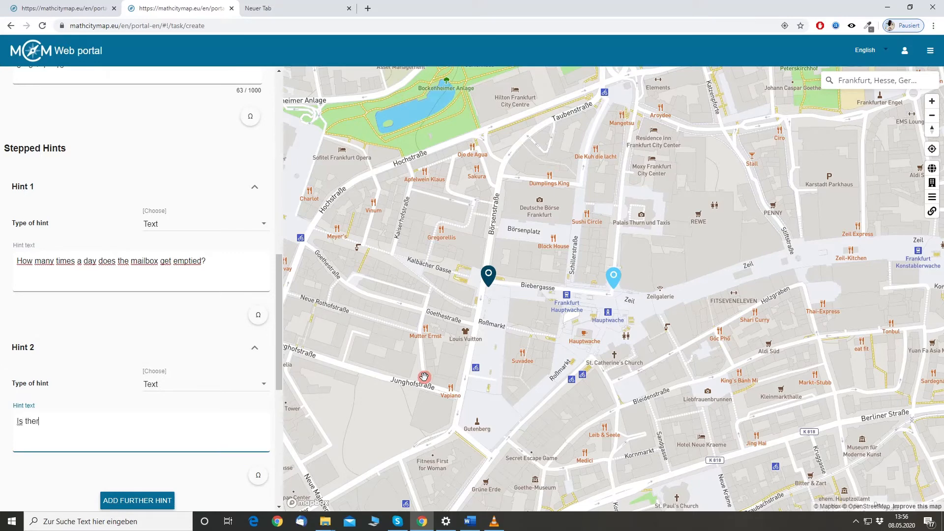
type("re a difference between week")
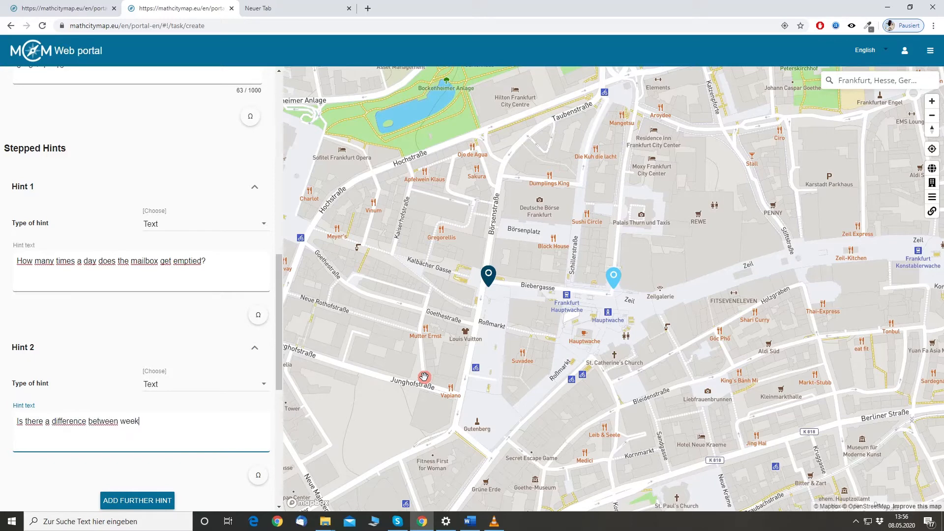
type("day and wee")
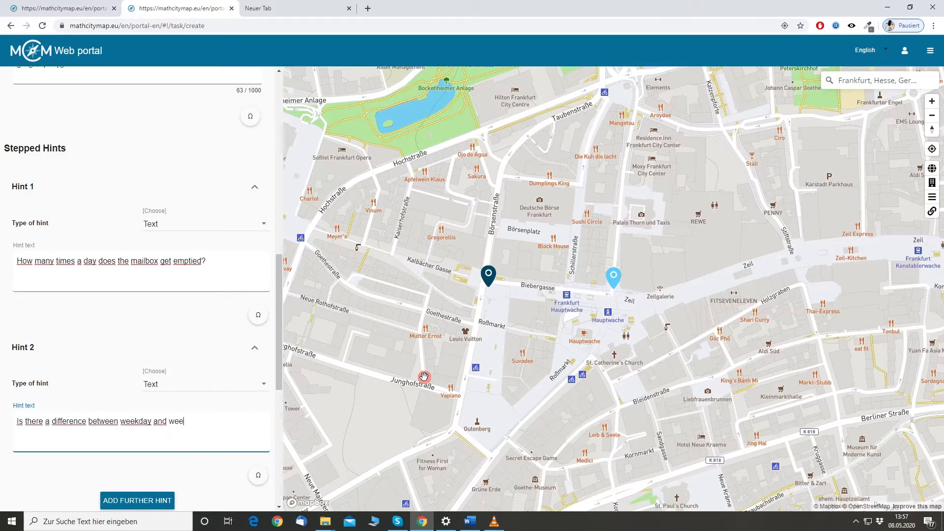
type("kend.")
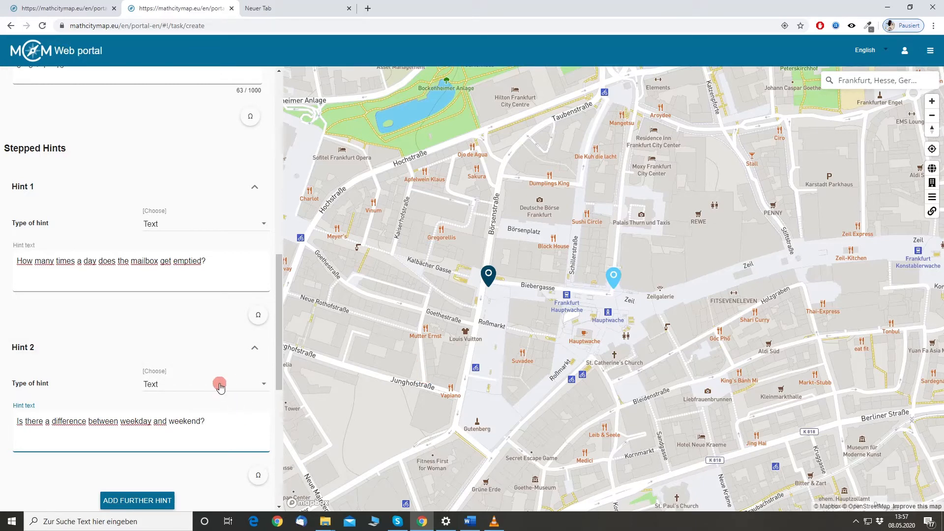
scroll("down", 3)
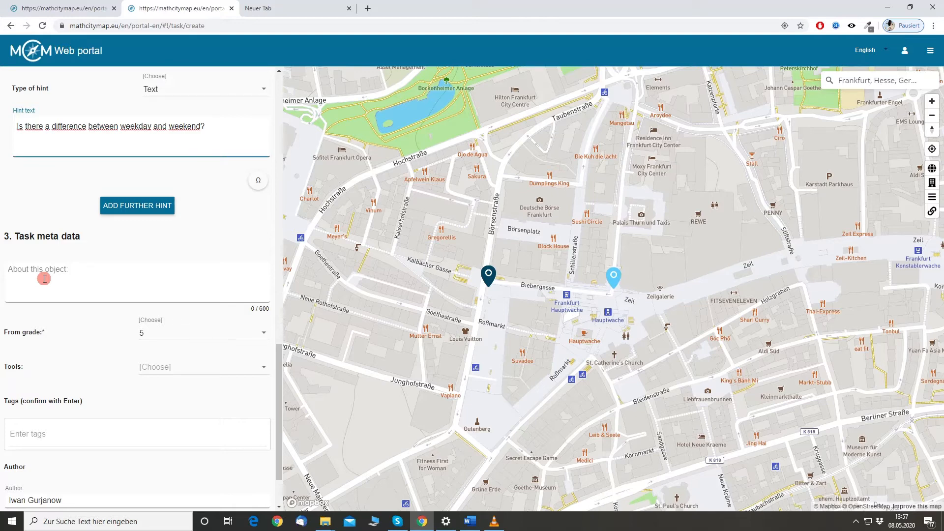
mouse_move(79, 307)
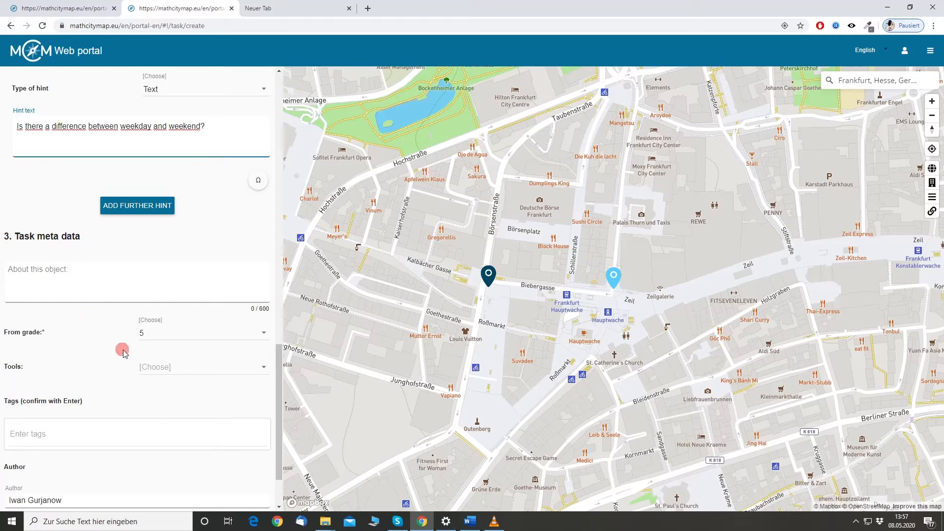
Set From grade to 2 and review the Tools list without choosing any
scroll("down", 3)
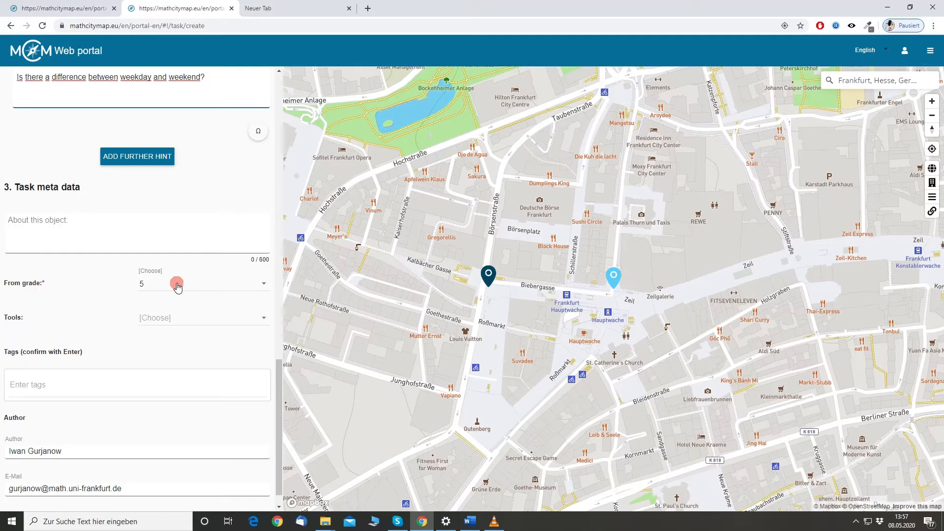
left_click(202, 283)
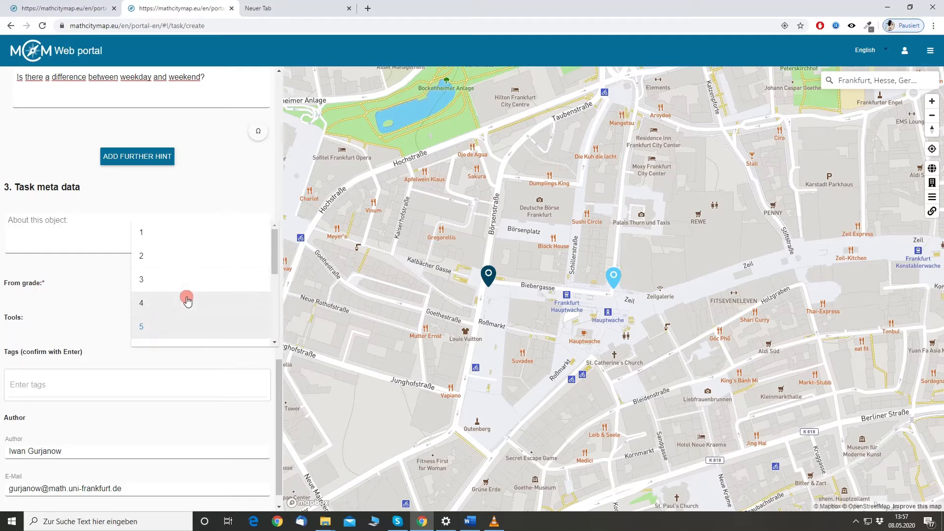
mouse_move(173, 264)
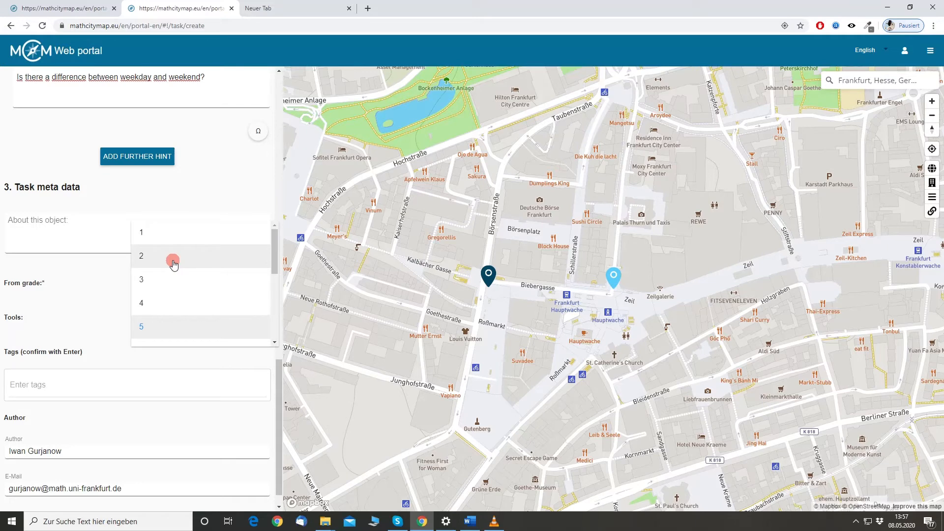
left_click(140, 256)
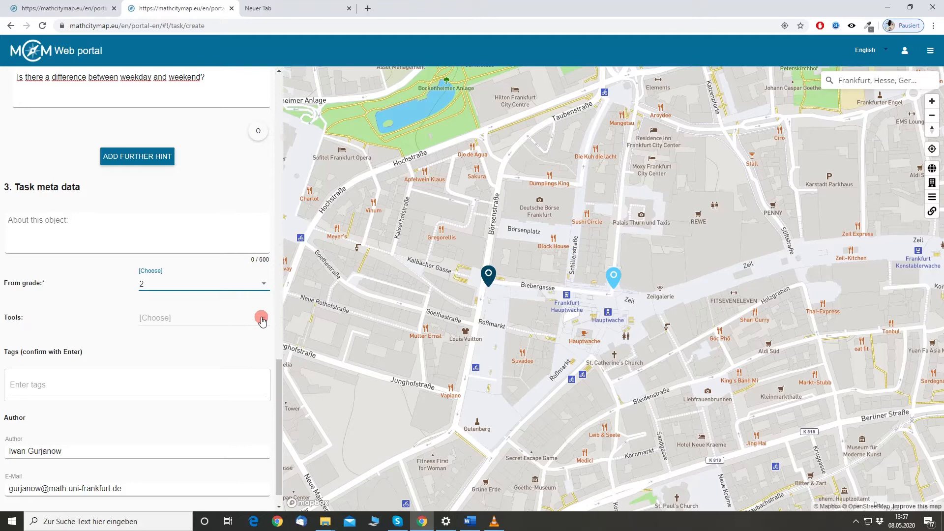
left_click(262, 318)
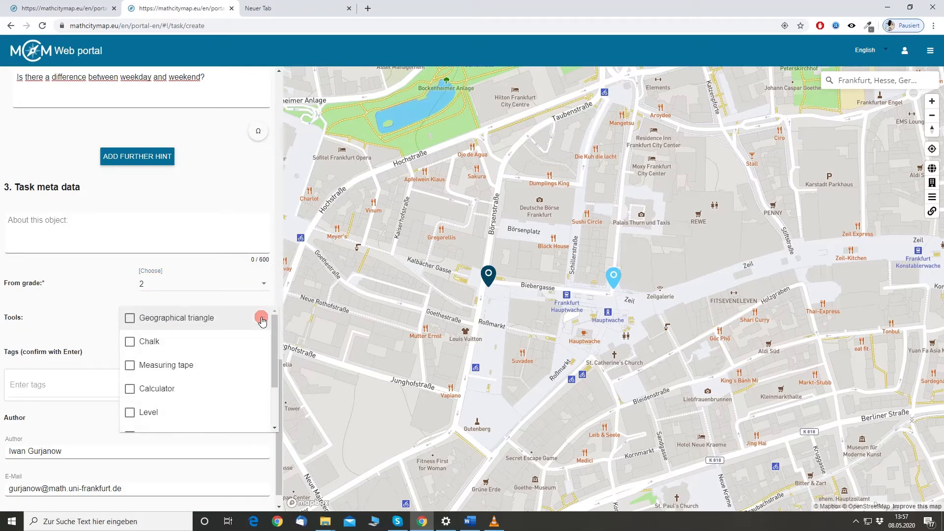
mouse_move(187, 329)
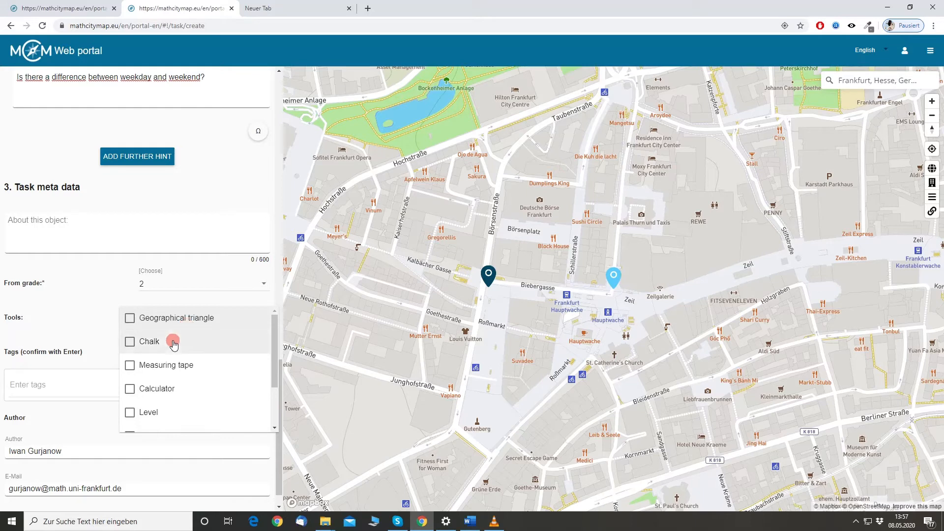
scroll("down", 3)
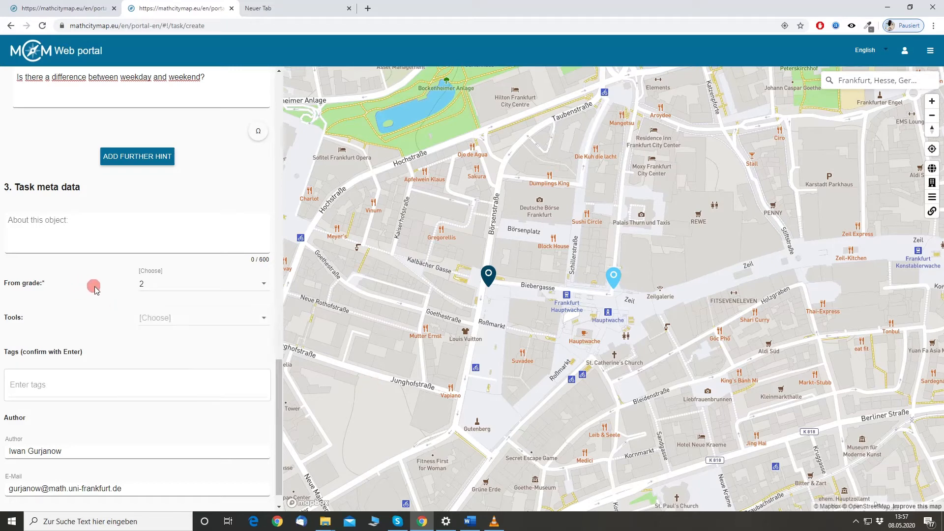
scroll("down", 3)
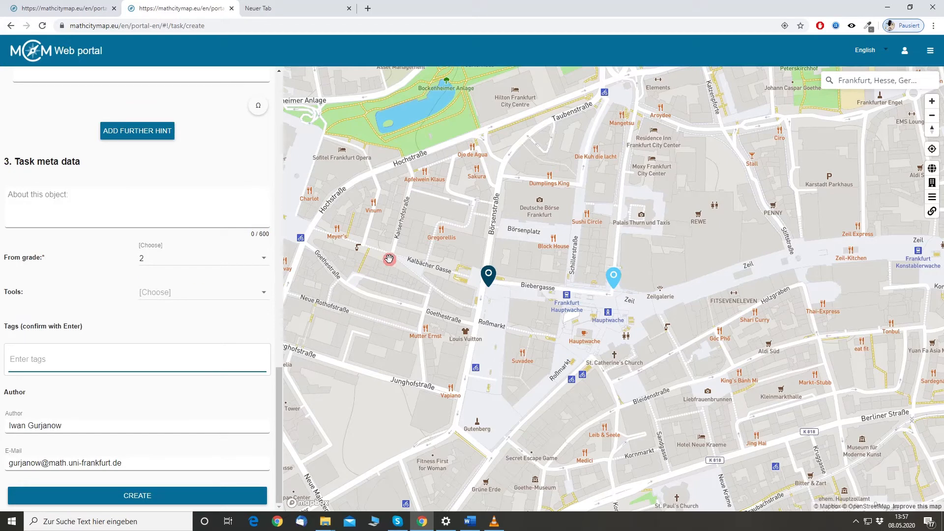
Add the tags Counting and Mailbox, then create the Mailbox task
type("Counting Mailb")
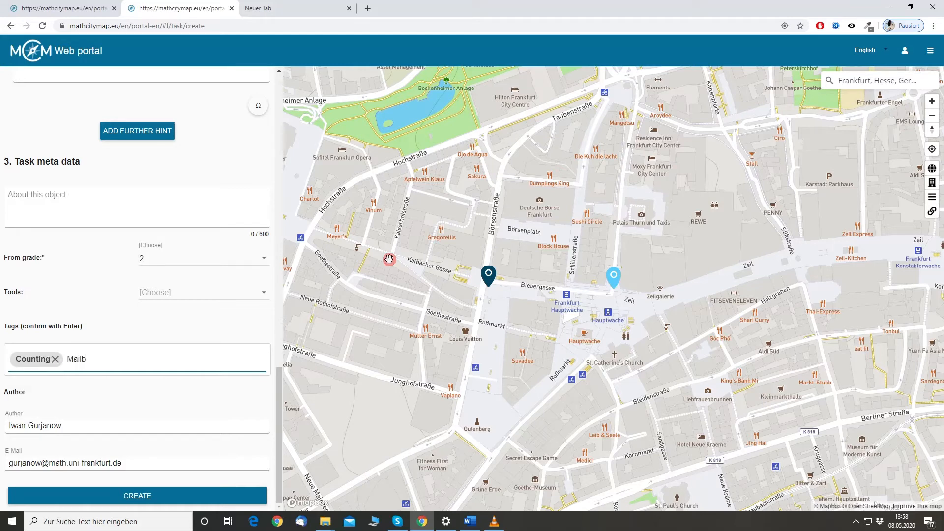
key("Return")
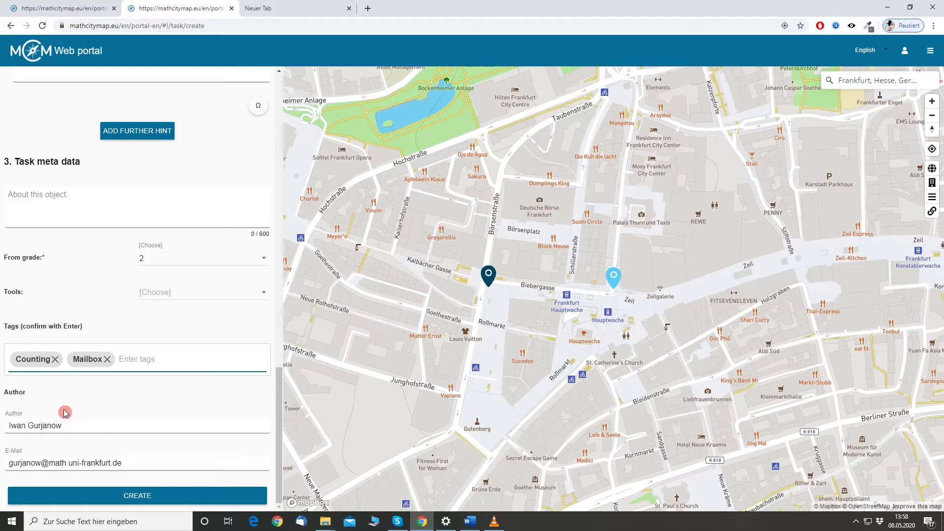
mouse_move(169, 409)
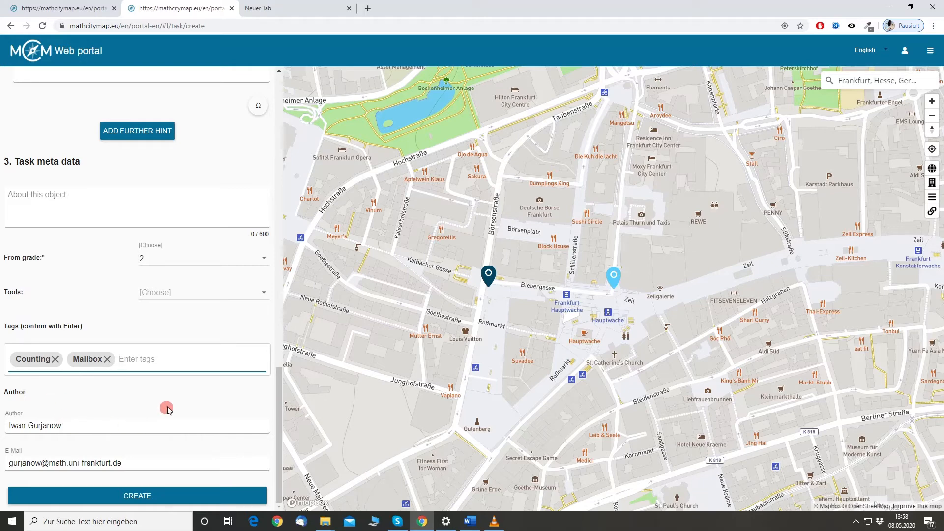
scroll("up", 3)
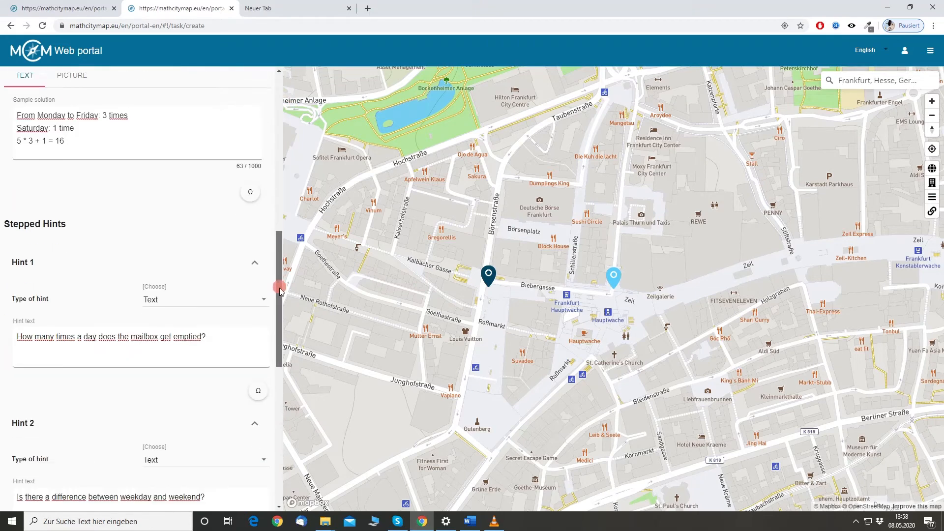
scroll("down", 3)
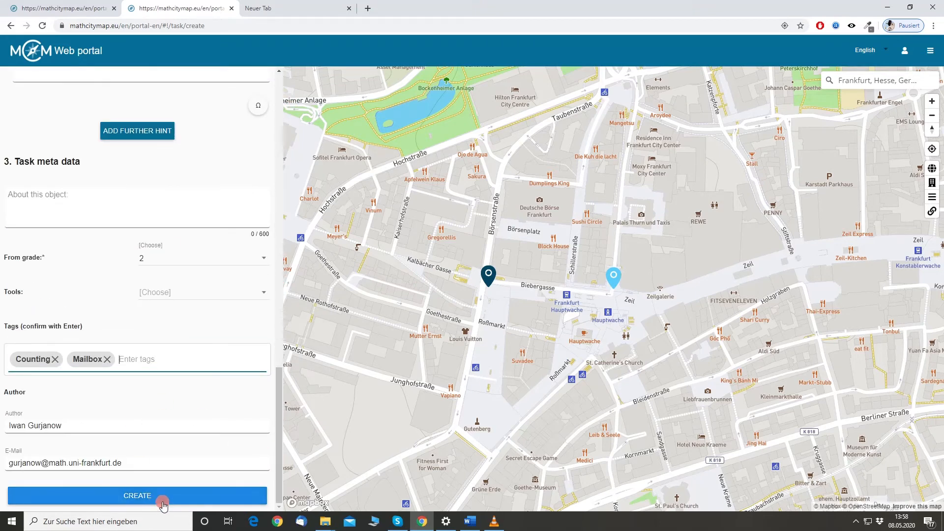
left_click(136, 496)
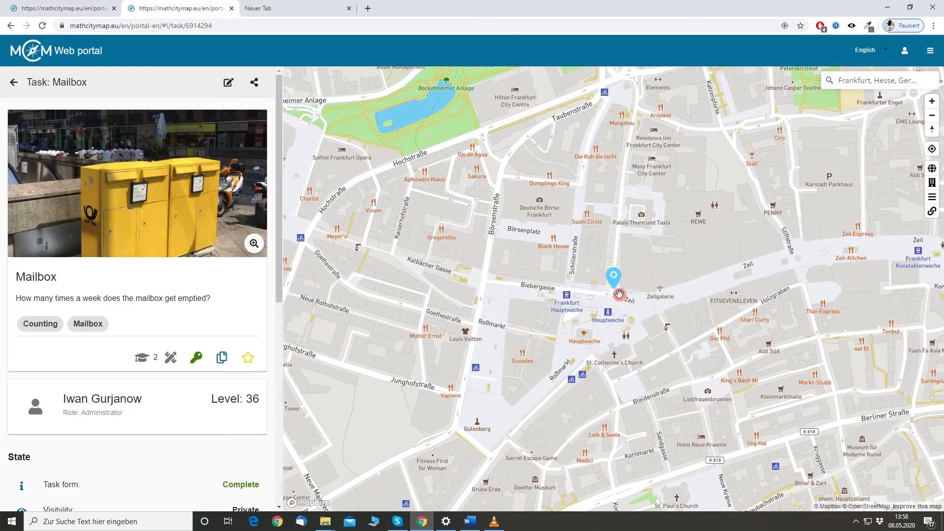
mouse_move(618, 294)
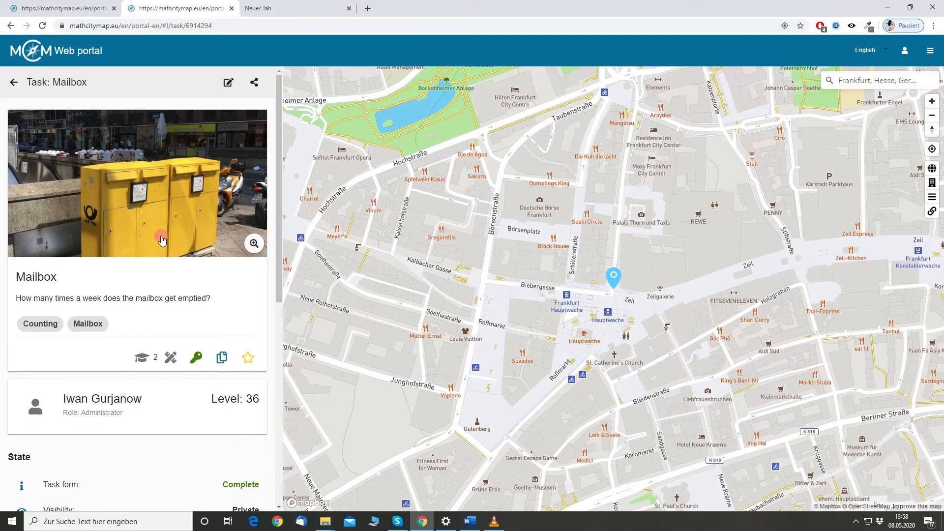
mouse_move(179, 77)
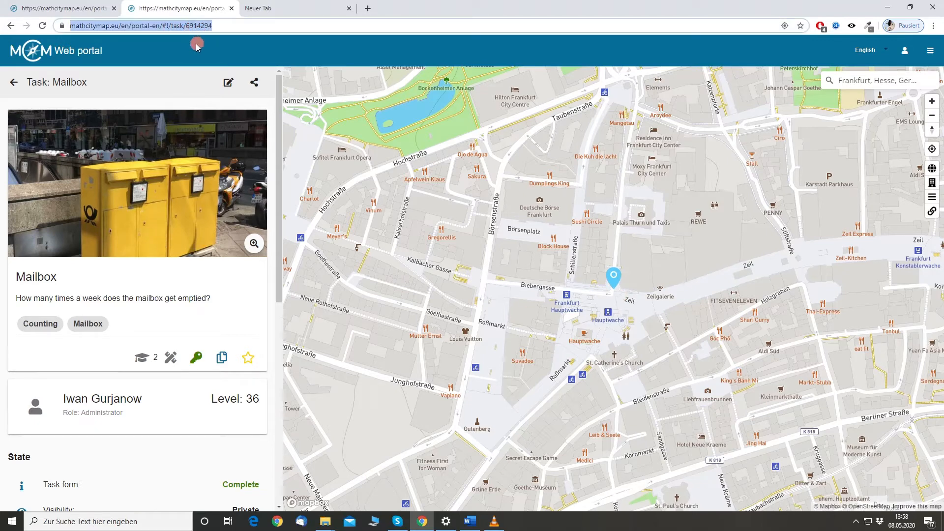
mouse_move(145, 82)
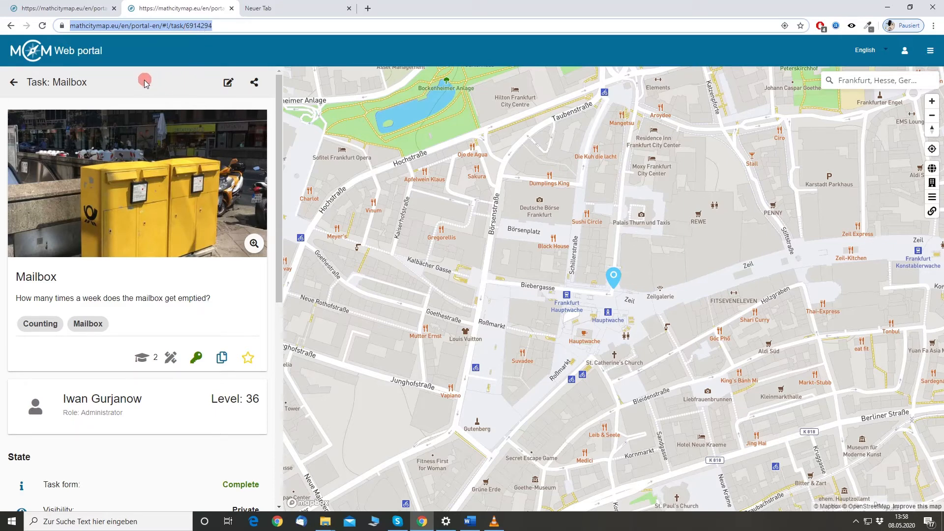
mouse_move(120, 96)
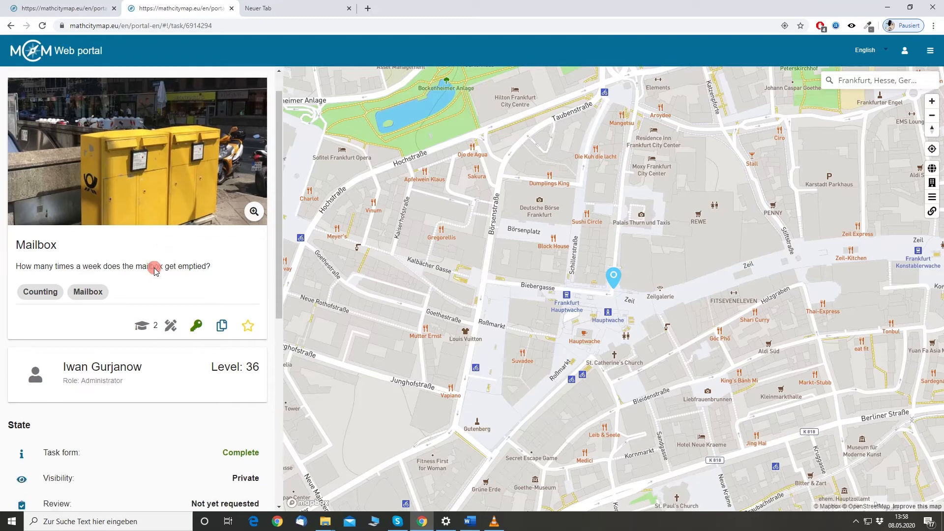
scroll("down", 3)
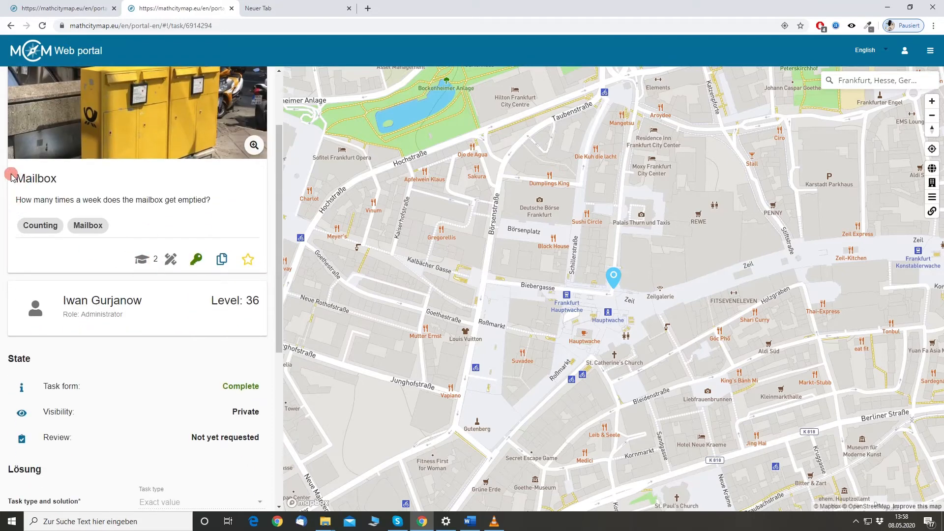
mouse_move(231, 201)
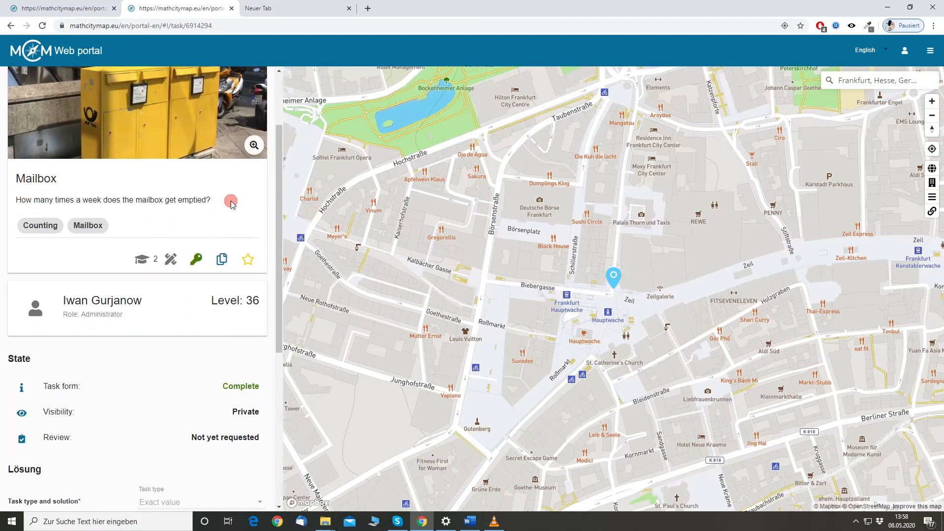
mouse_move(122, 232)
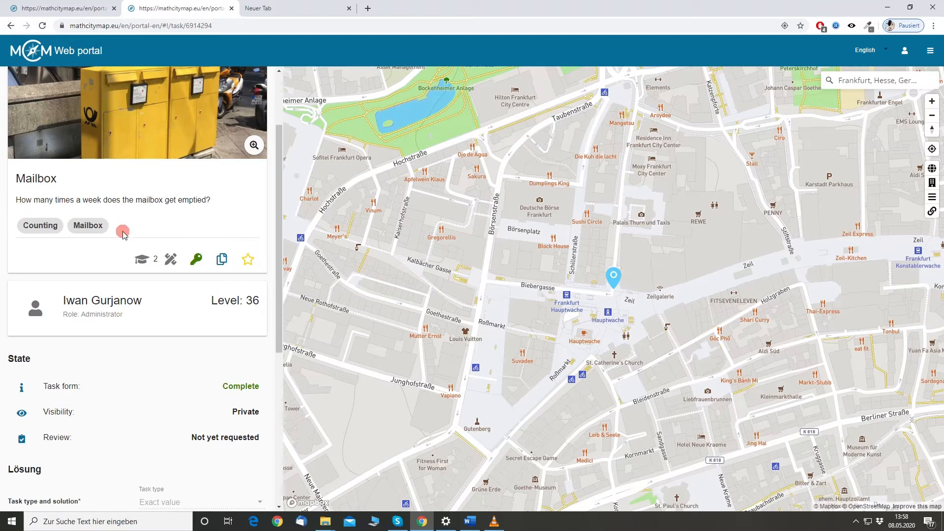
mouse_move(221, 260)
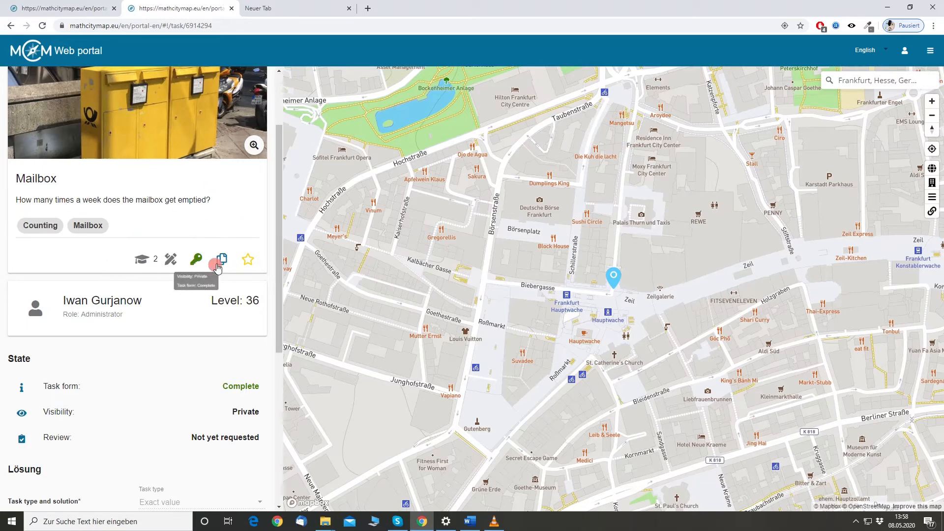
scroll("down", 3)
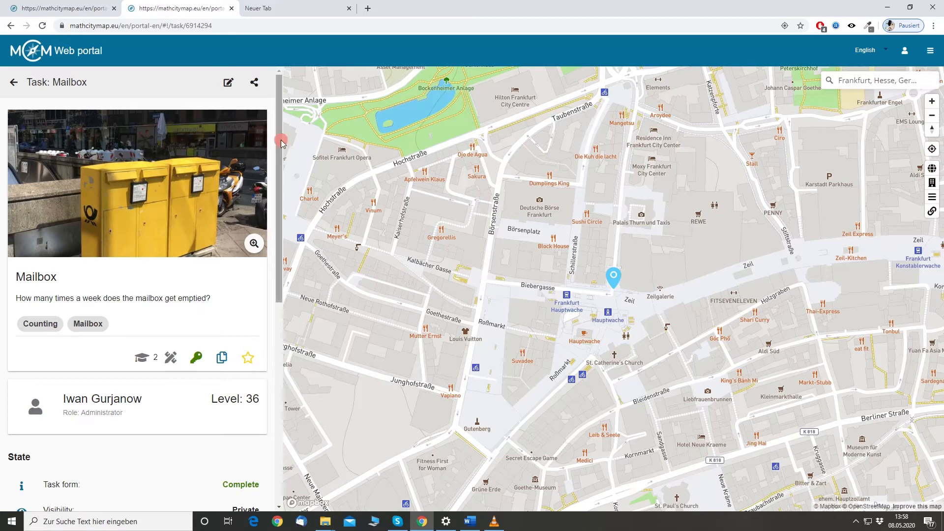
left_click(13, 82)
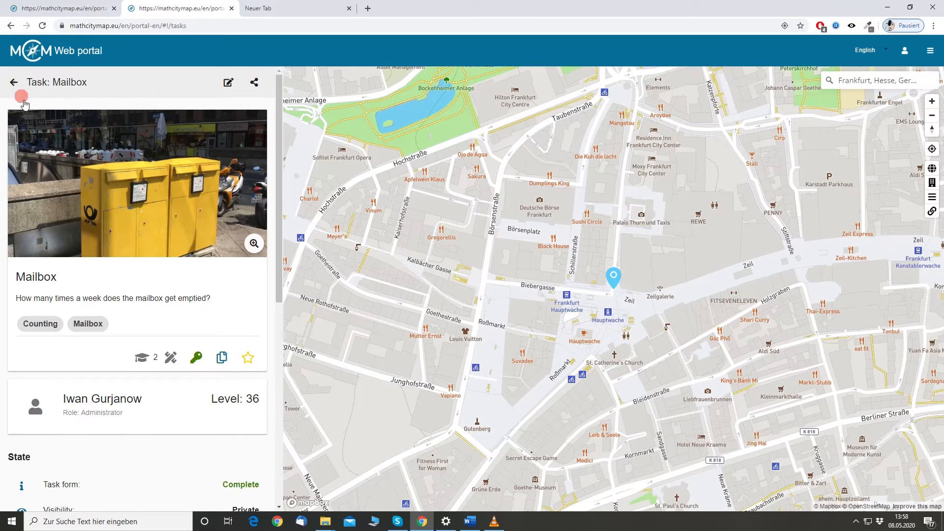
Bring up the New task / New draft choice in My Tasks
left_click(13, 81)
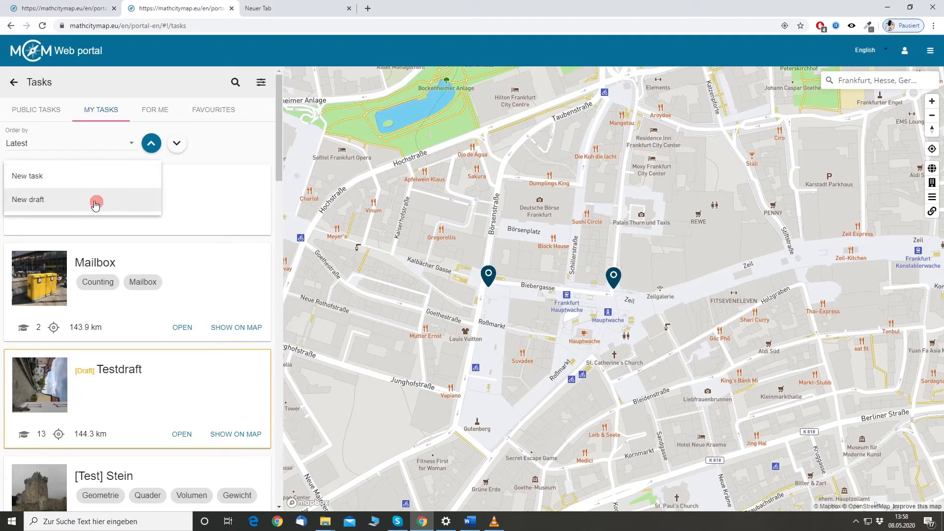
mouse_move(100, 200)
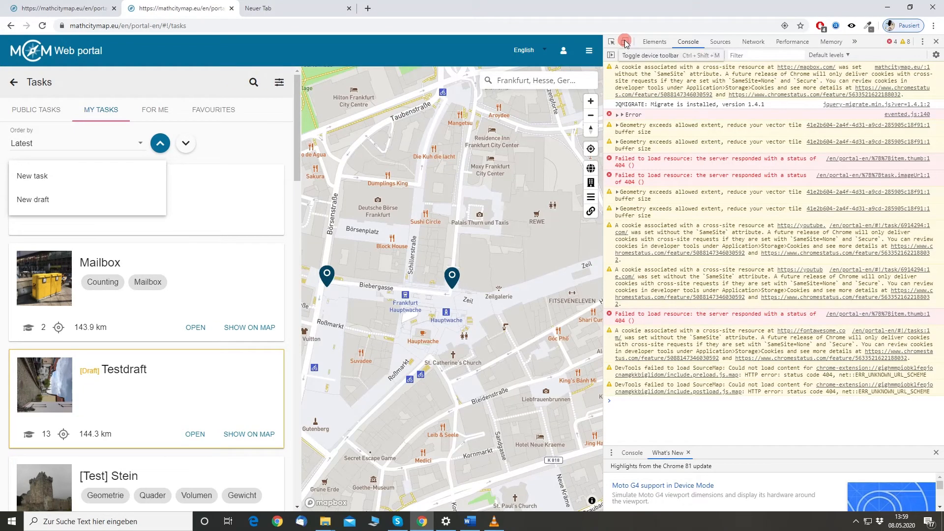
Switch to phone-size emulation, start a New draft and begin adding its title image
left_click(611, 41)
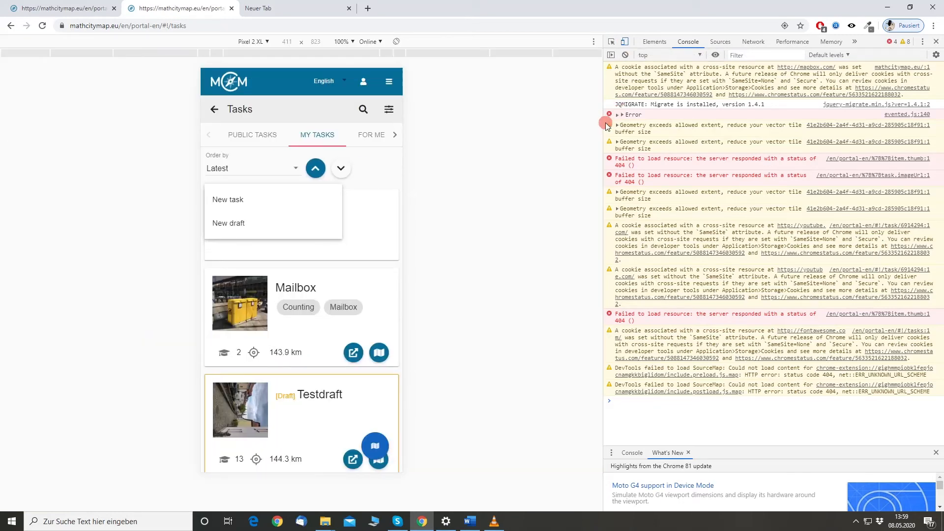
mouse_move(510, 239)
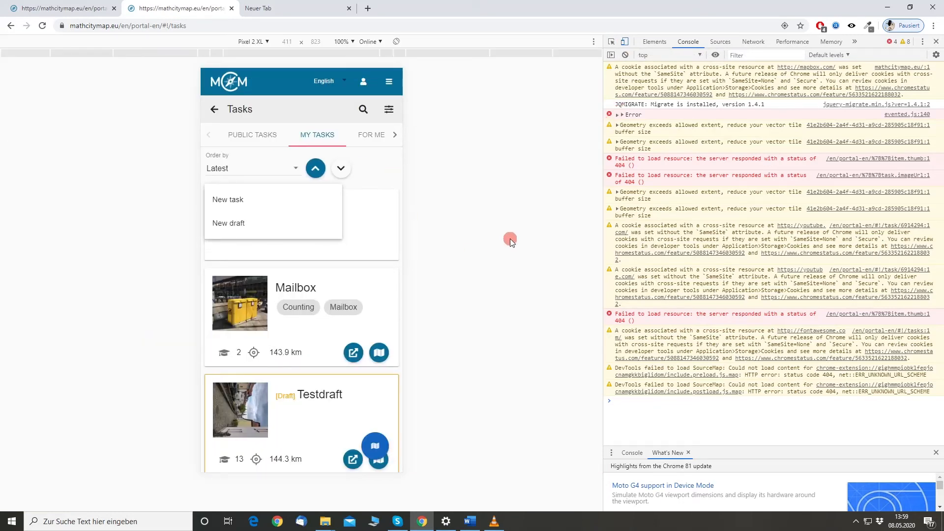
mouse_move(354, 150)
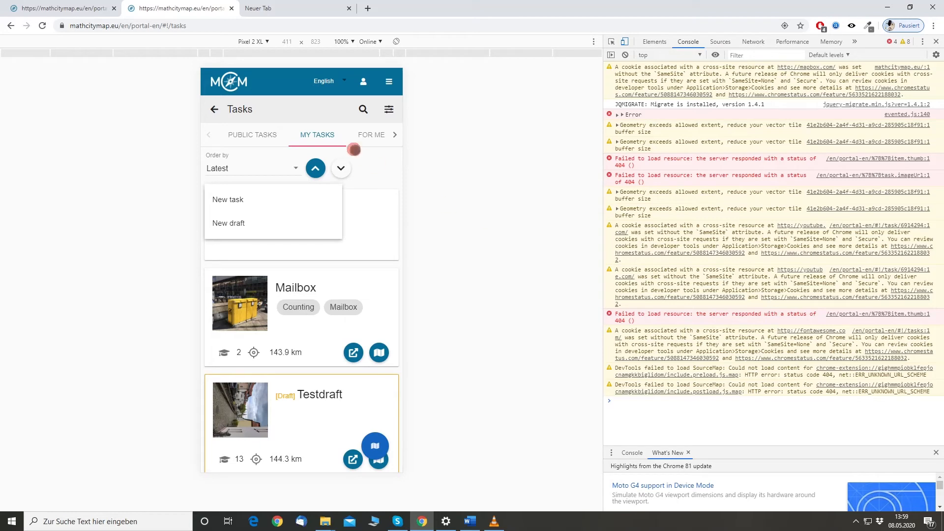
left_click(227, 200)
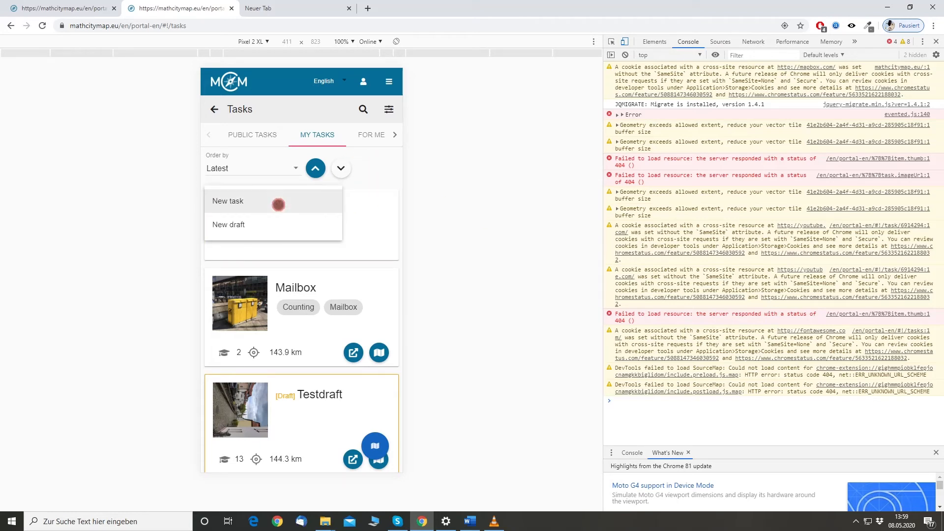
left_click(229, 225)
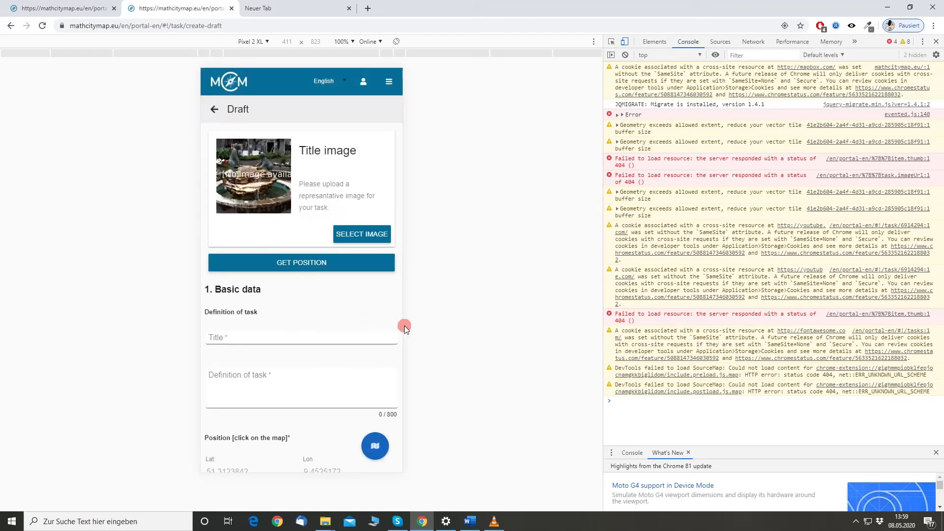
left_click(361, 234)
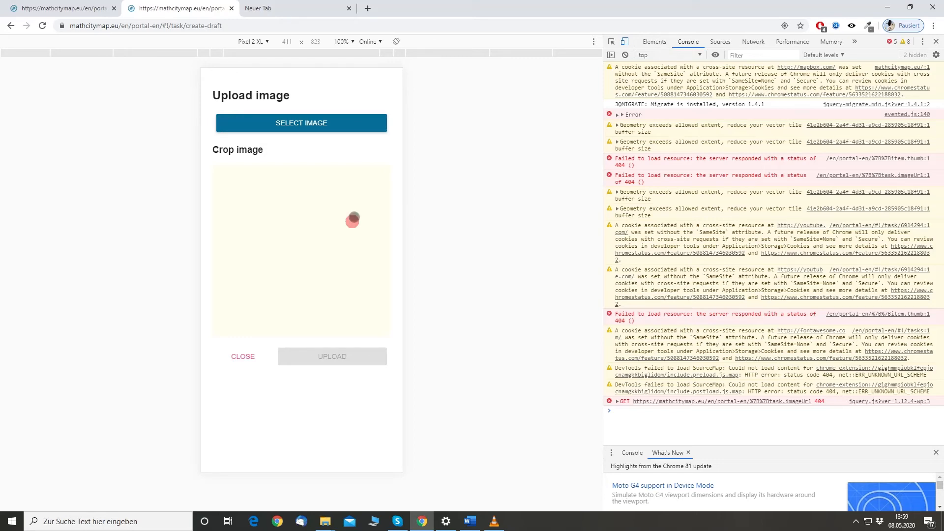
Choose the yellow mailbox photo from disk and upload the cropped image as title image
left_click(302, 123)
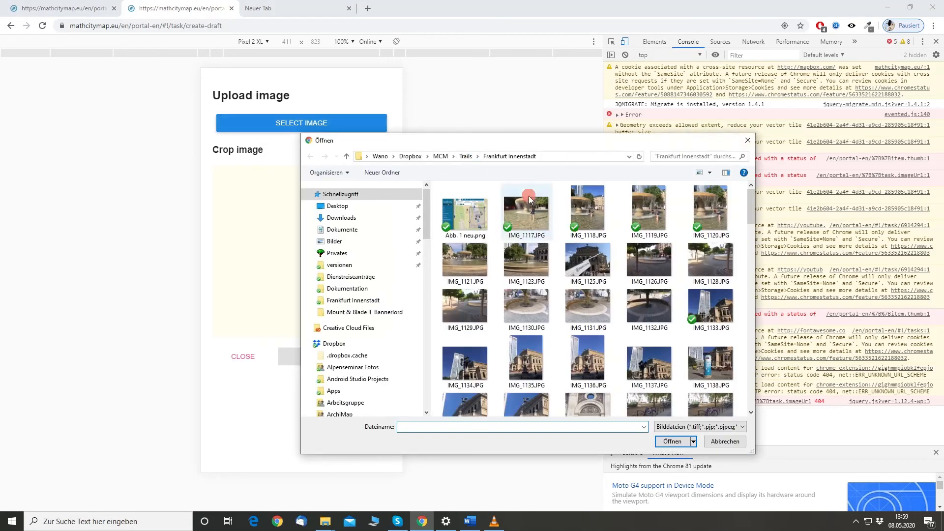
scroll("down", 3)
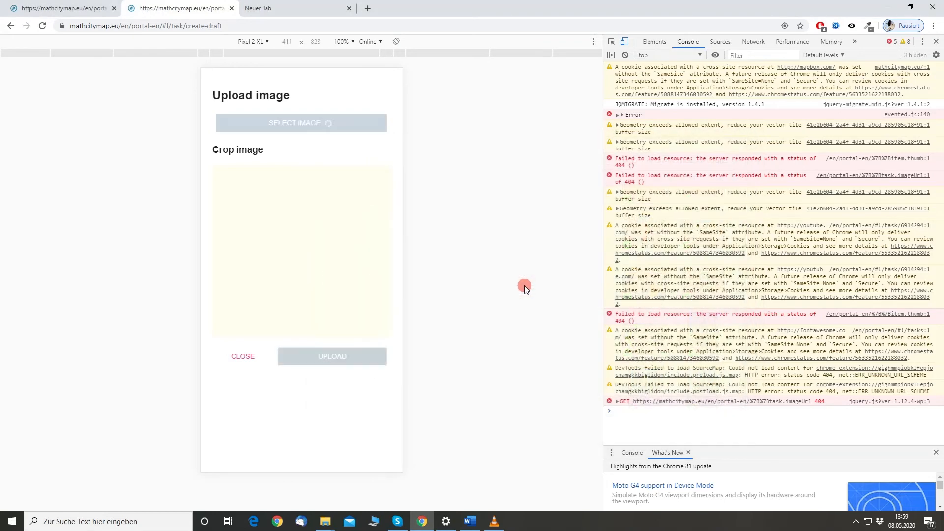
left_click(301, 123)
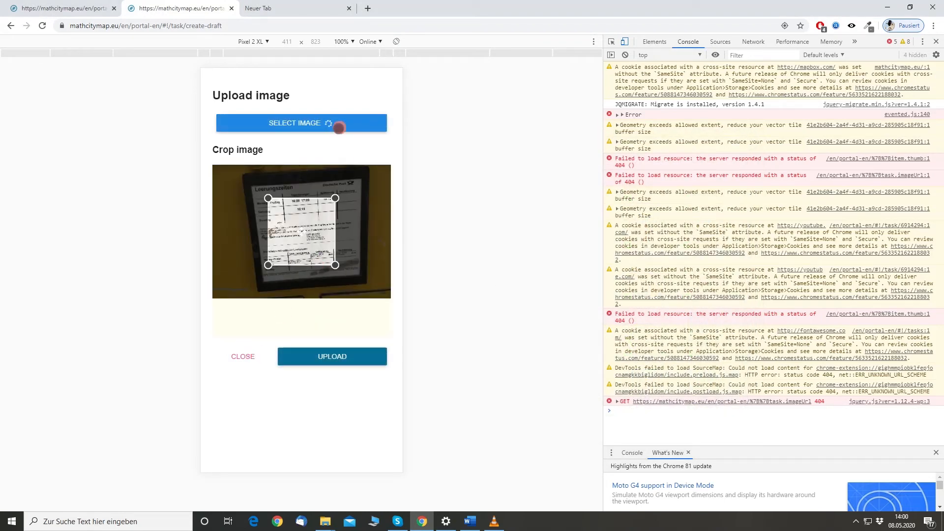
left_click(301, 123)
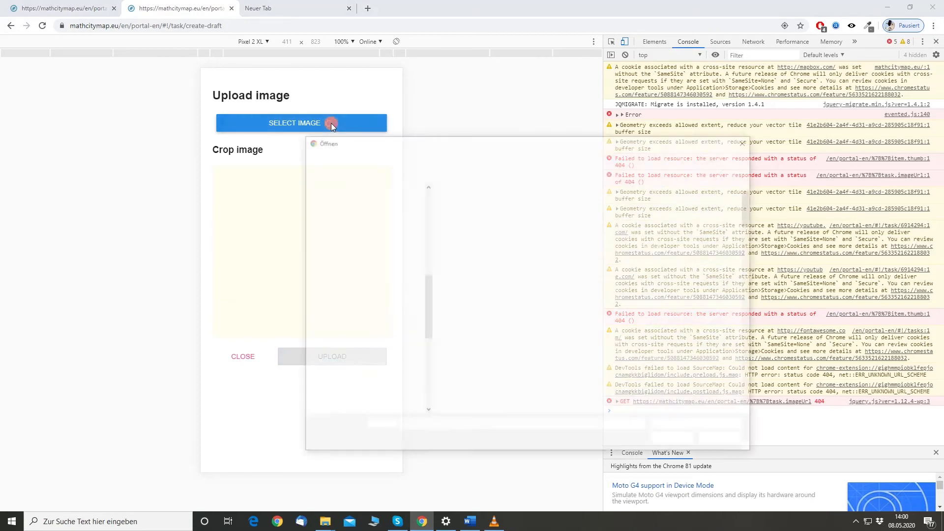
left_click(301, 123)
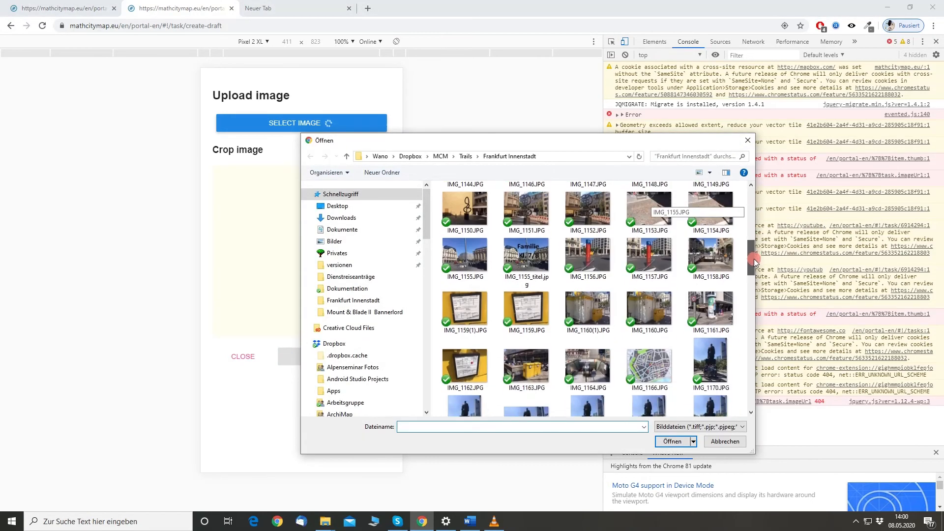
left_click(724, 442)
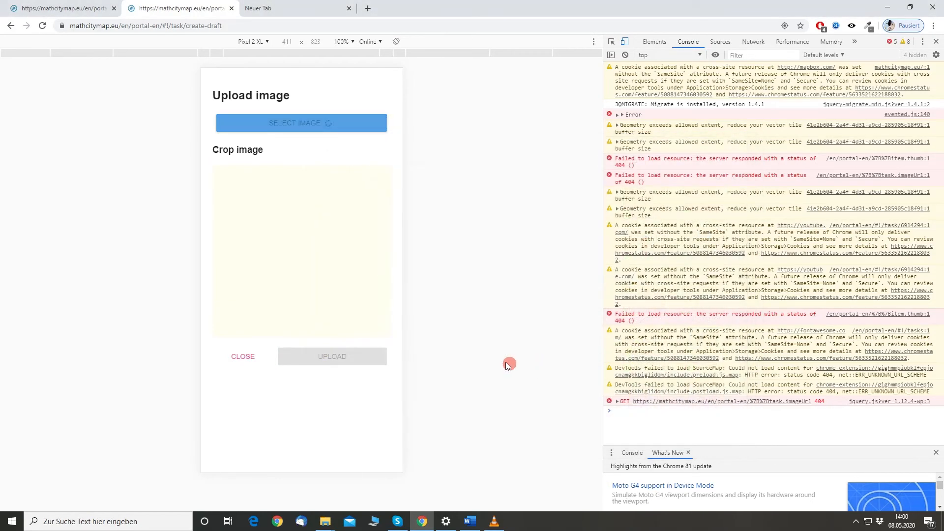
left_click(301, 123)
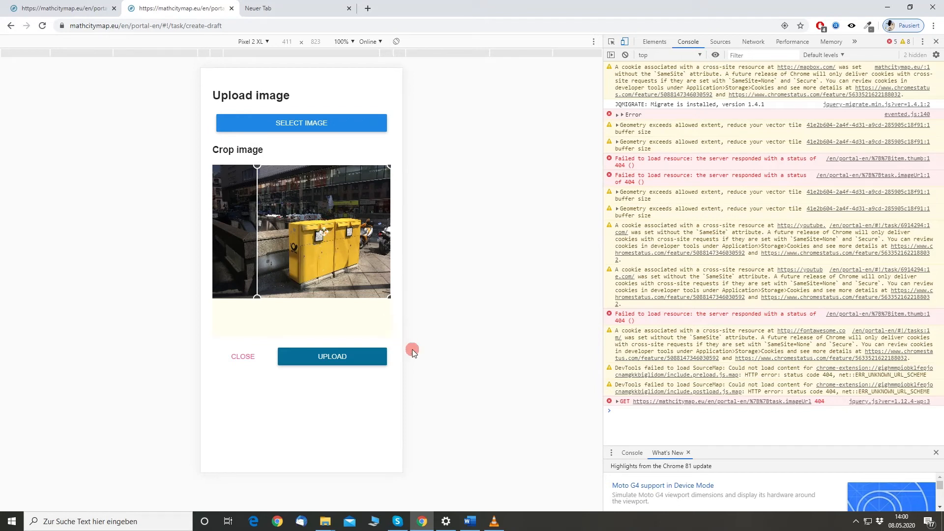
left_click(331, 356)
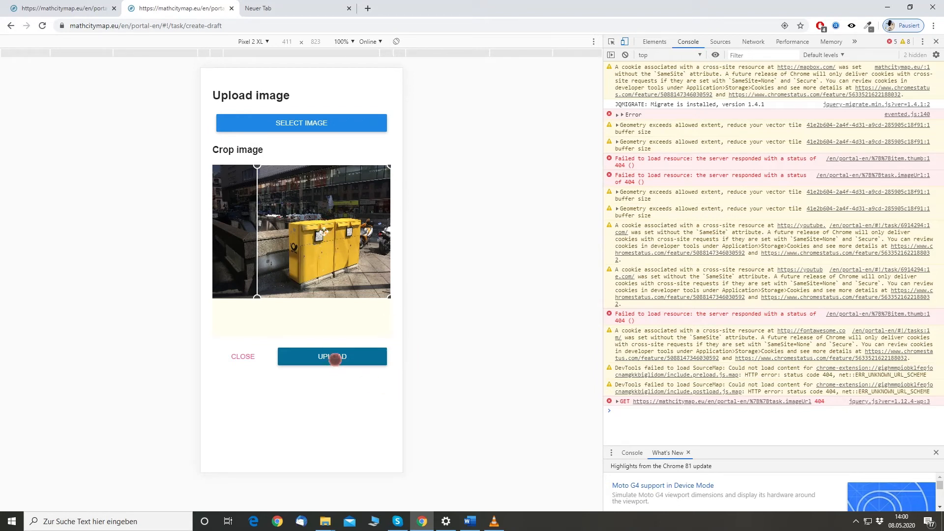
left_click(332, 356)
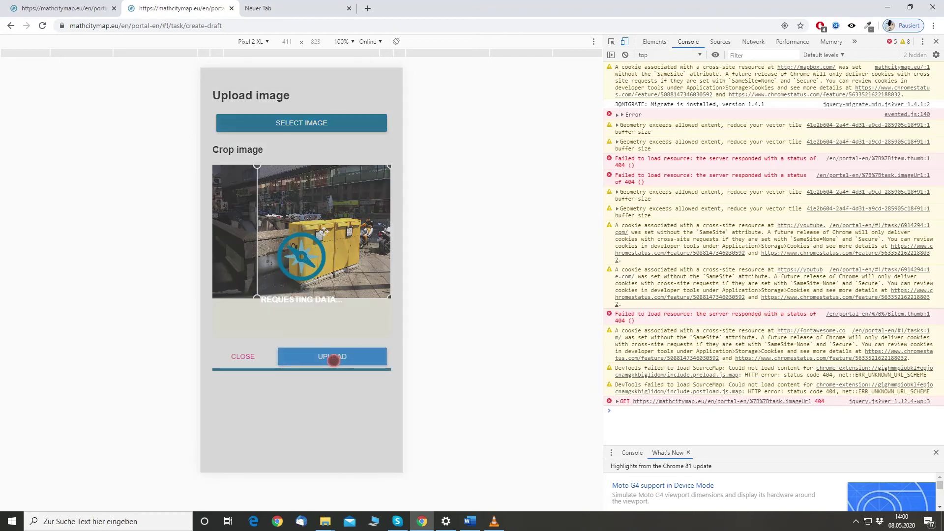
Accept the photo's geolocation as the draft task's position
left_click(331, 357)
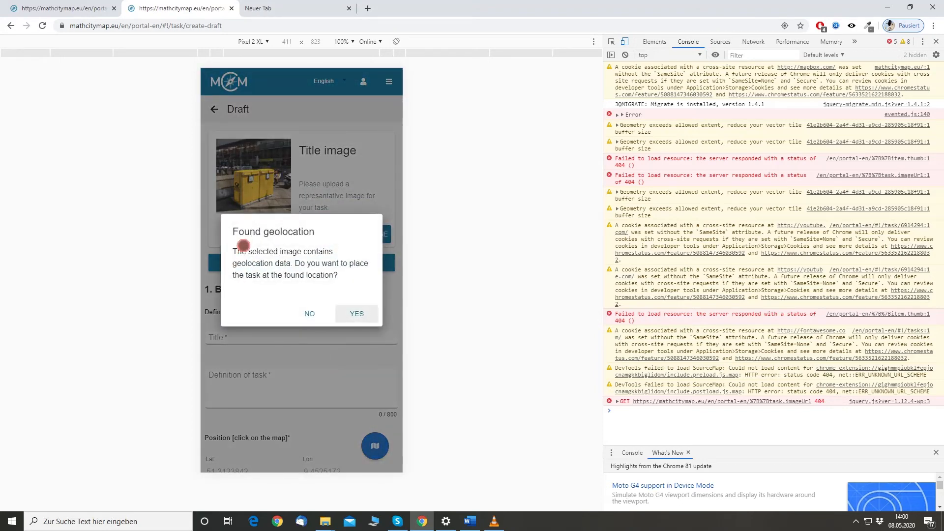
mouse_move(305, 239)
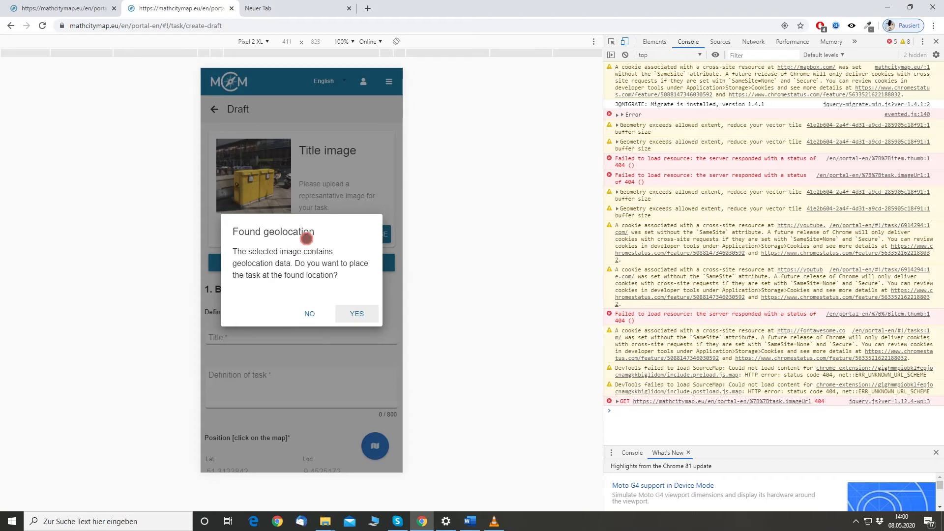
mouse_move(338, 256)
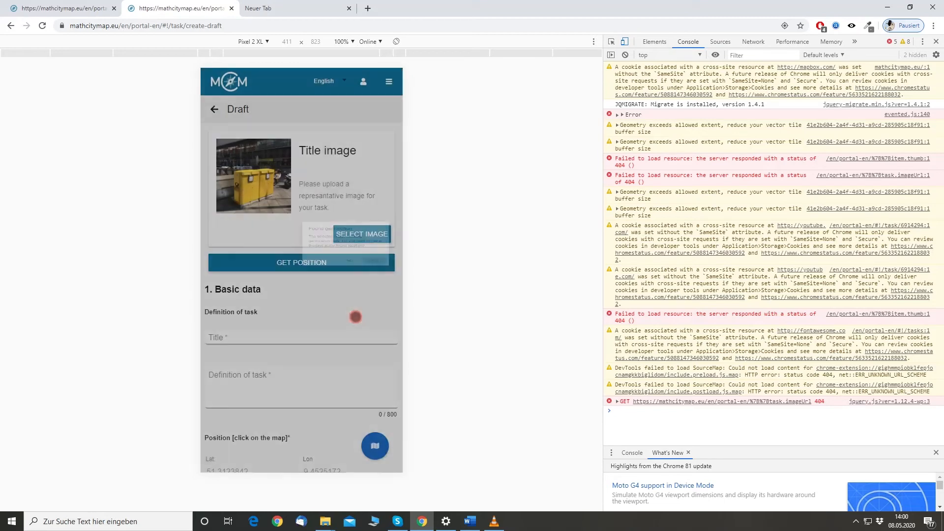
left_click(301, 262)
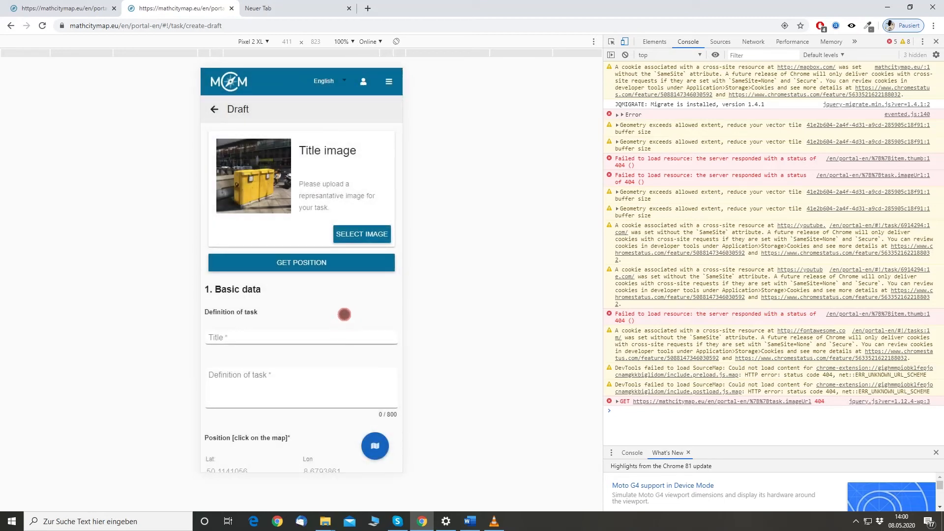
mouse_move(323, 223)
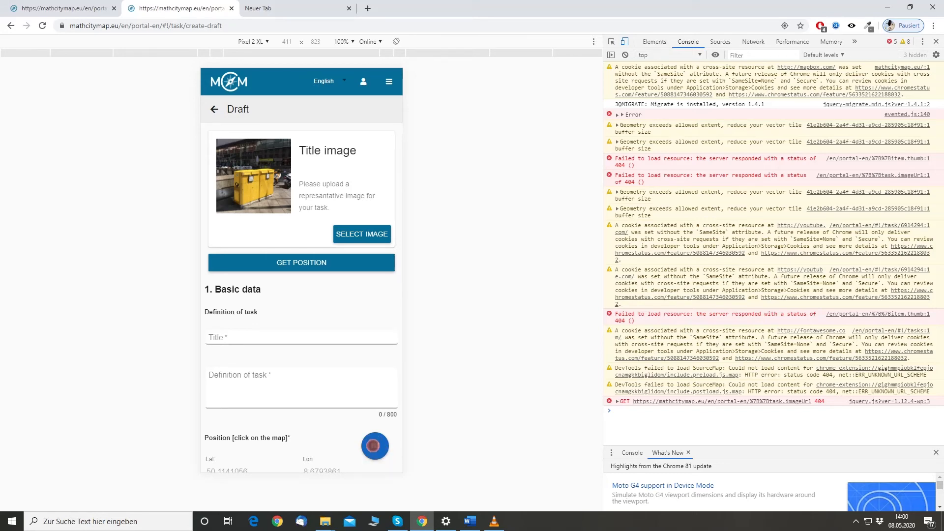
left_click(302, 263)
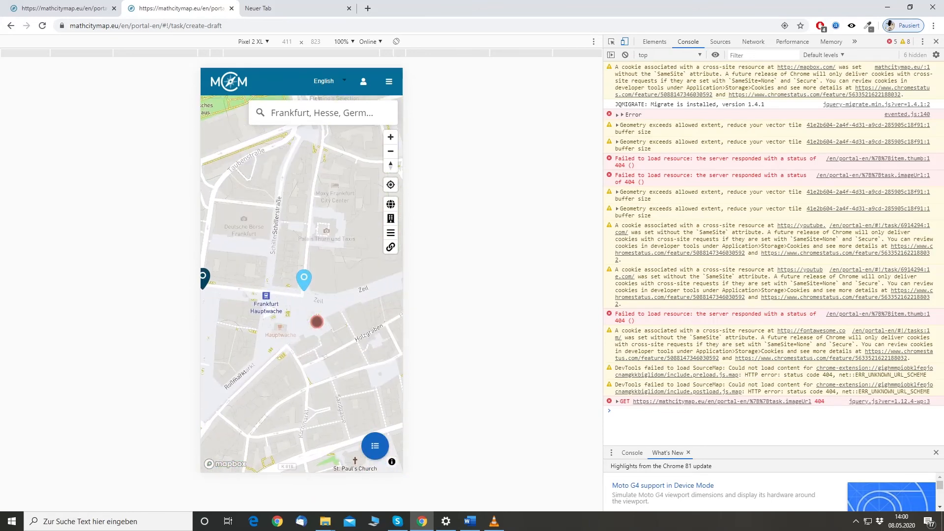
left_click(374, 447)
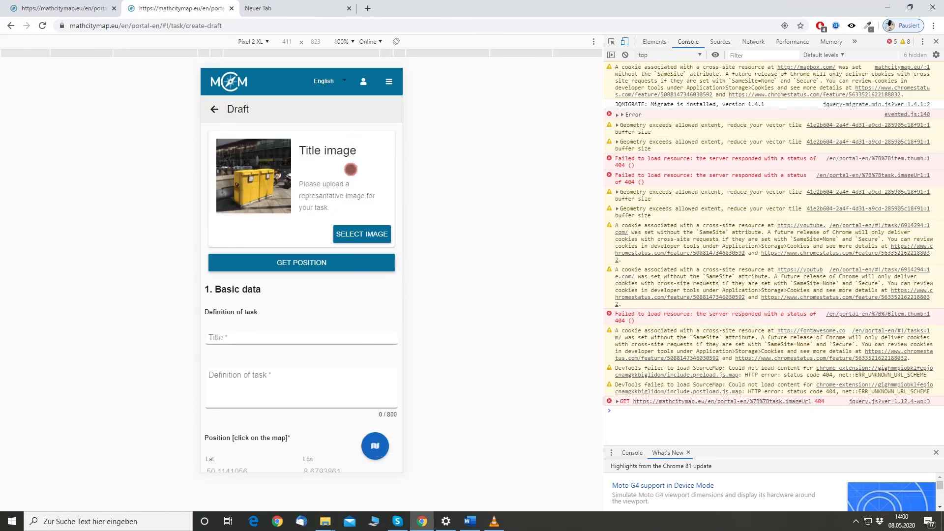
scroll("down", 3)
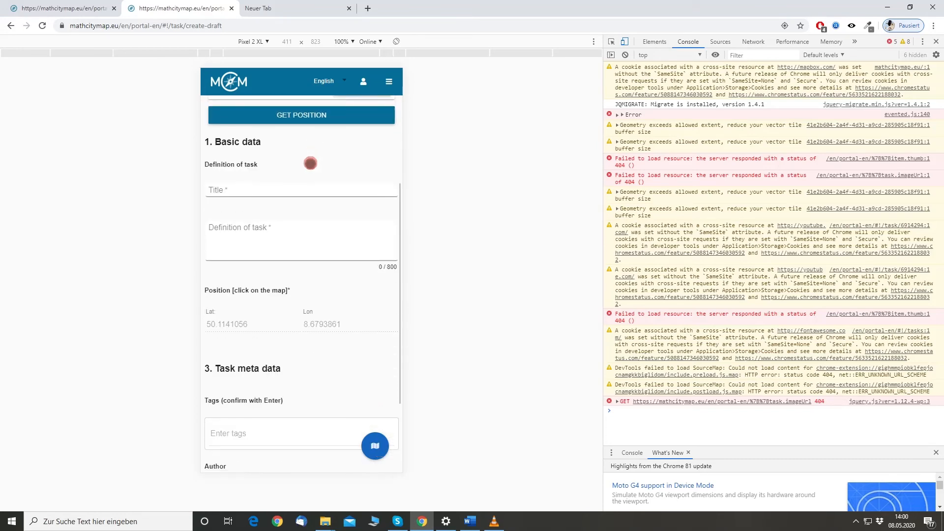
Title the draft 'Mailbox' and enter the definition 'Counting empty times'
type("Mailbox")
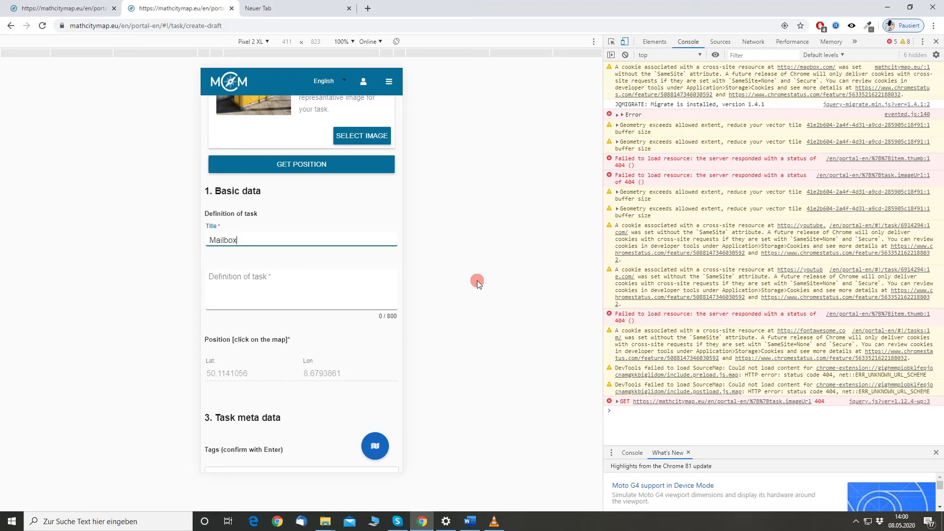
scroll("up", 3)
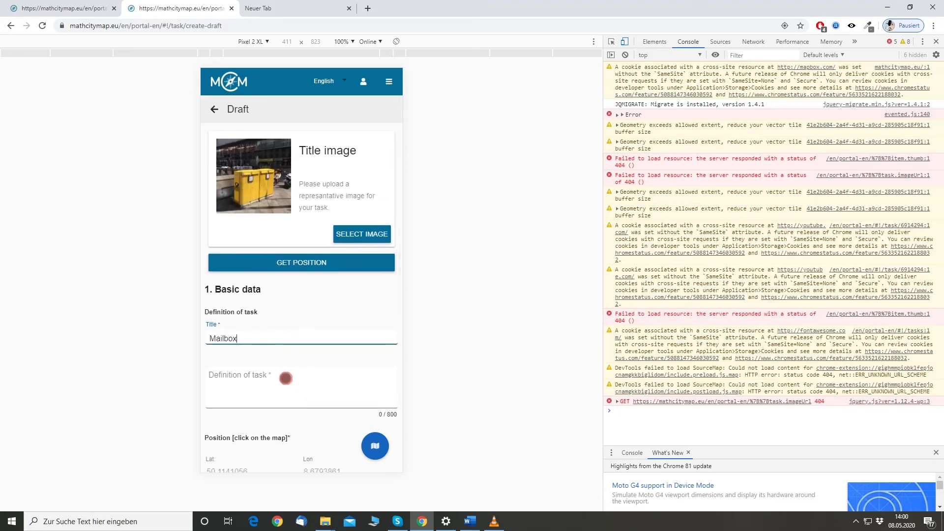
scroll("down", 3)
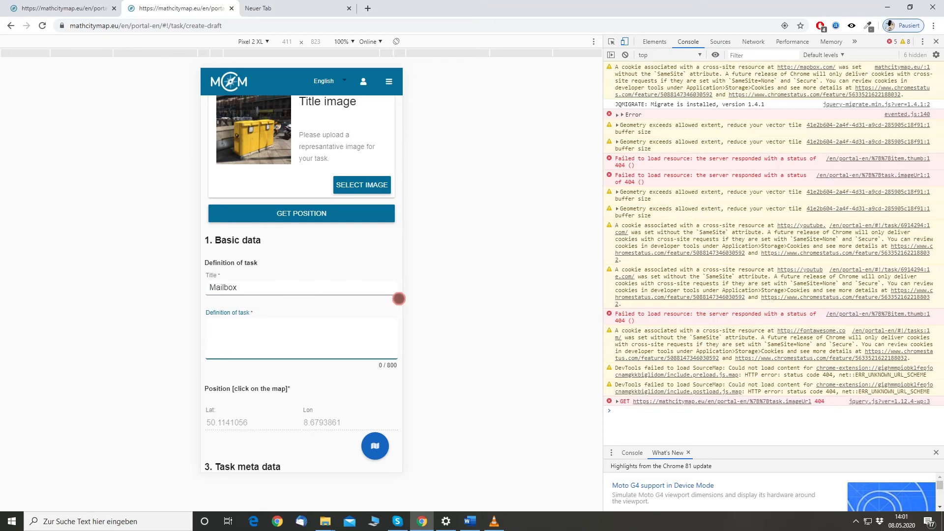
type("Counting em")
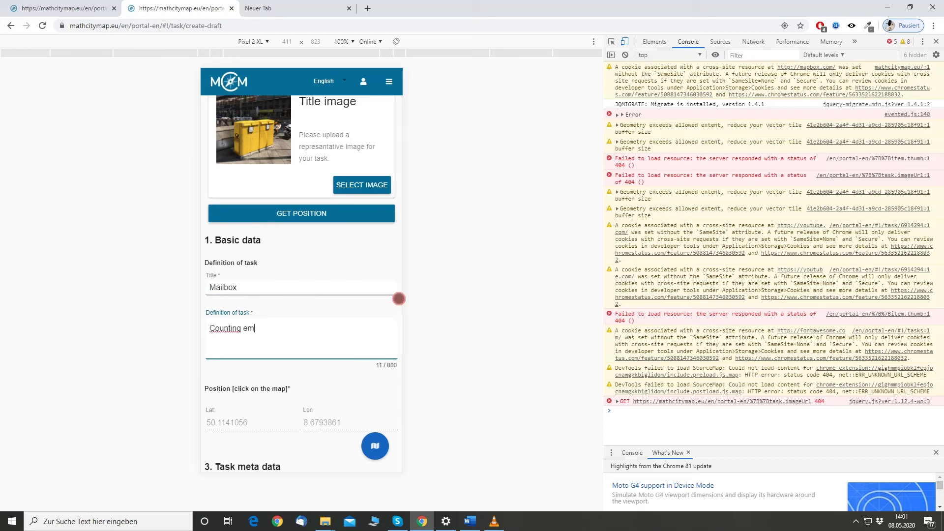
type("pty times")
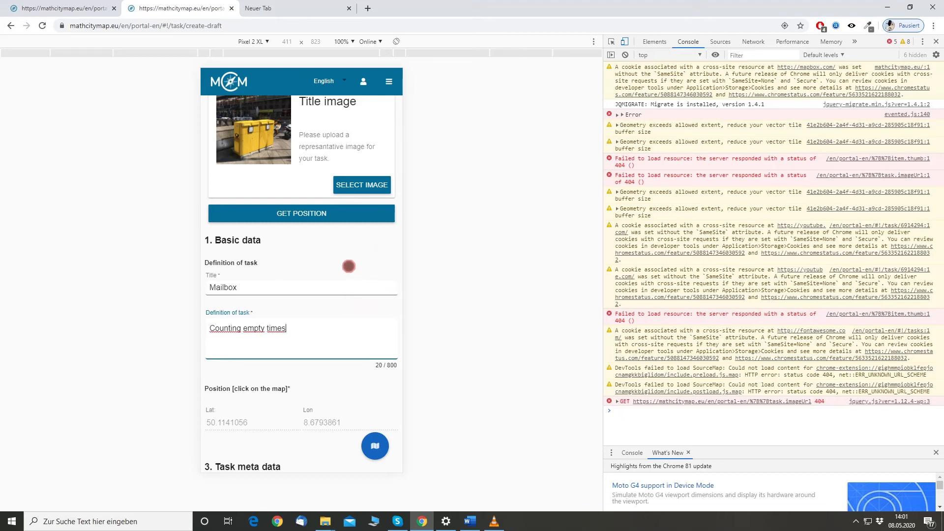
scroll("down", 3)
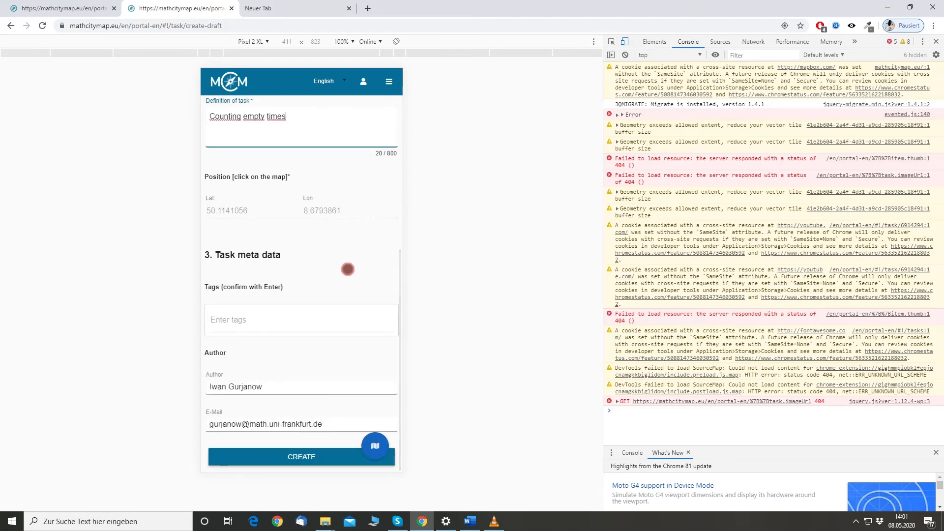
scroll("up", 3)
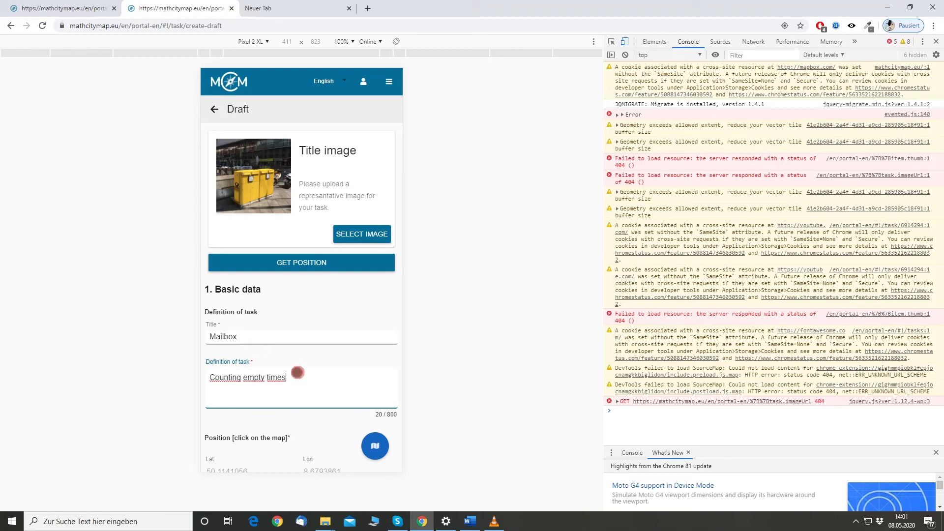
scroll("down", 3)
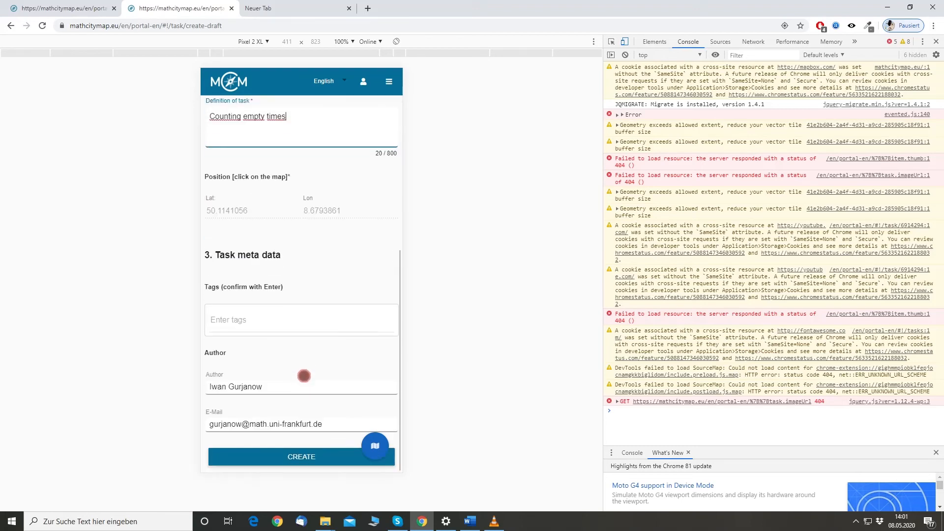
Create the Mailbox draft and go back to My Tasks, where it shows as [Draft]
left_click(301, 457)
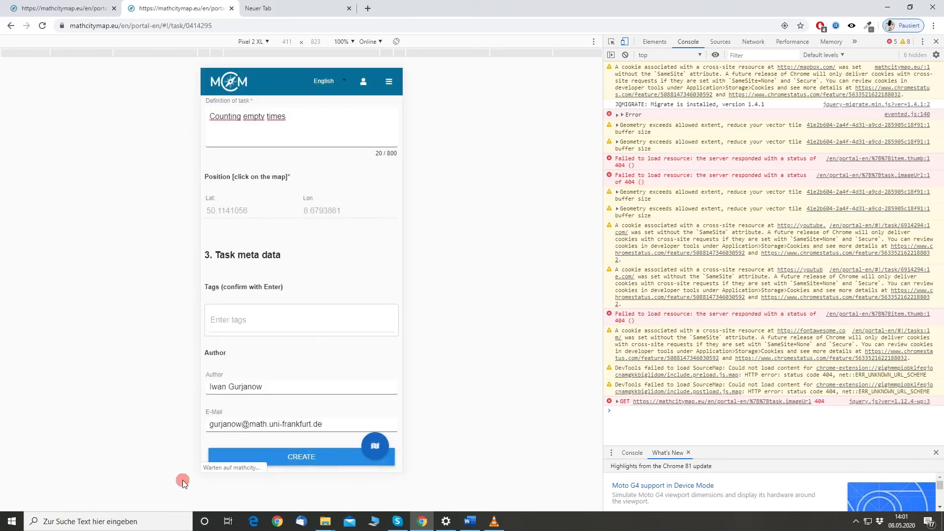
left_click(301, 457)
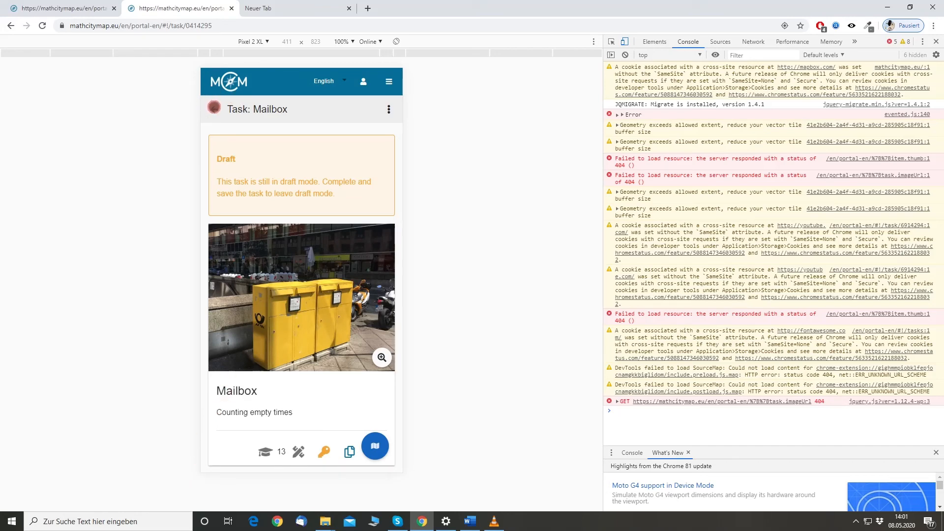
left_click(214, 109)
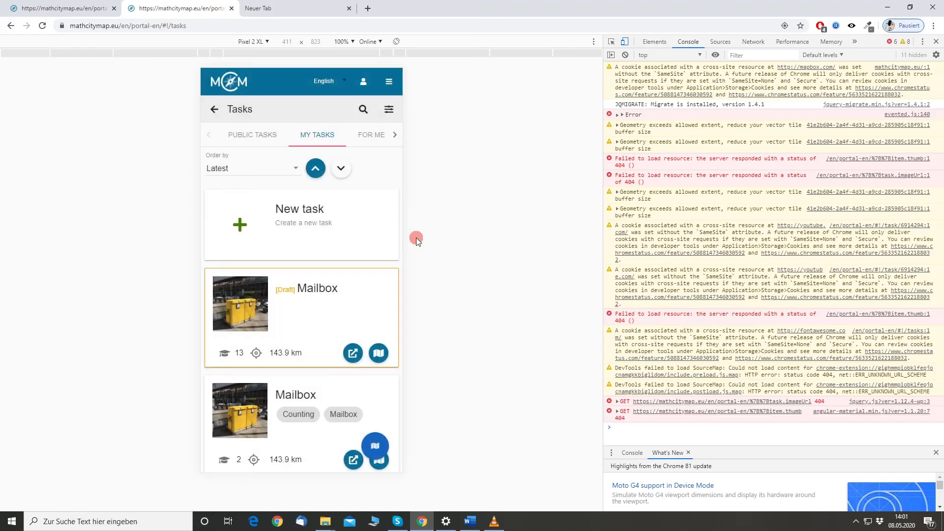
mouse_move(396, 282)
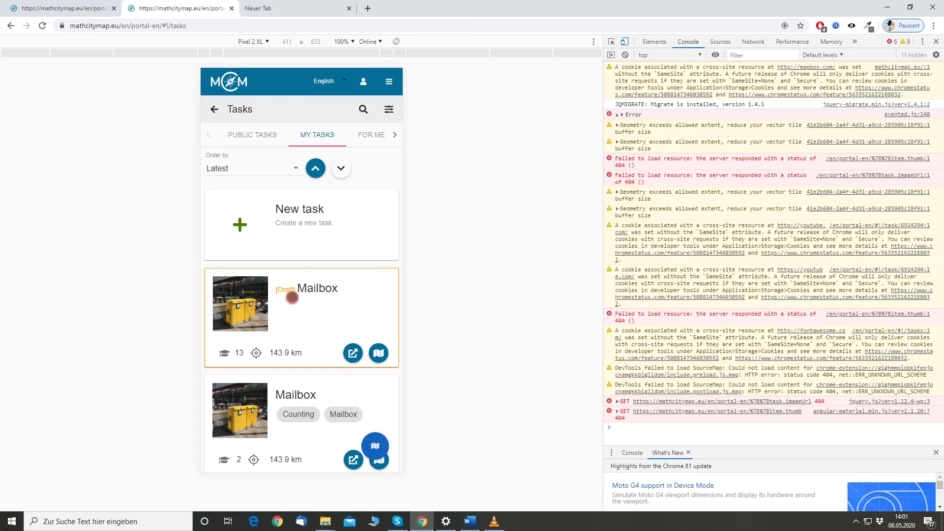
mouse_move(333, 312)
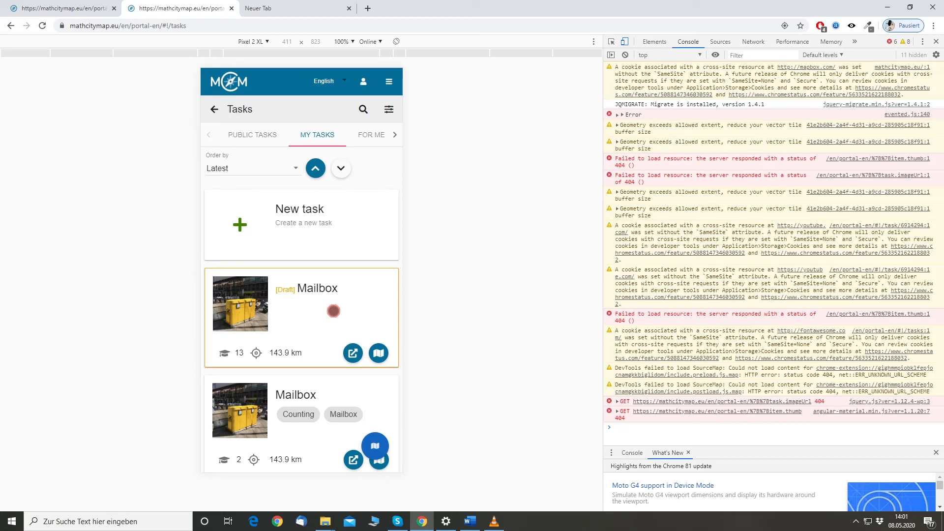
mouse_move(586, 137)
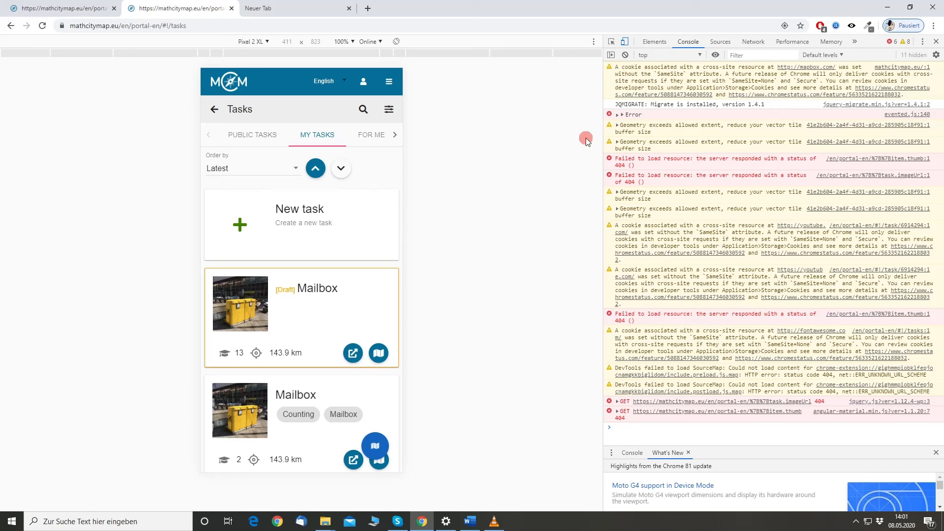
mouse_move(624, 41)
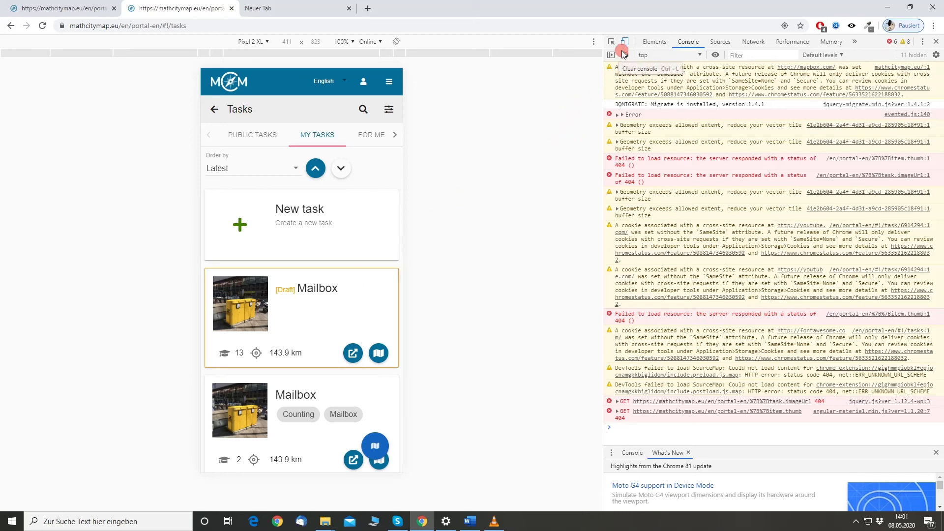
Return to desktop layout without DevTools and open the [Draft] Mailbox task
left_click(610, 41)
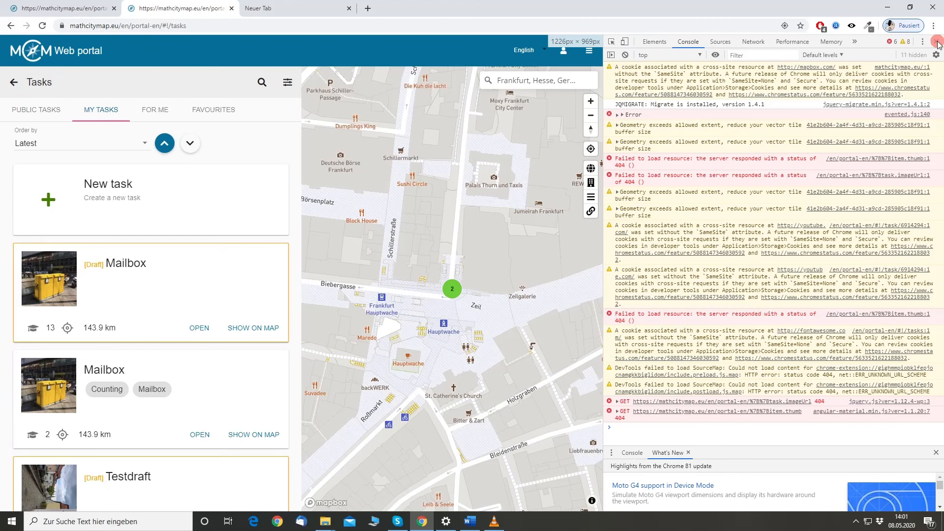
left_click(935, 42)
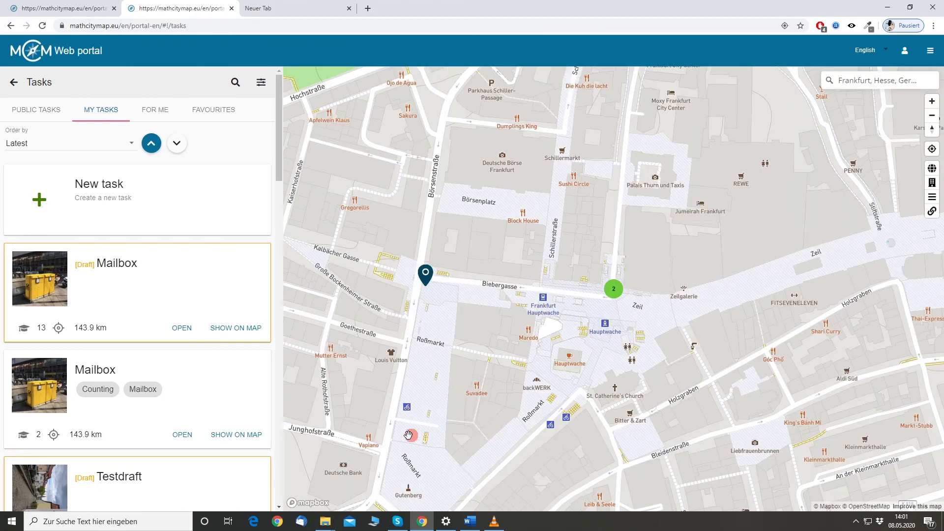
left_click(181, 327)
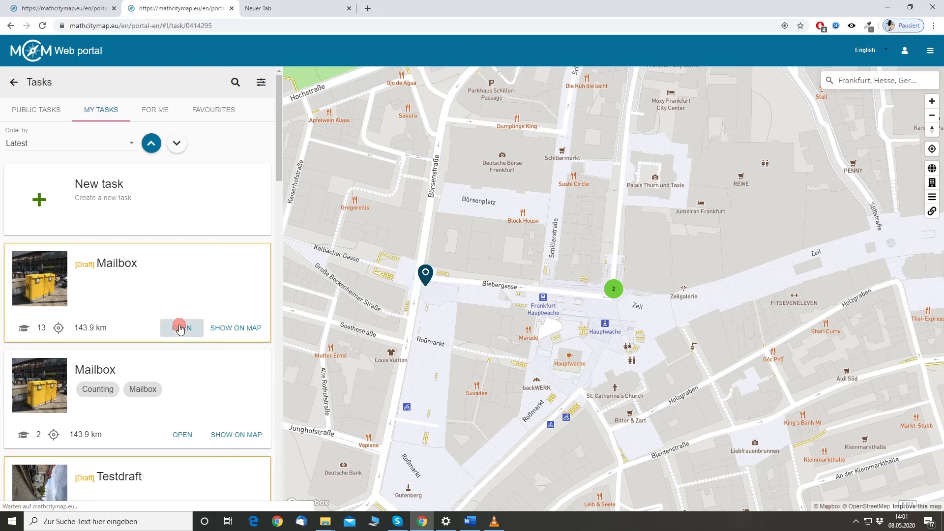
left_click(181, 328)
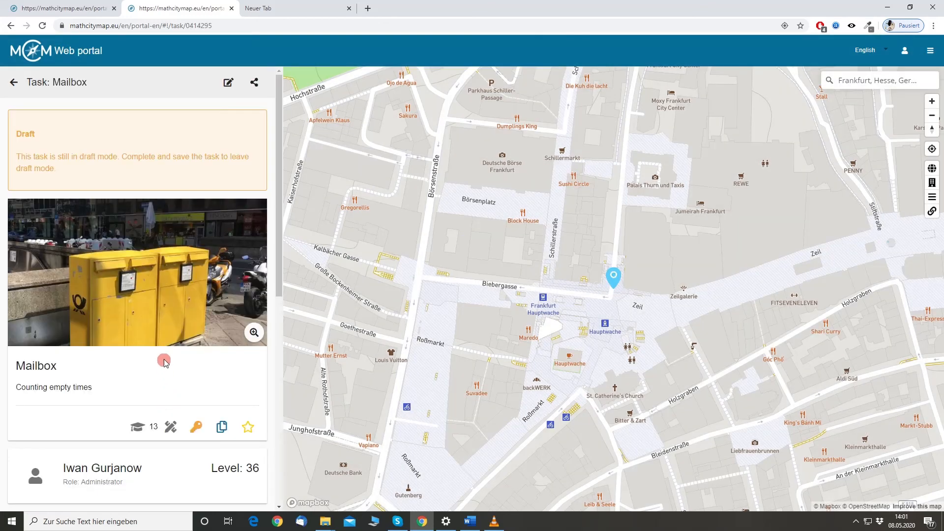
mouse_move(229, 83)
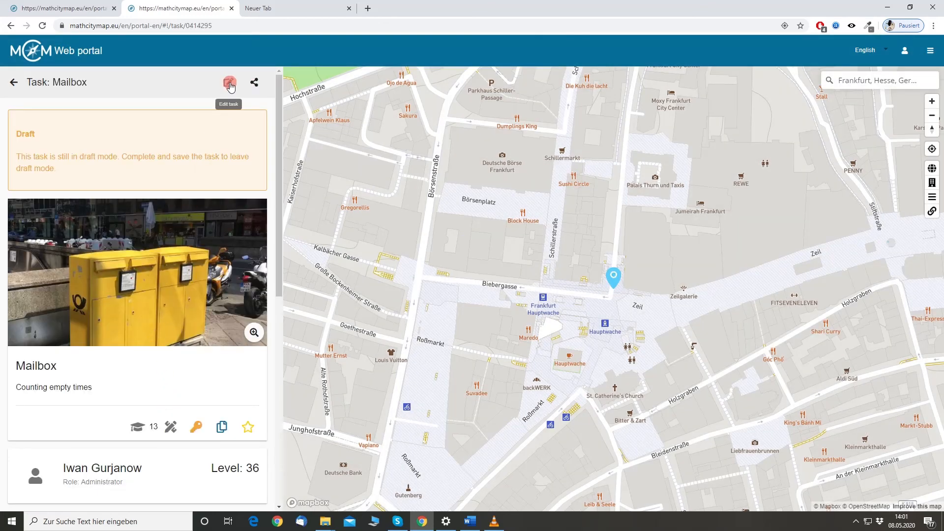
Edit the Mailbox task's Answer value, save it, and return to My Tasks
left_click(229, 82)
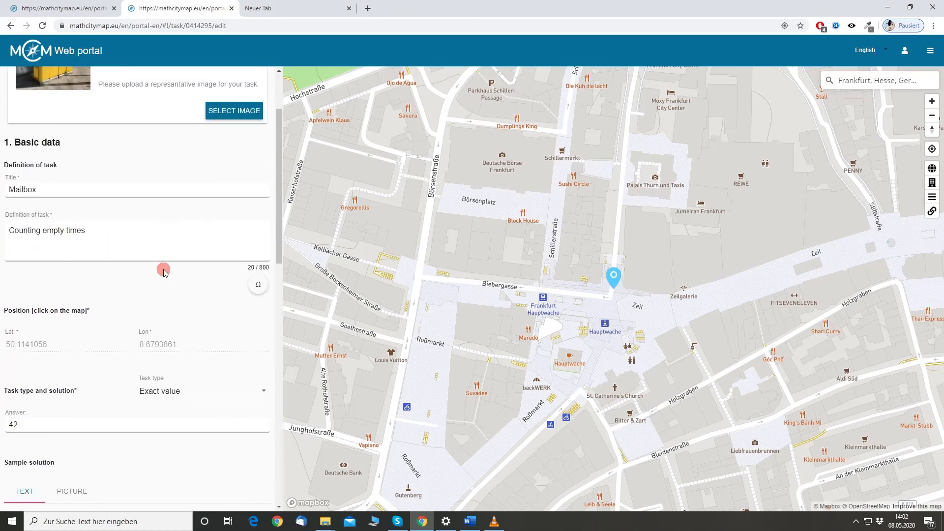
scroll("down", 3)
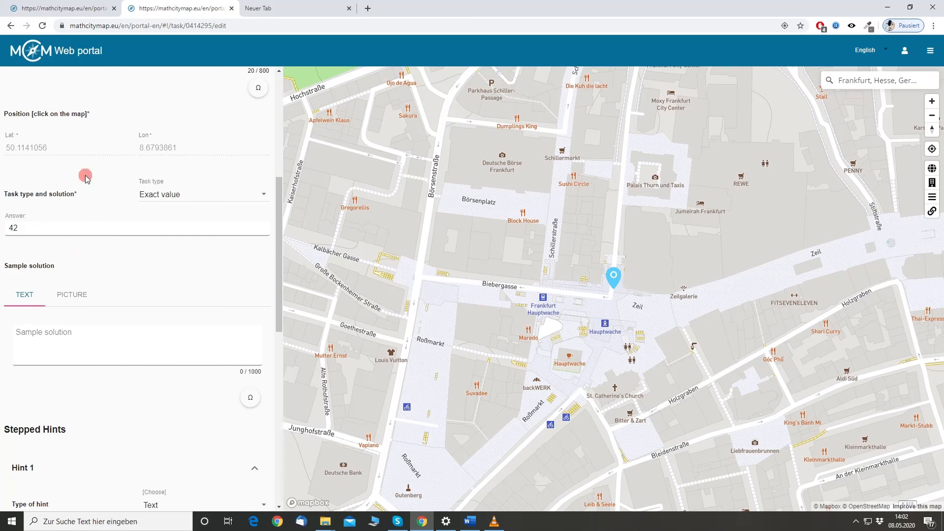
mouse_move(127, 238)
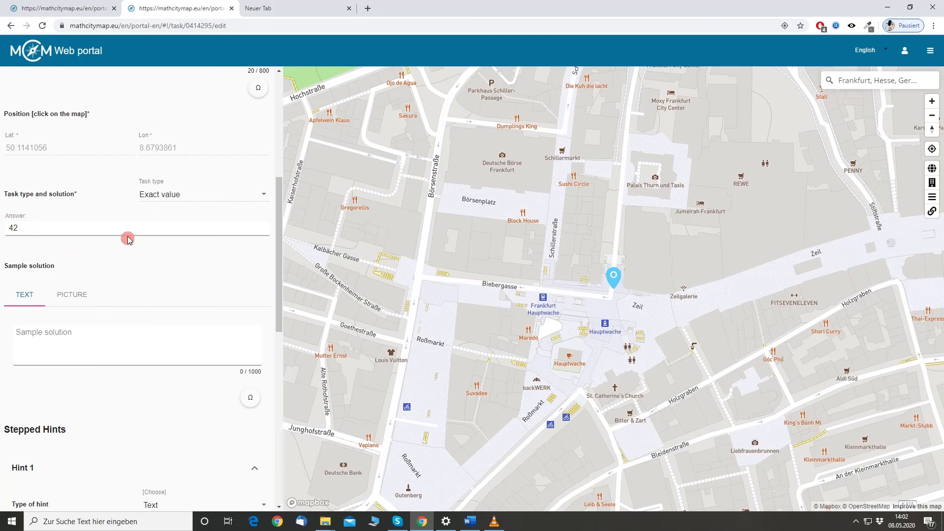
mouse_move(47, 226)
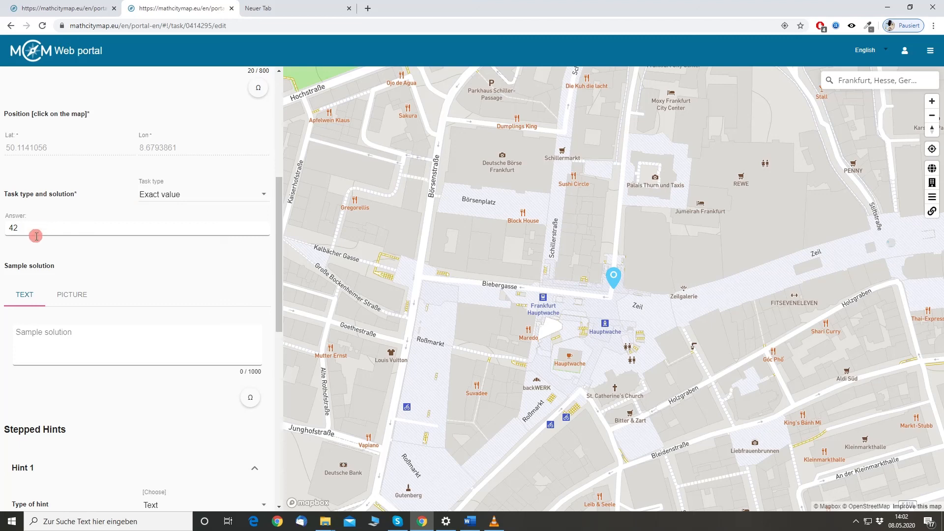
scroll("up", 3)
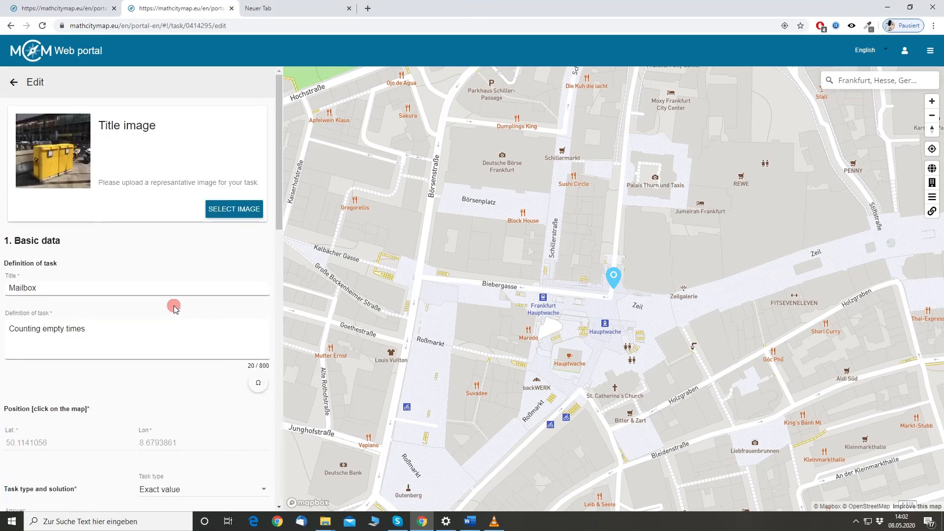
scroll("down", 3)
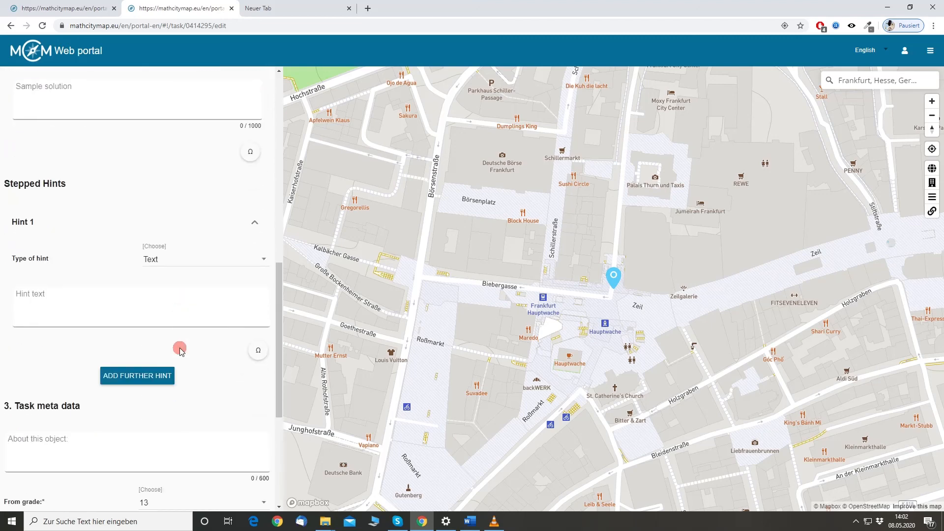
scroll("up", 3)
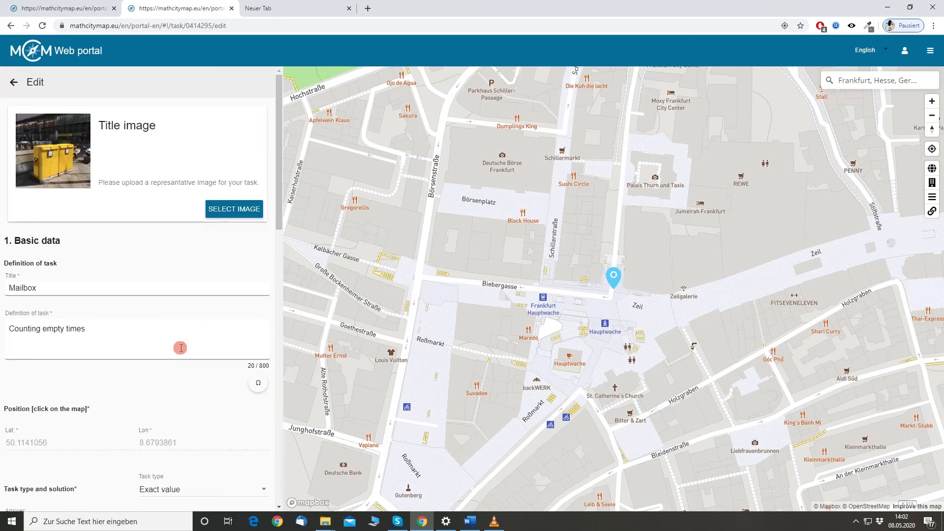
scroll("down", 3)
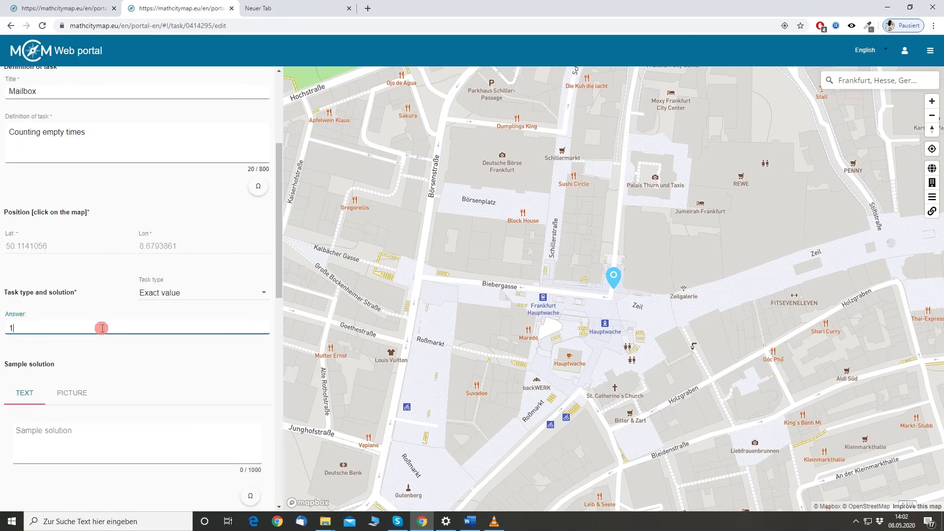
scroll("down", 3)
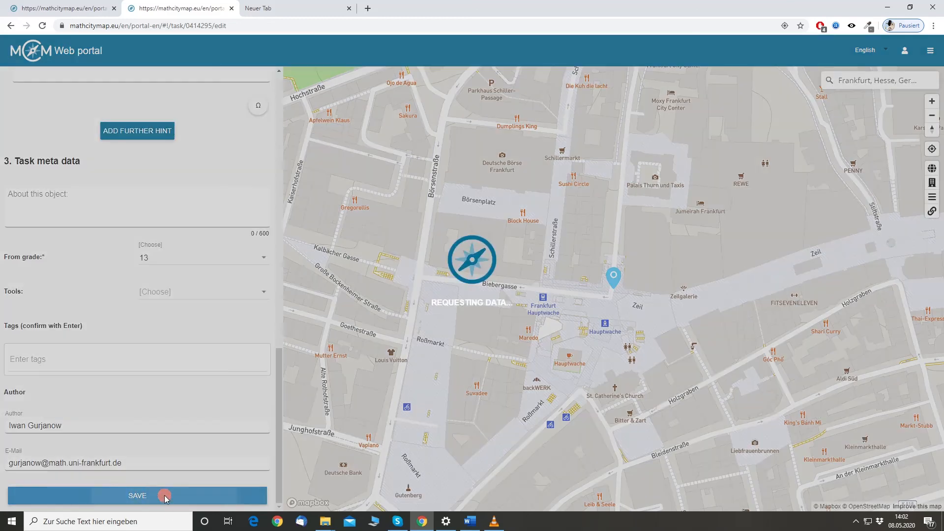
left_click(137, 496)
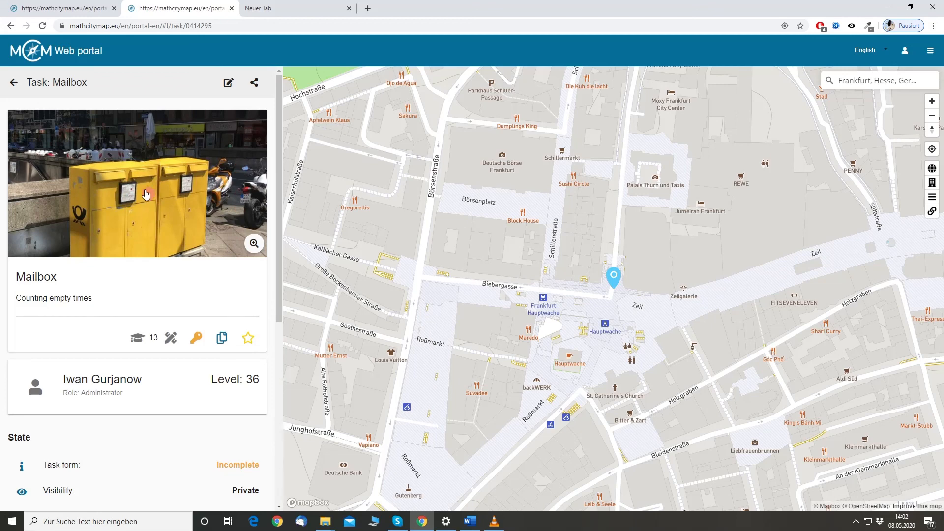
left_click(14, 83)
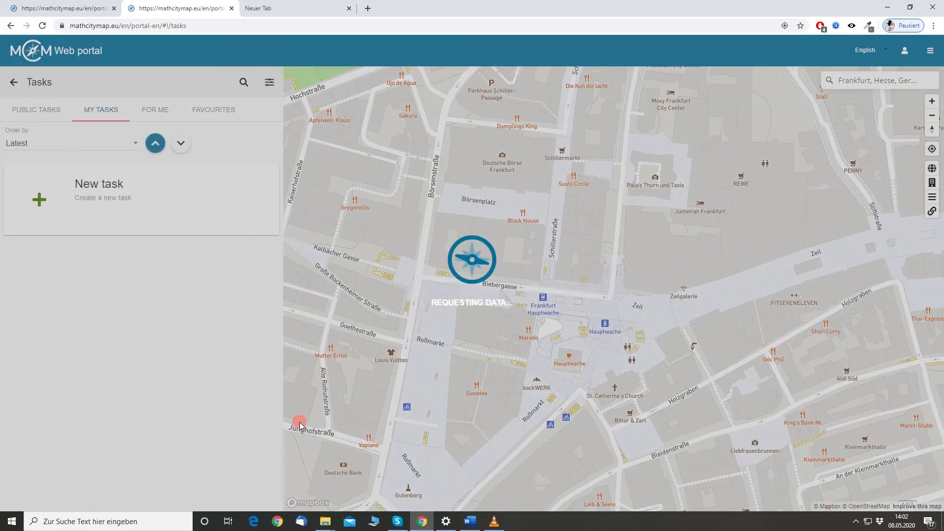